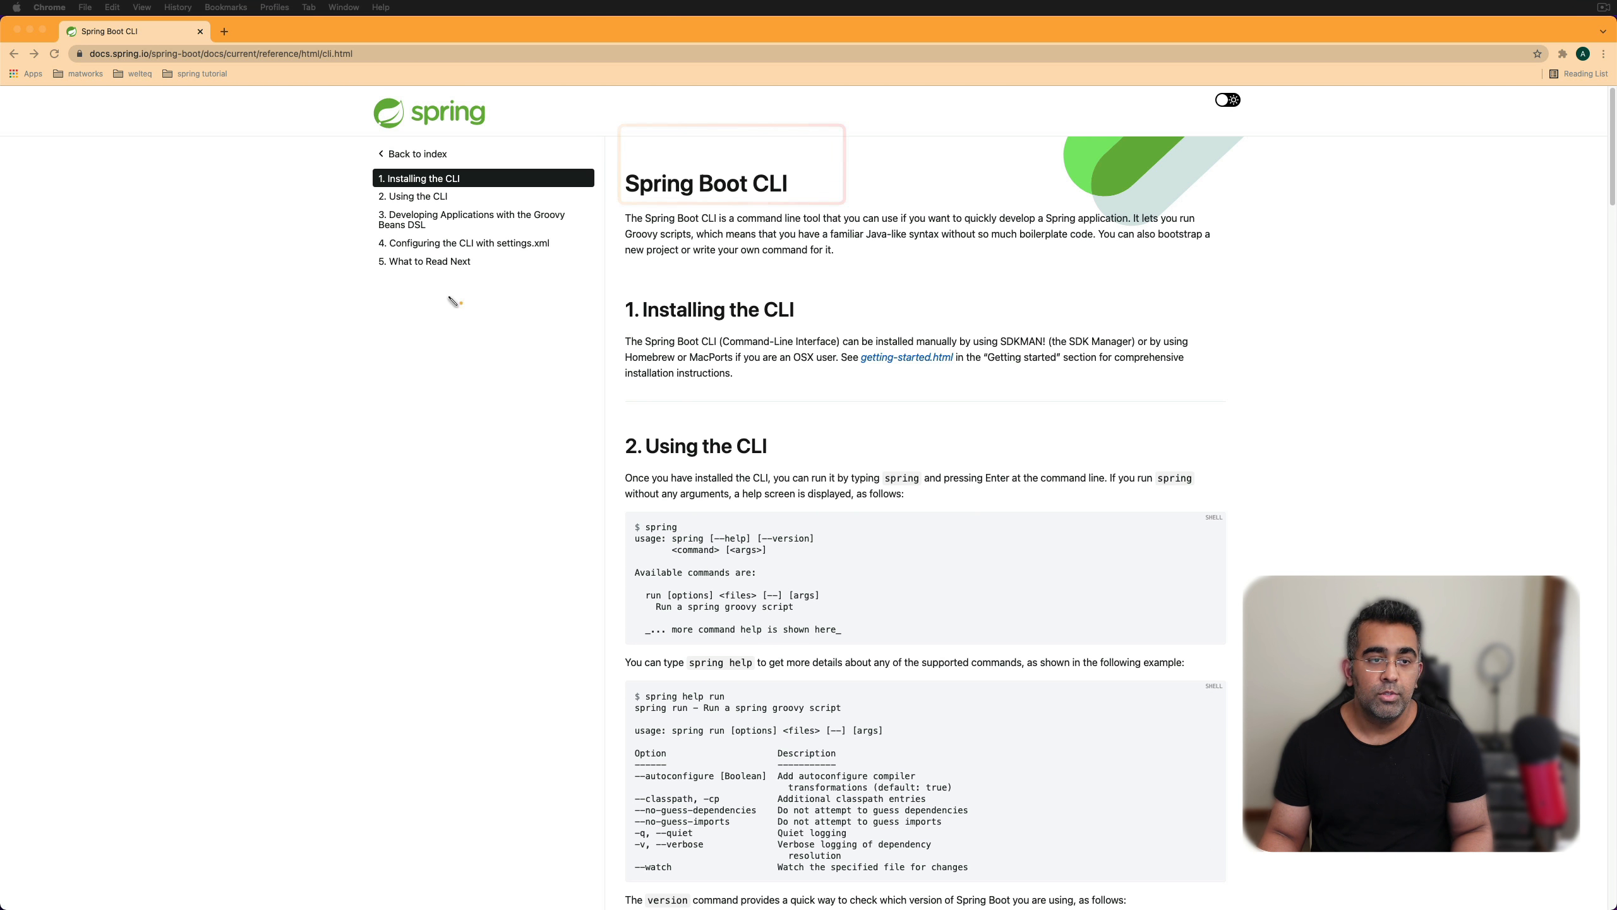
mouse_move(1149, 421)
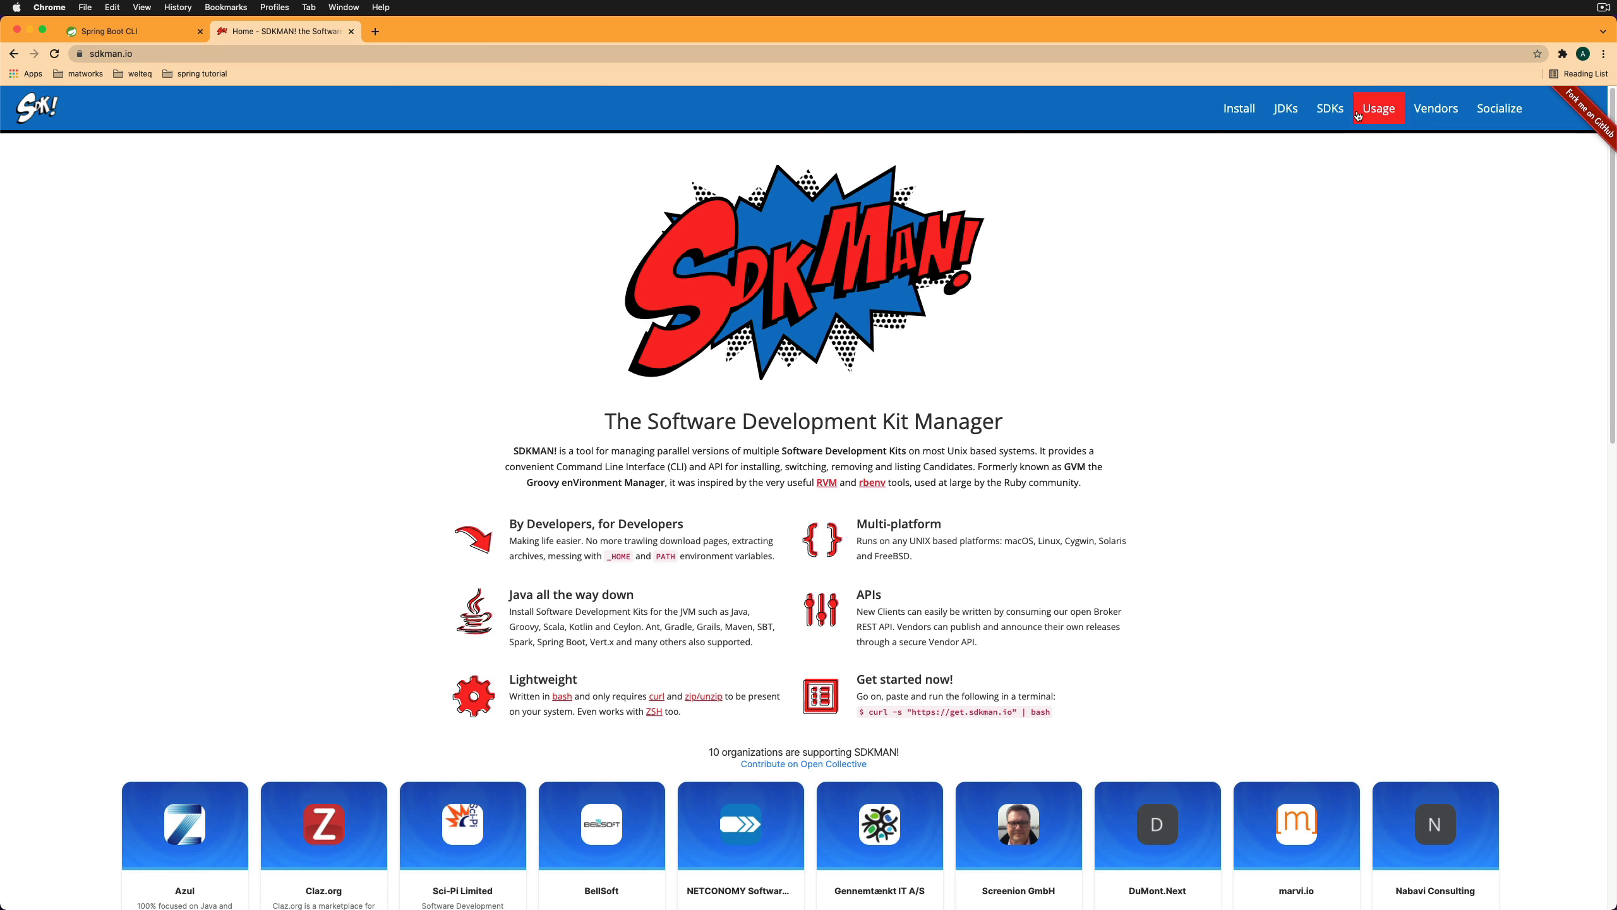
Navigate from the SDKs list to the Spring Boot SDK entry.
click(1329, 108)
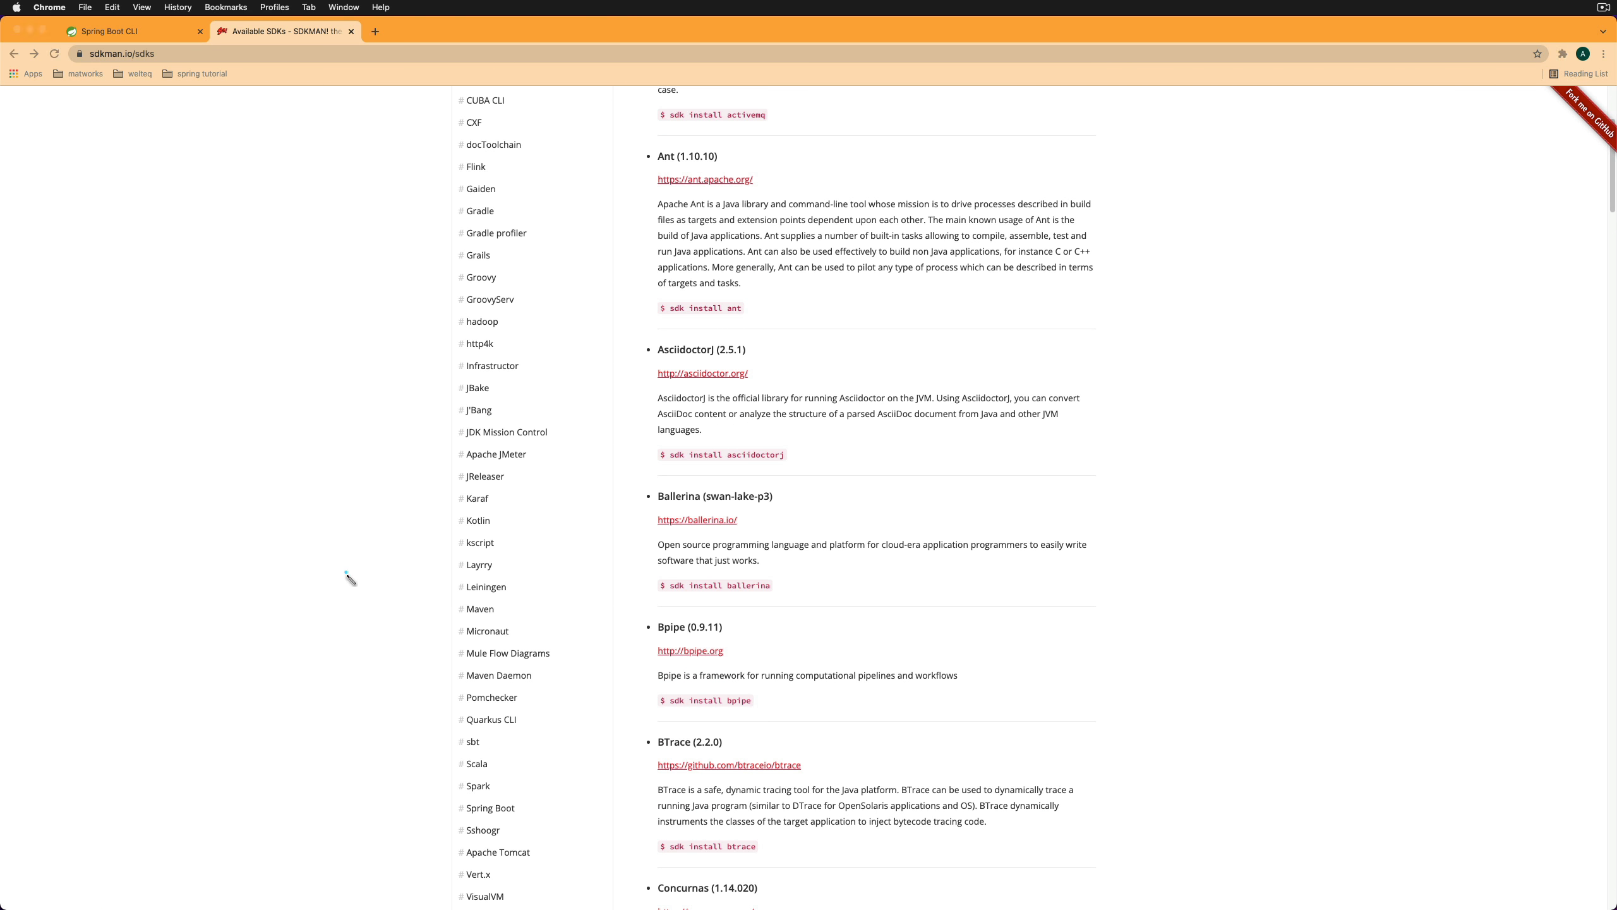
click(490, 808)
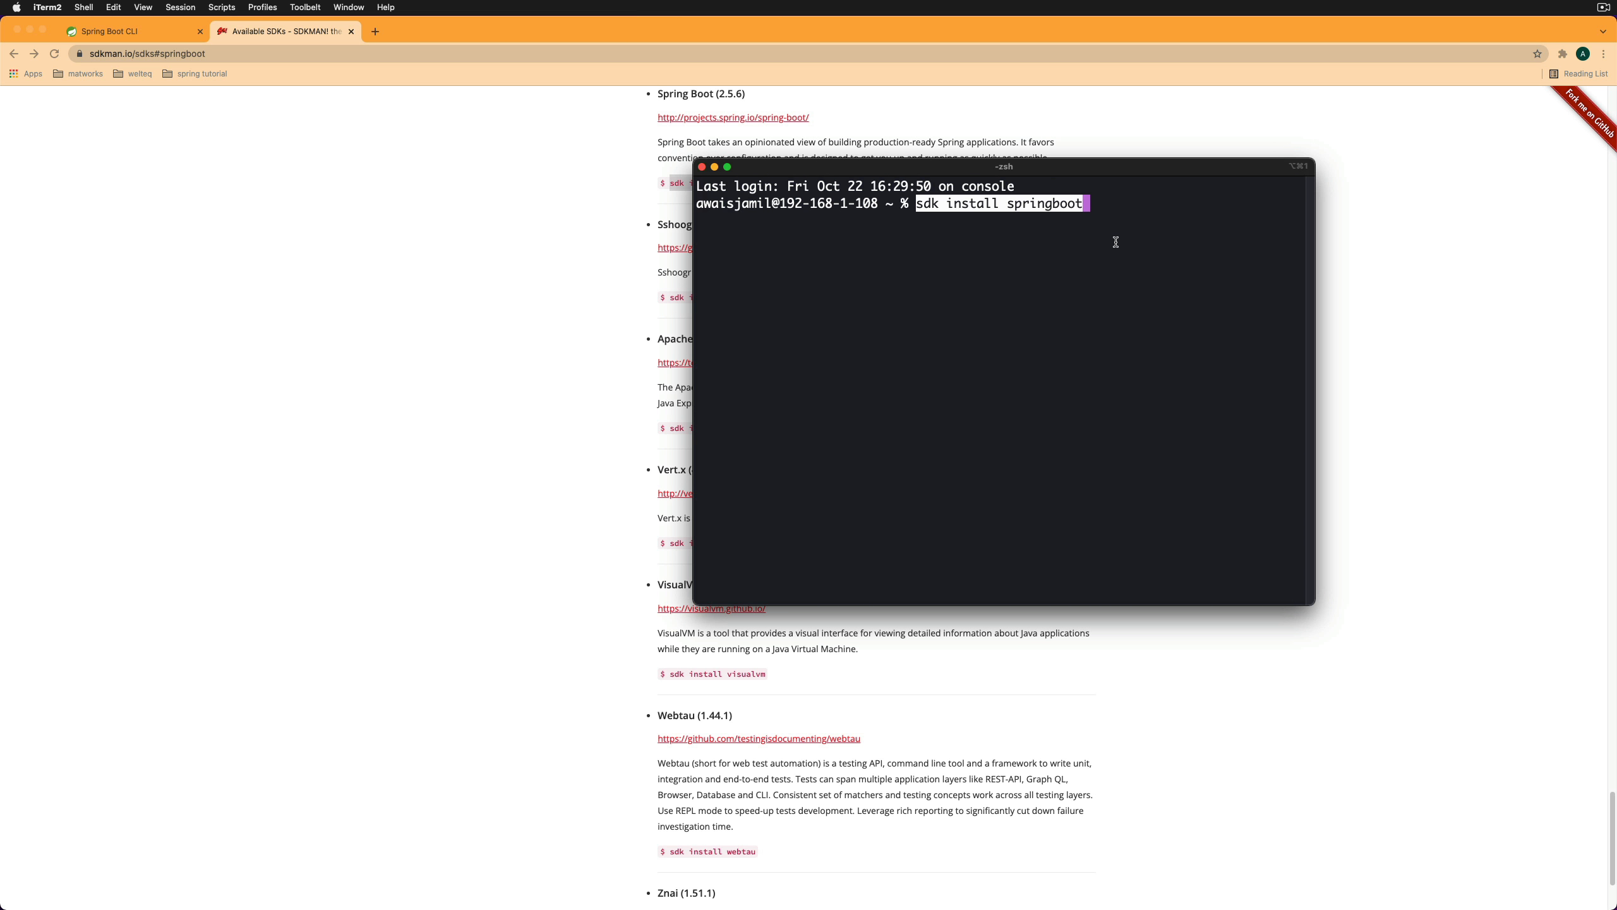
Run 'sdk install springboot', answer y to both prompts, then 'sdk list springboot'.
key(Return)
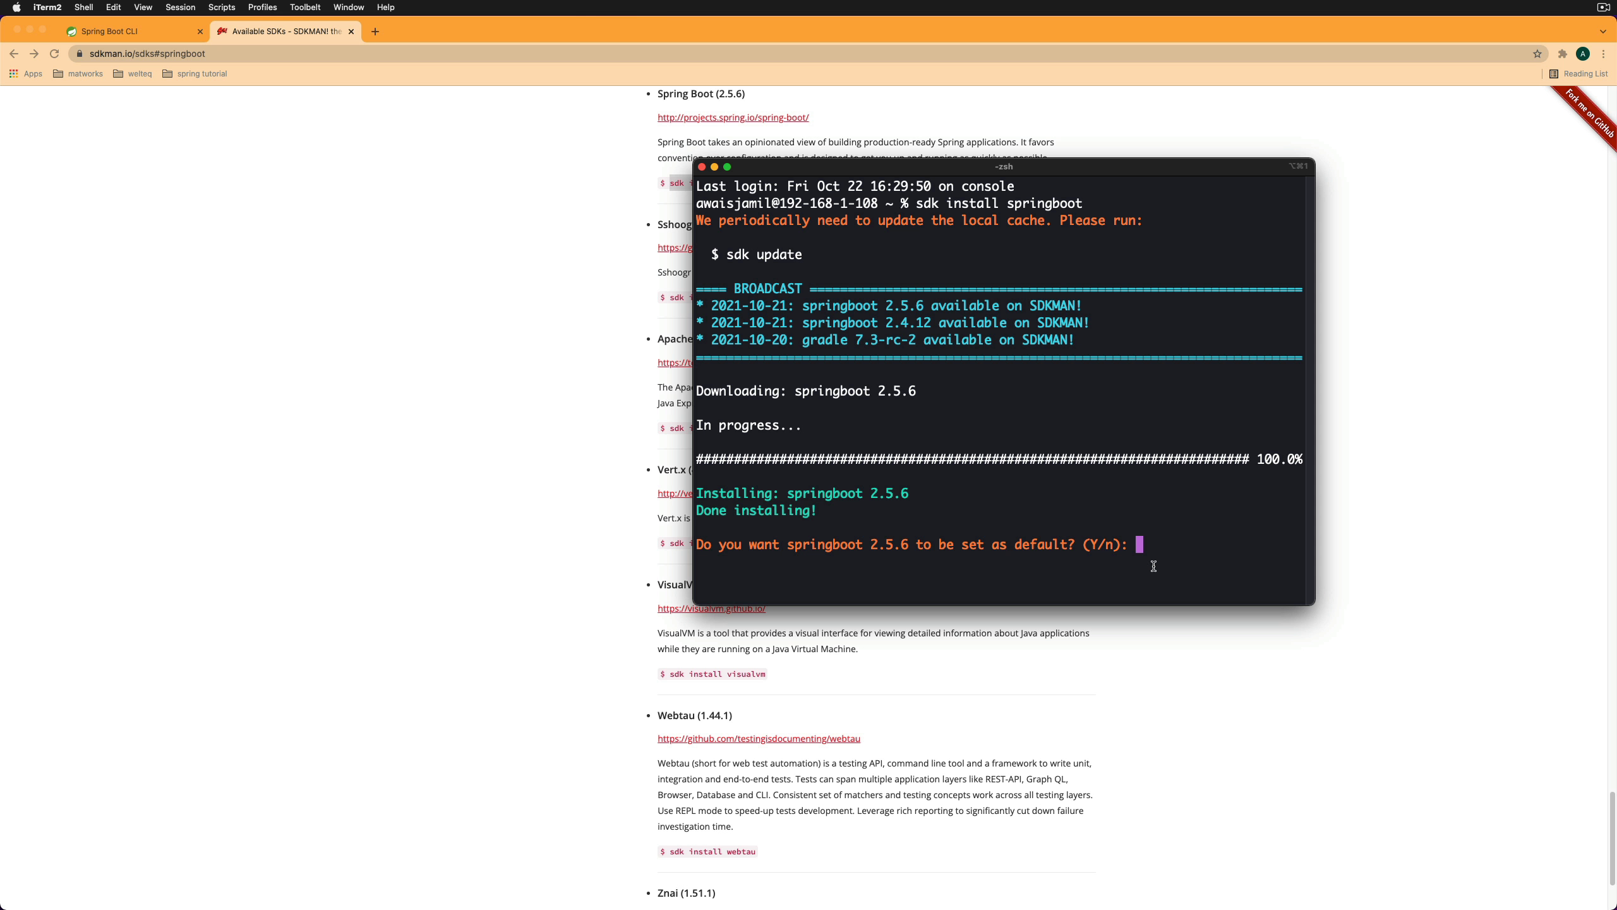
text(y)
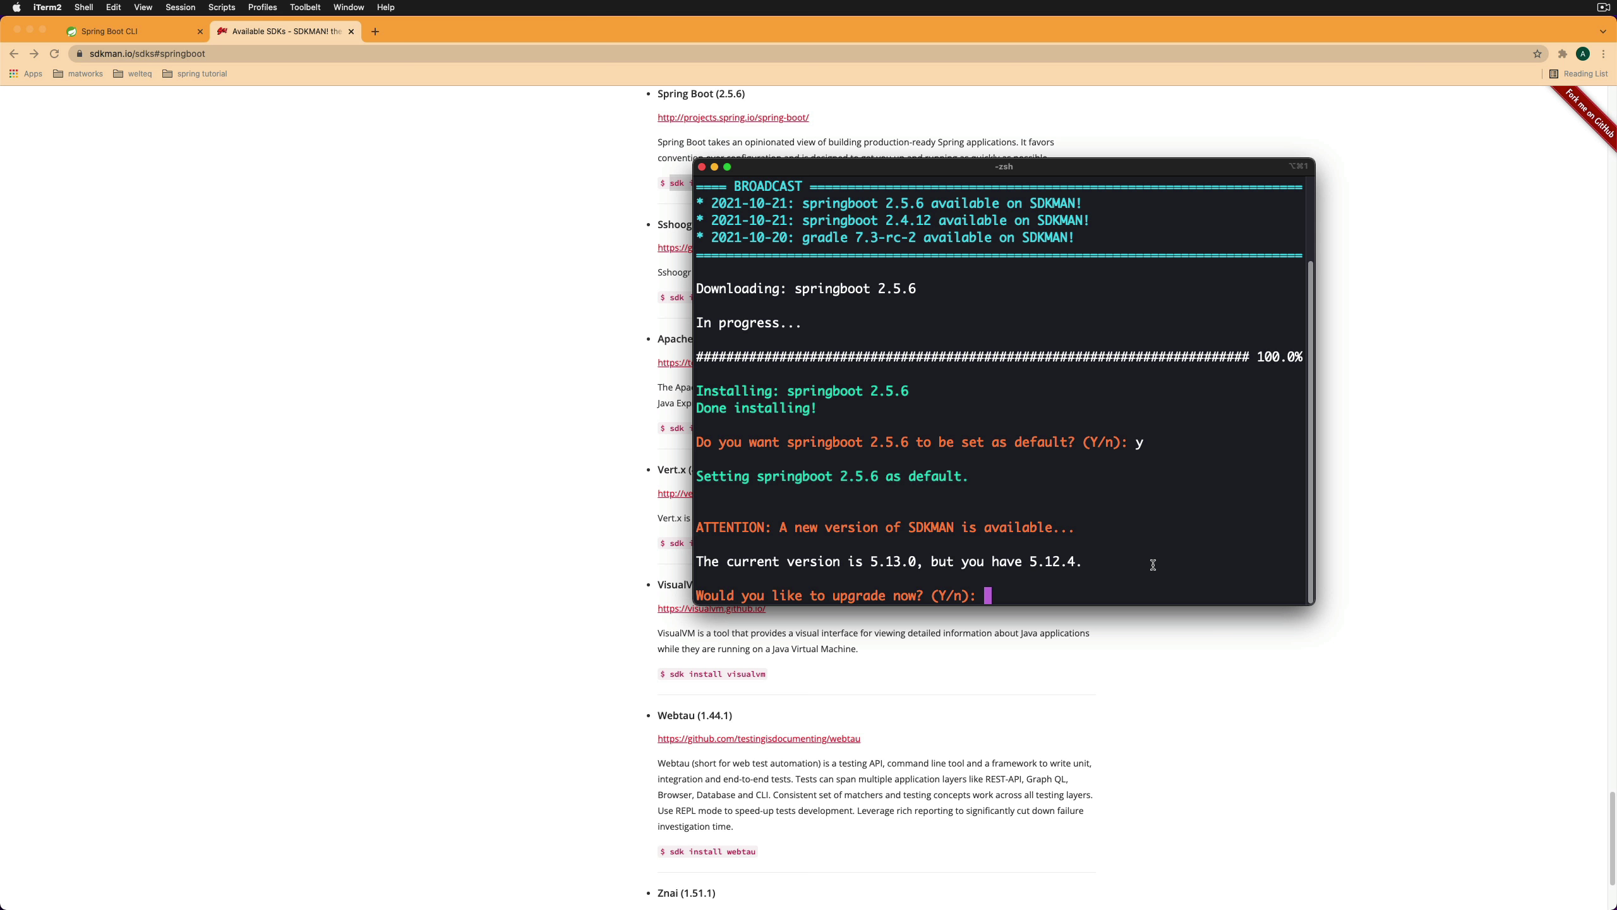
text(y)
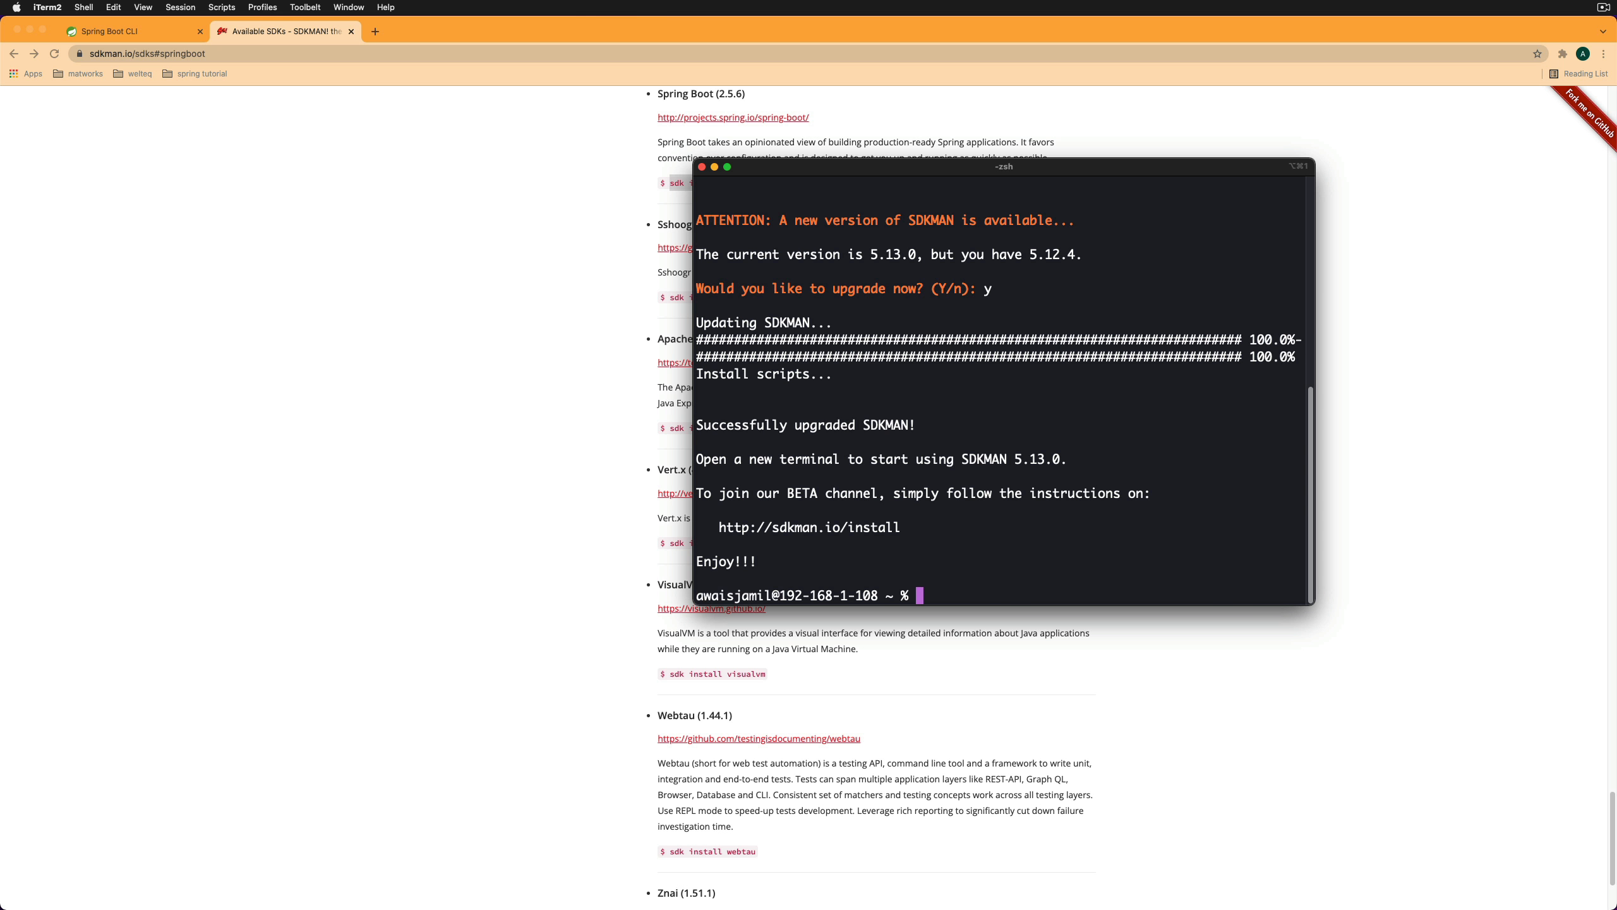
text(sdk list springboot)
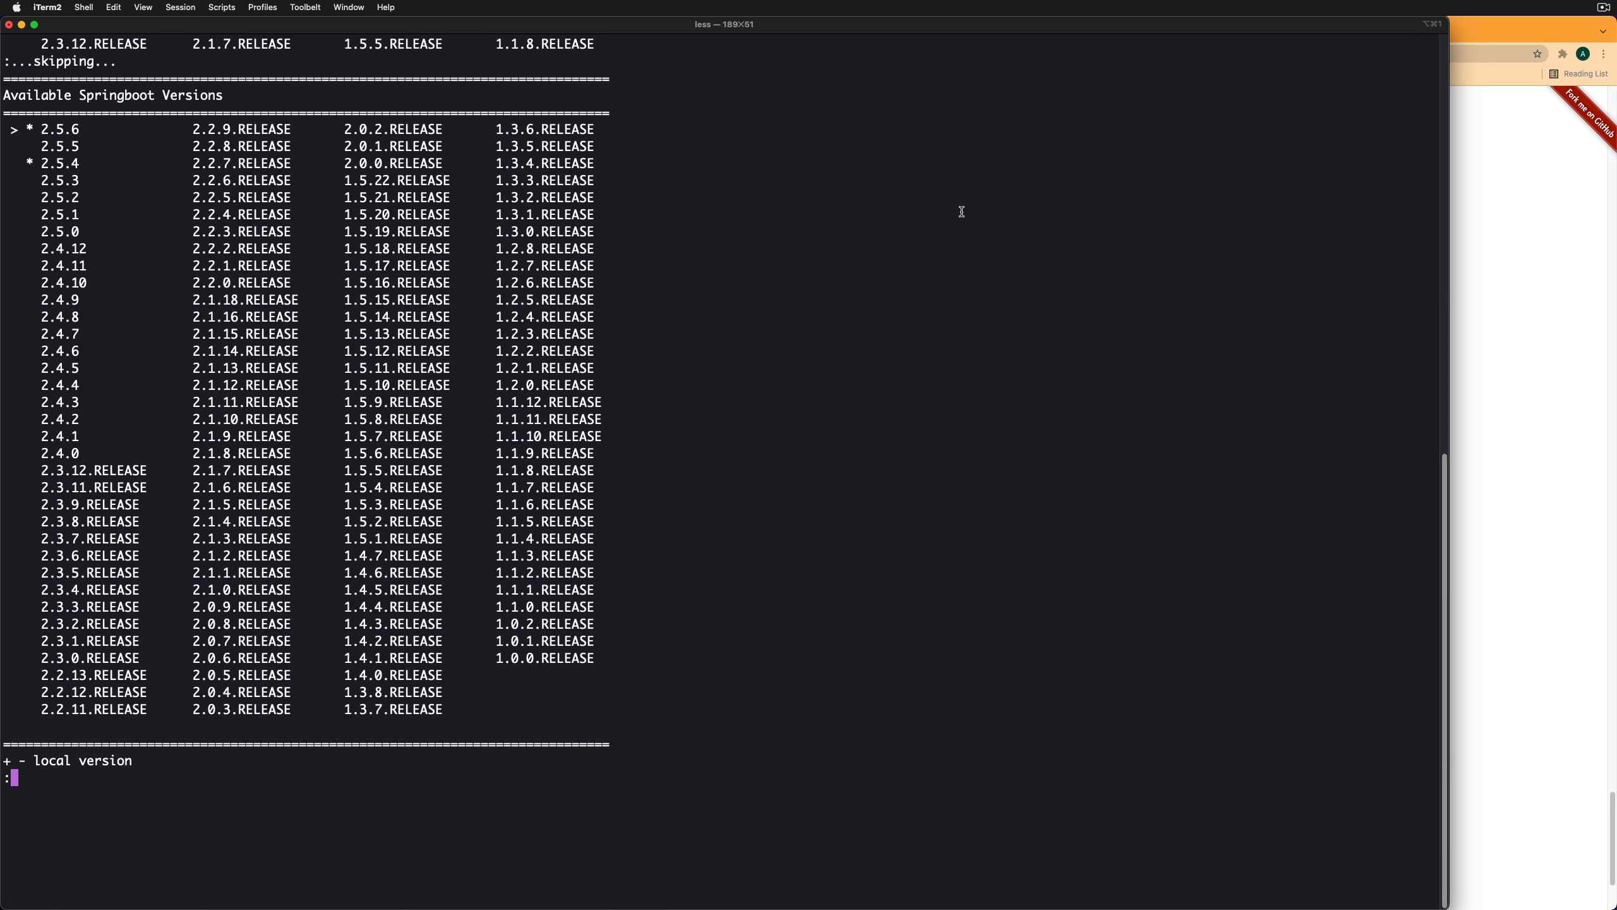
Quit the version list and run 'spring --version' to confirm Spring CLI v2.5.6.
key(q)
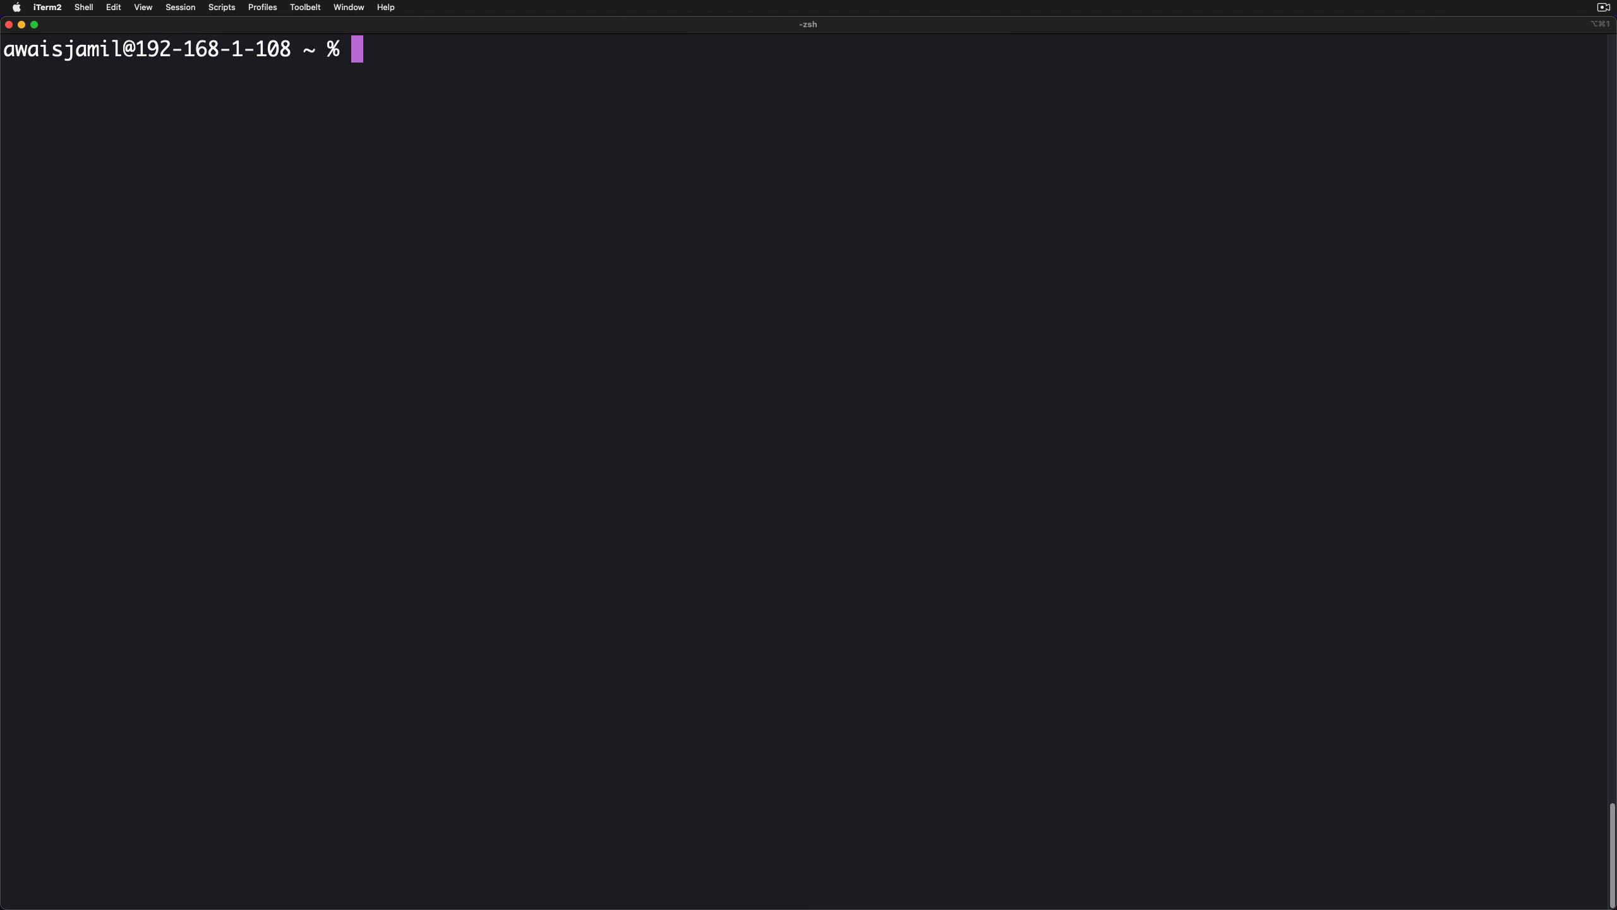
text(spring)
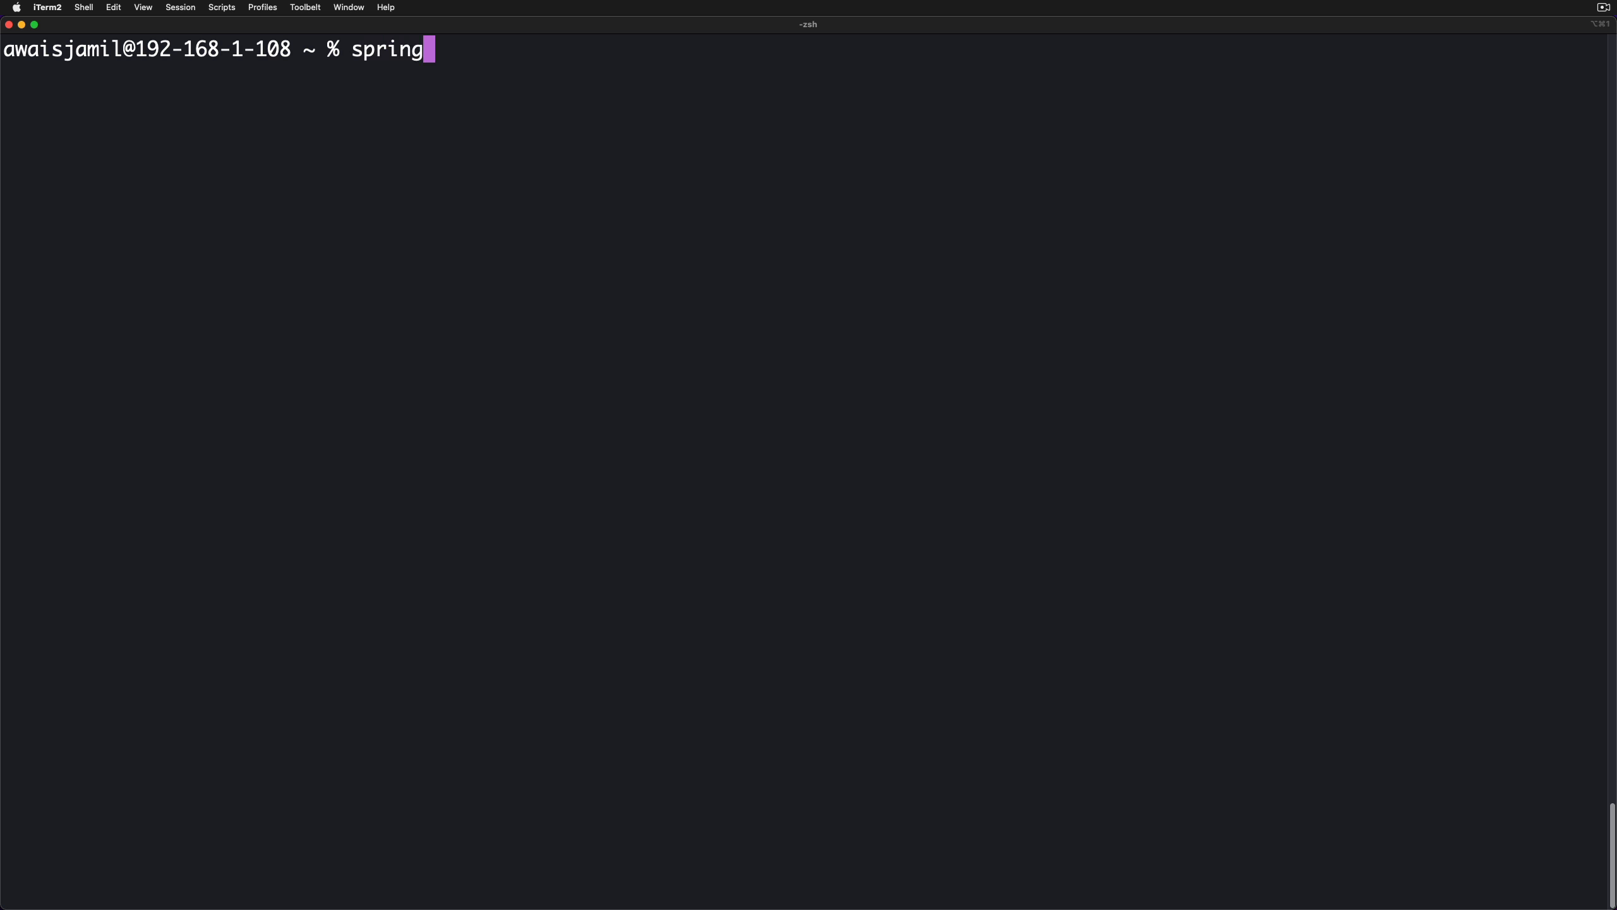
text(--version)
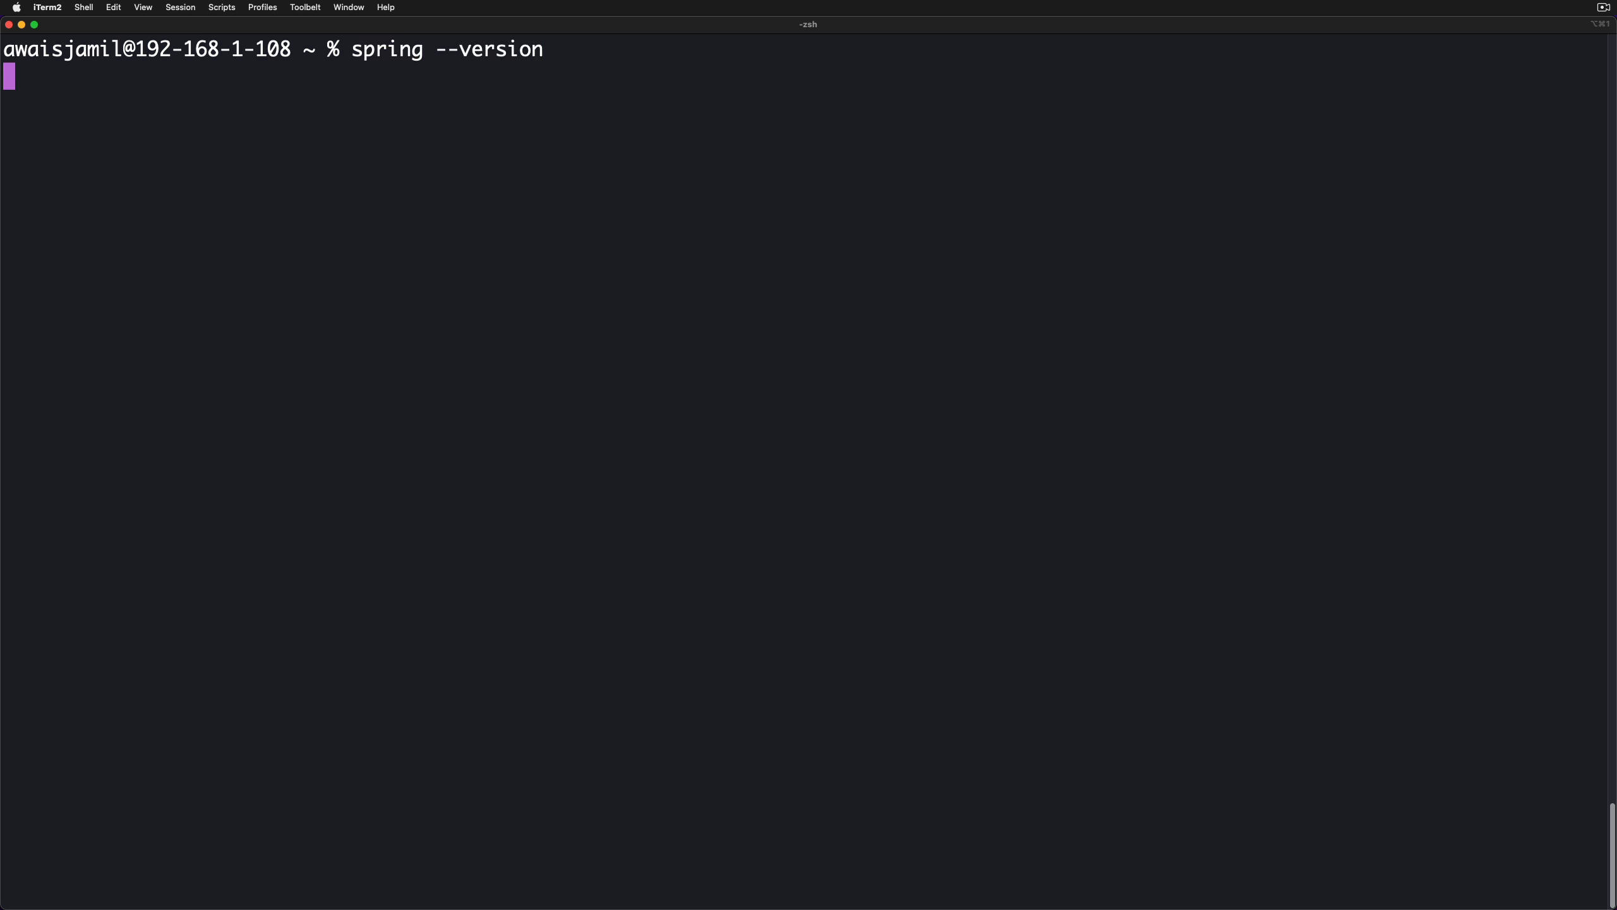
key(Return)
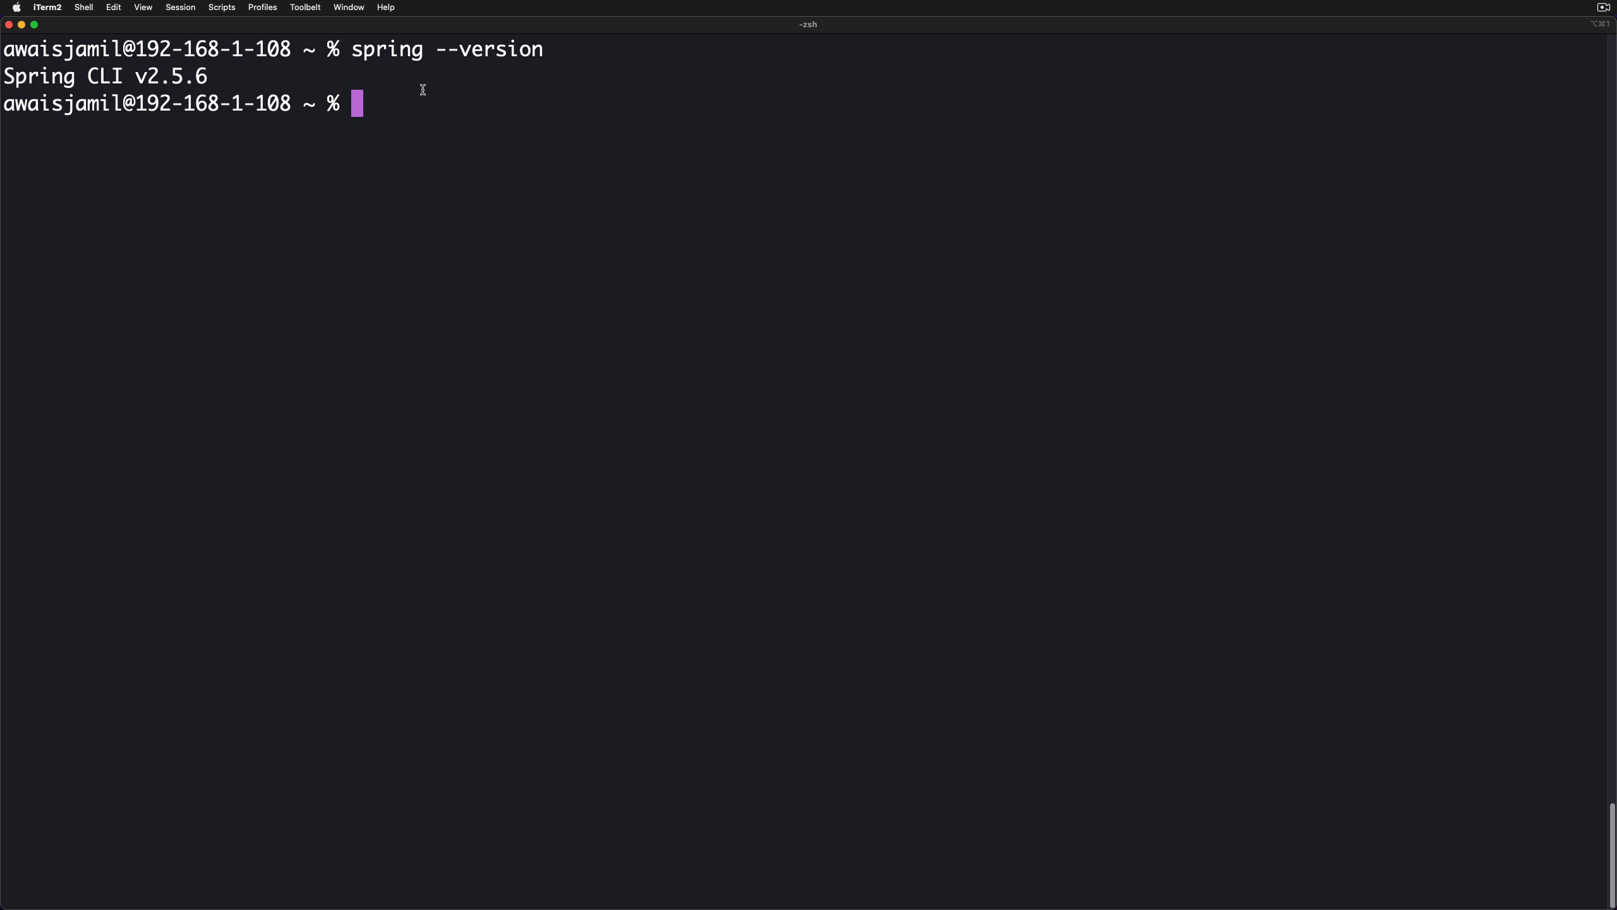
Run 'spring init' to generate demo.zip, list it, then remove demo.zip.
text(spring init)
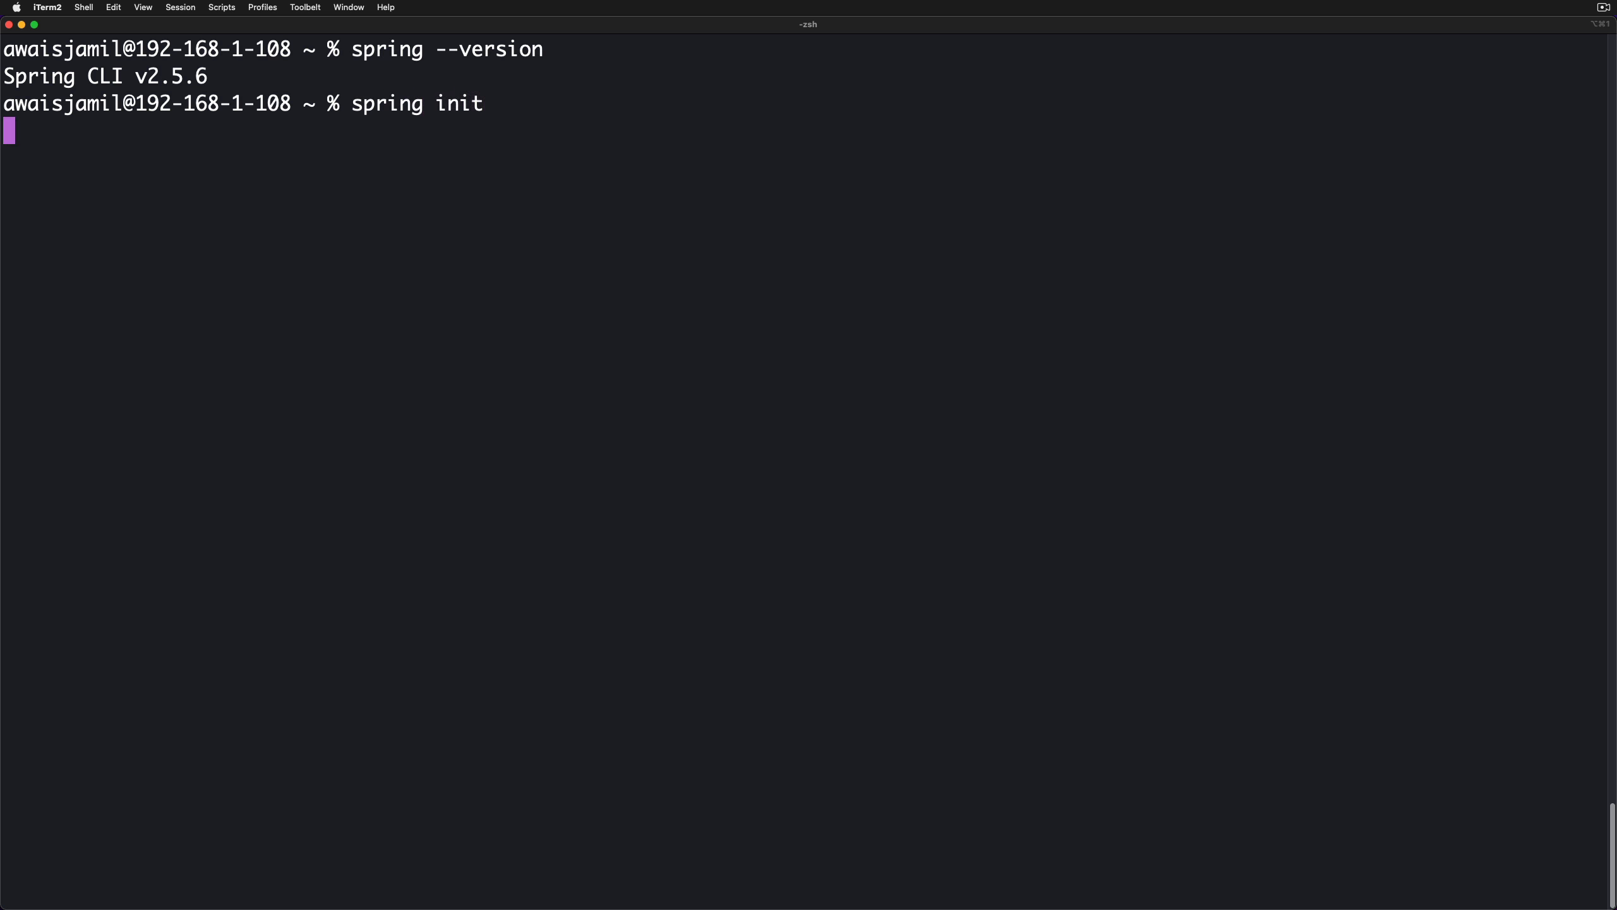
key(Return)
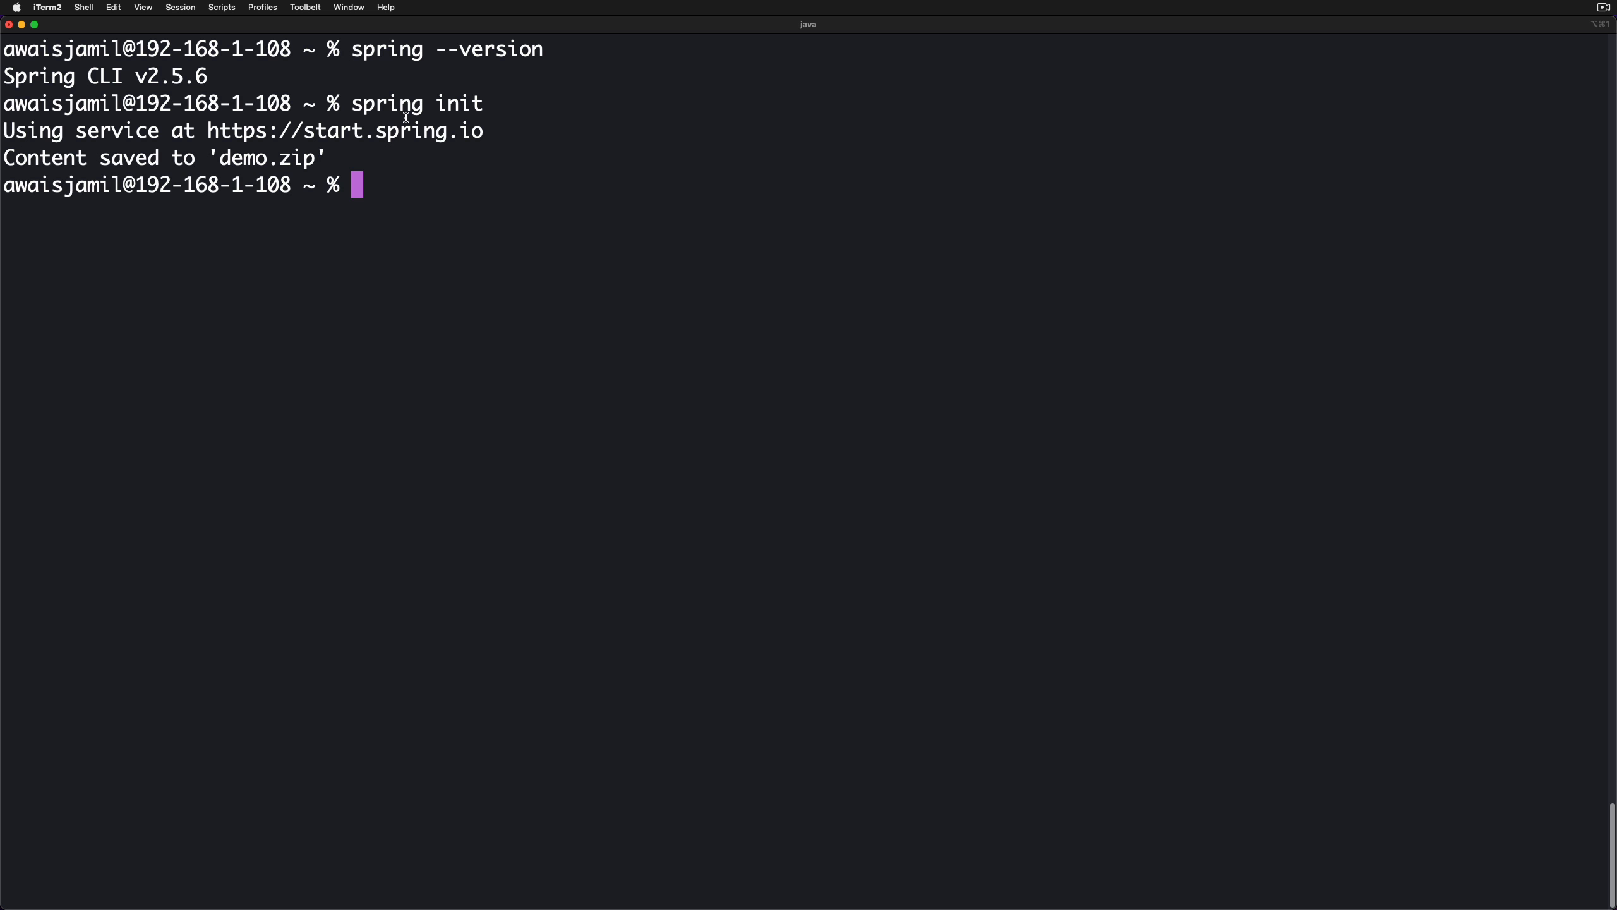
key(Return)
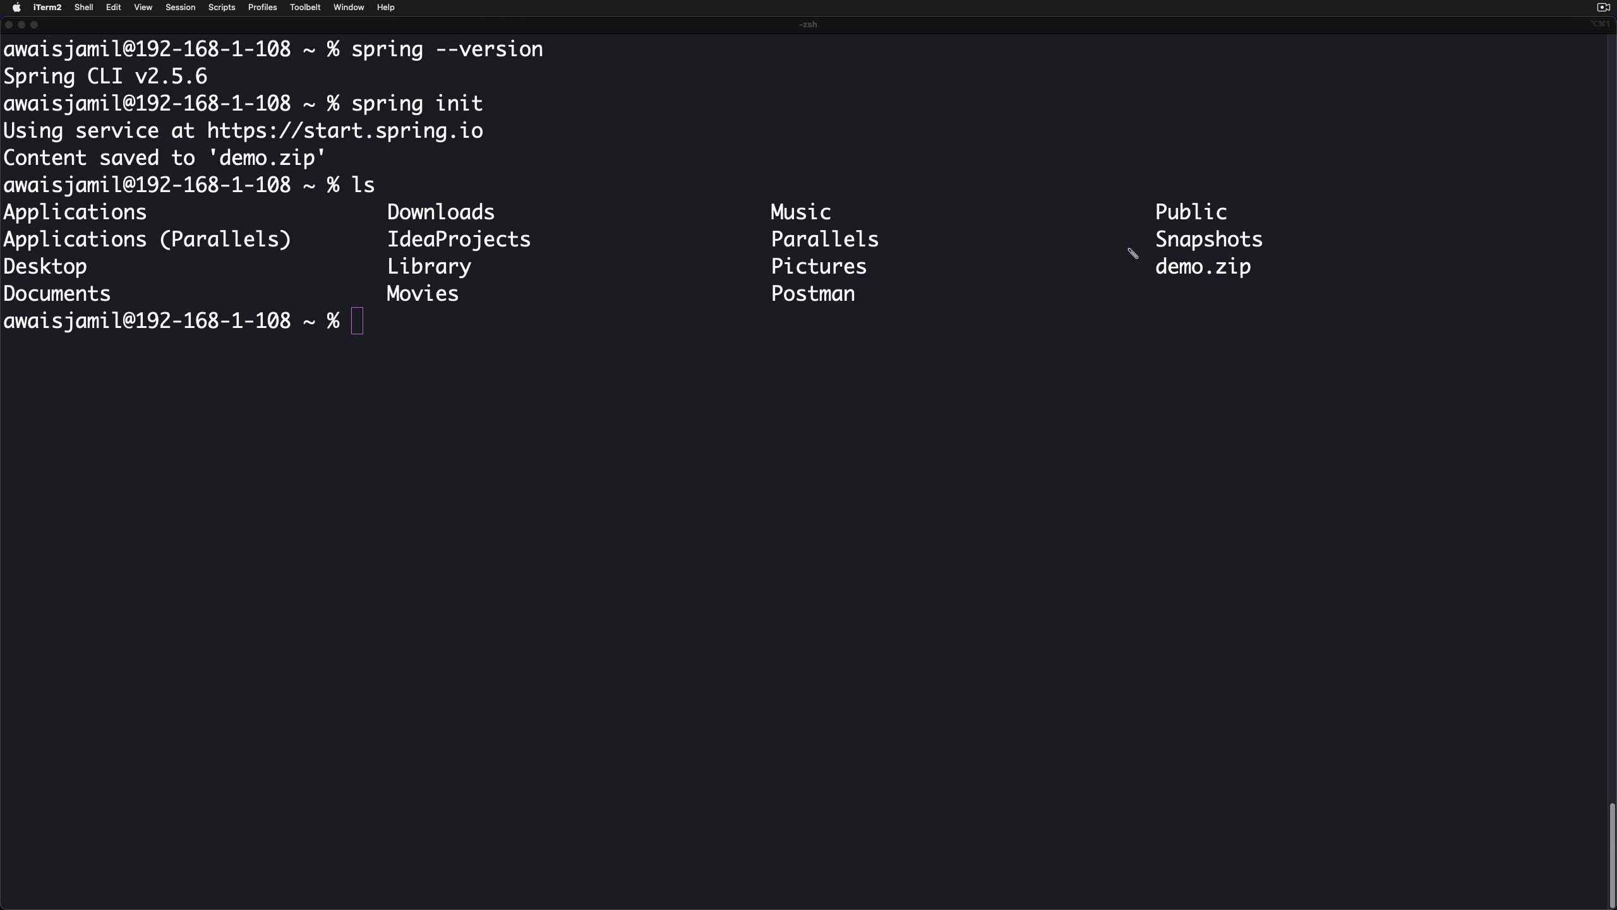
mouse_move(1230, 321)
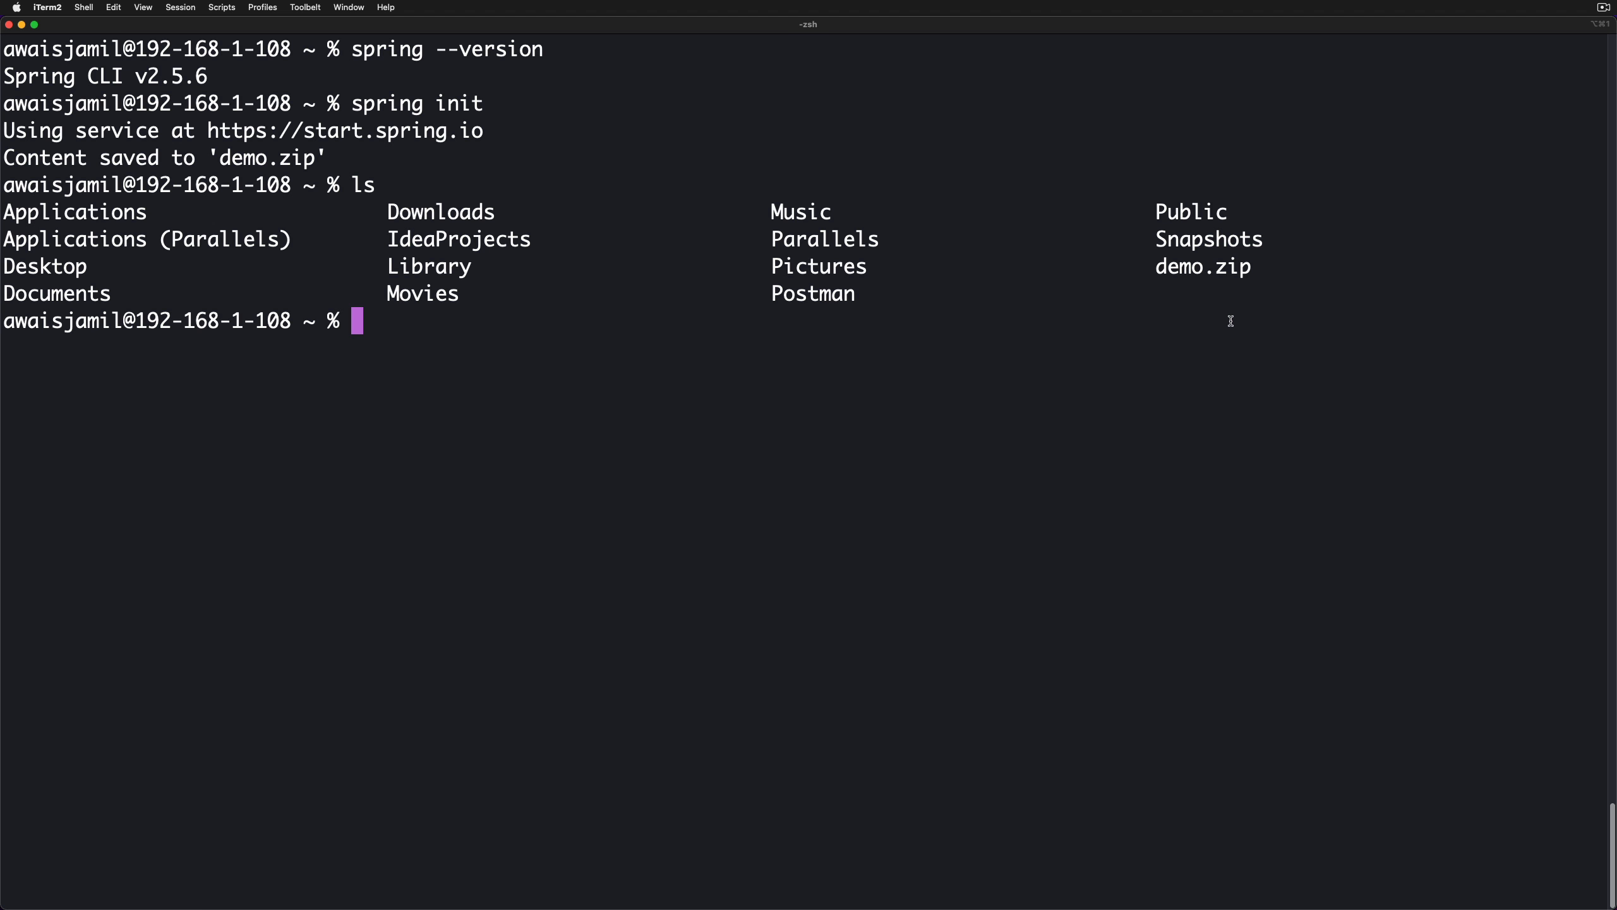
text(rm)
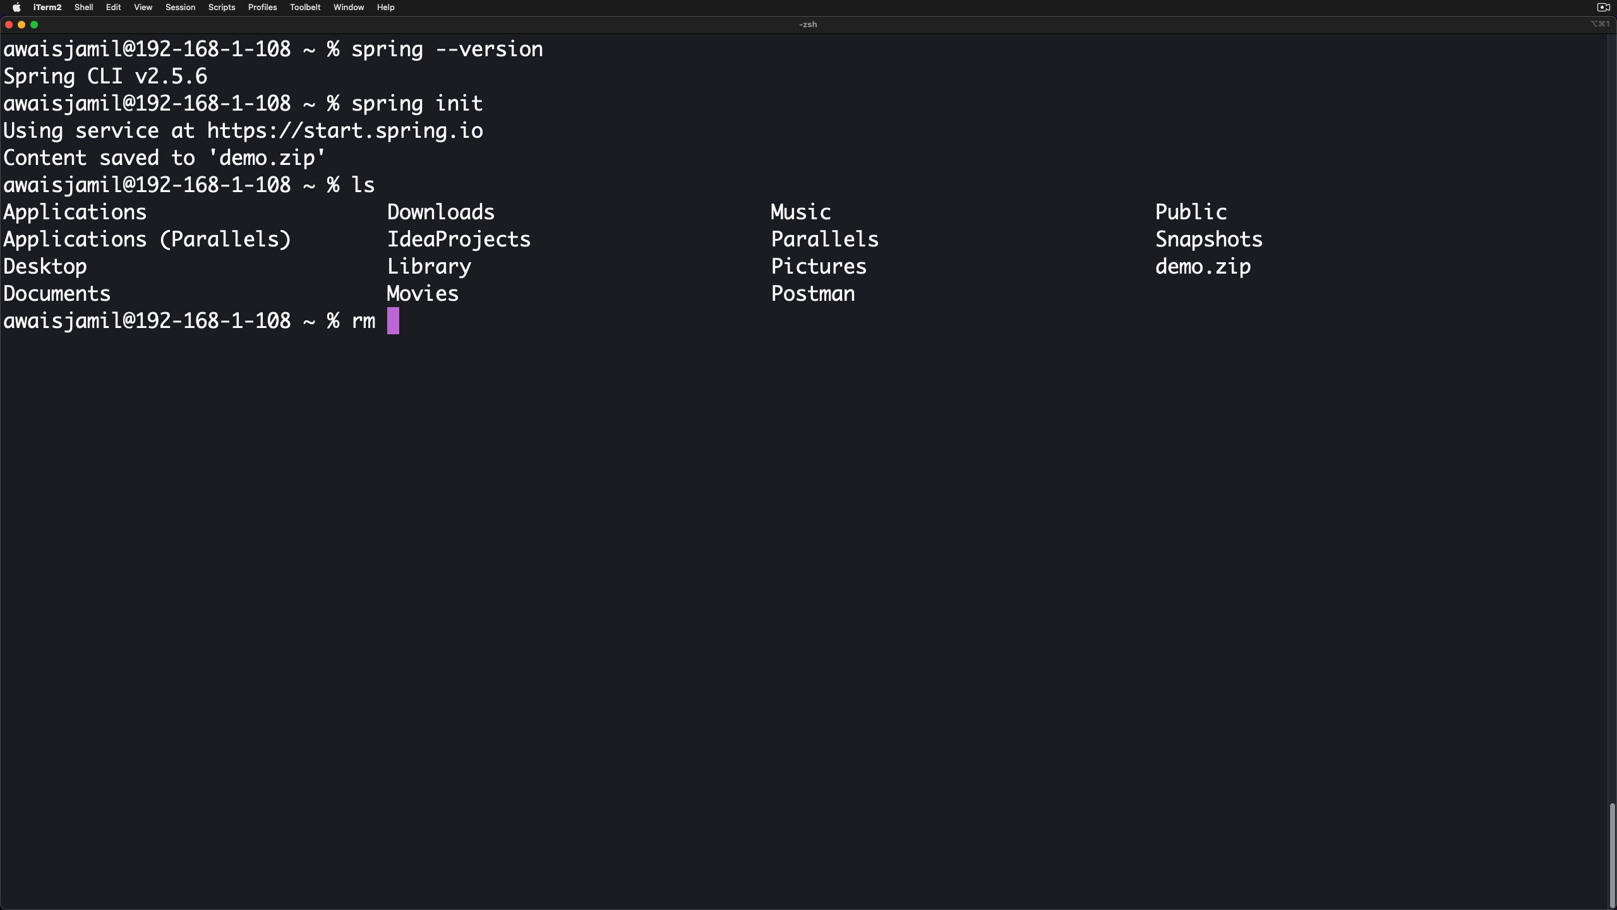
text(demo.zip)
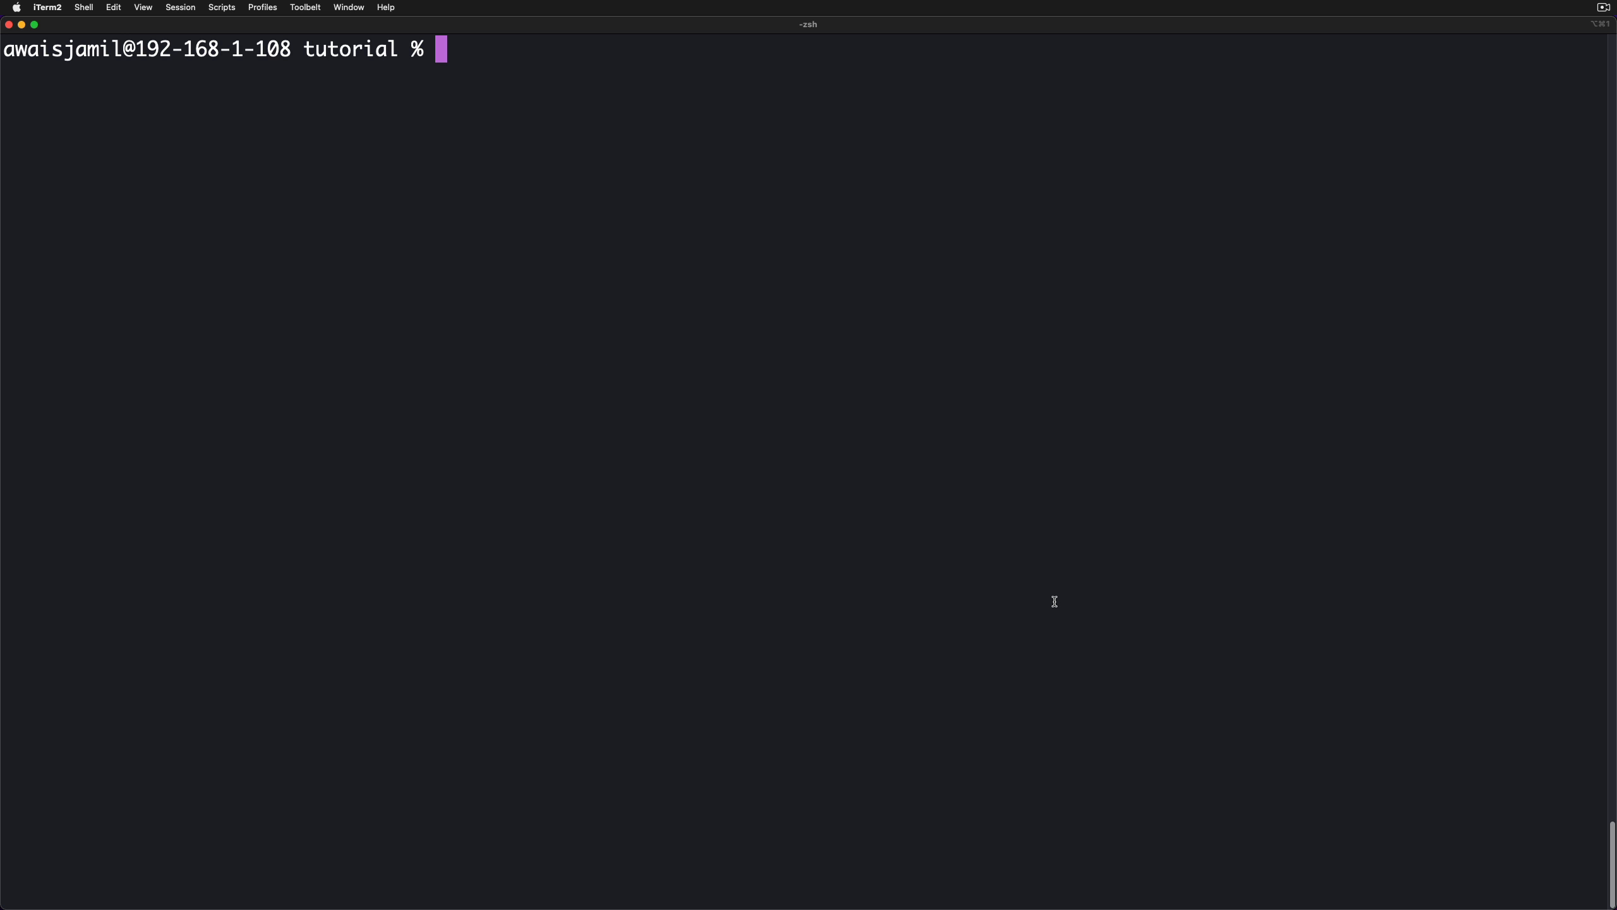
Run 'spring --help' to list the Spring CLI commands.
text(spring -)
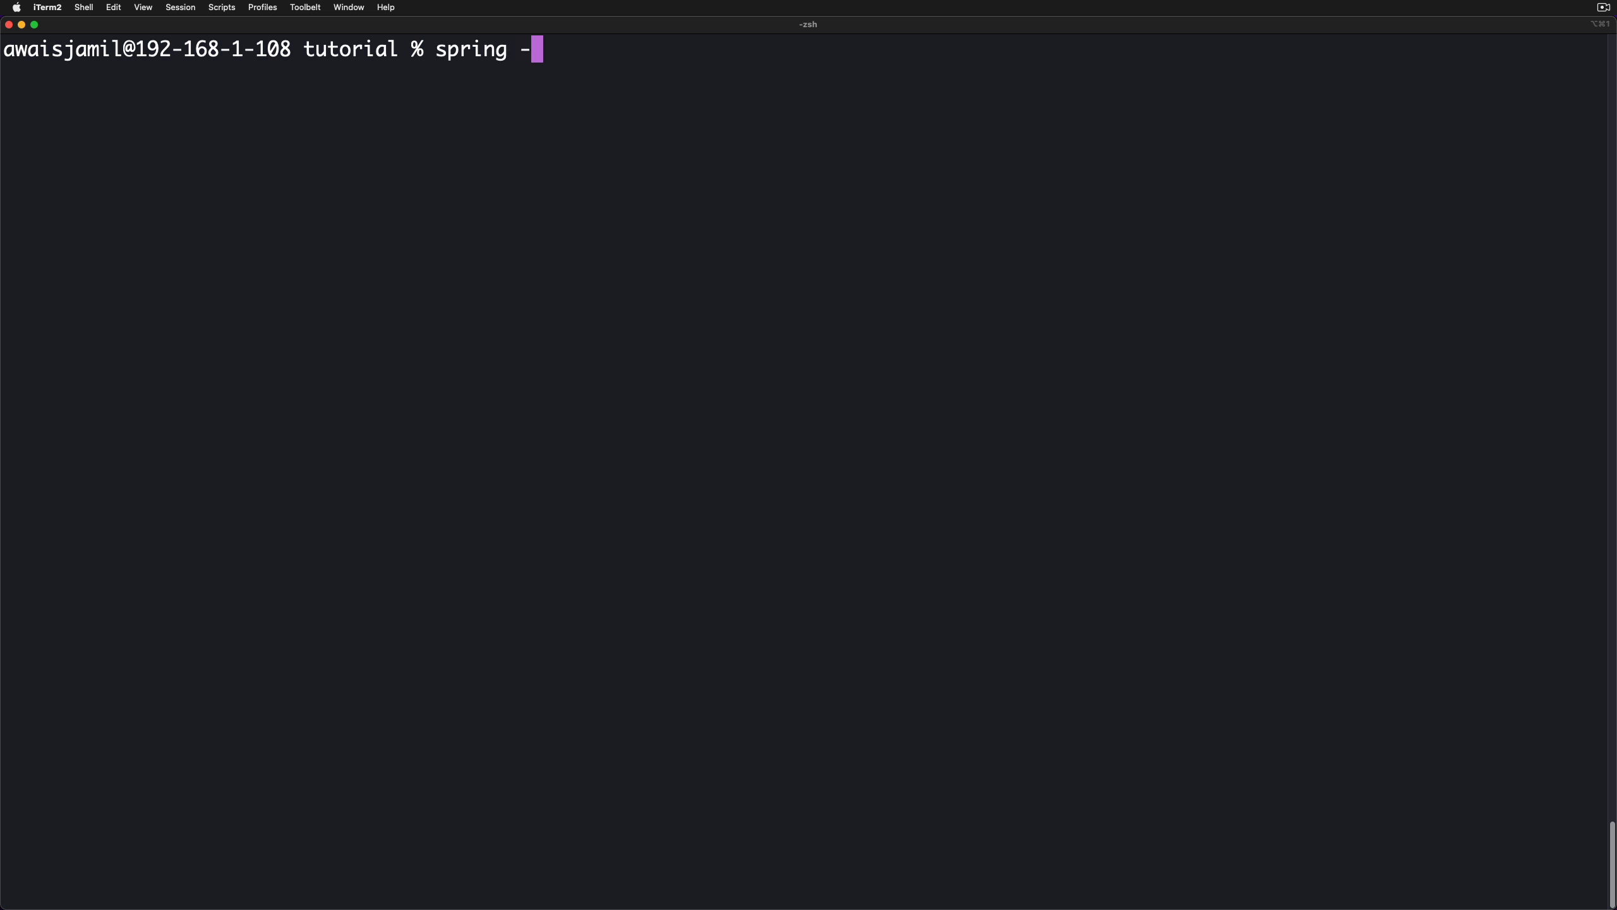
key(Return)
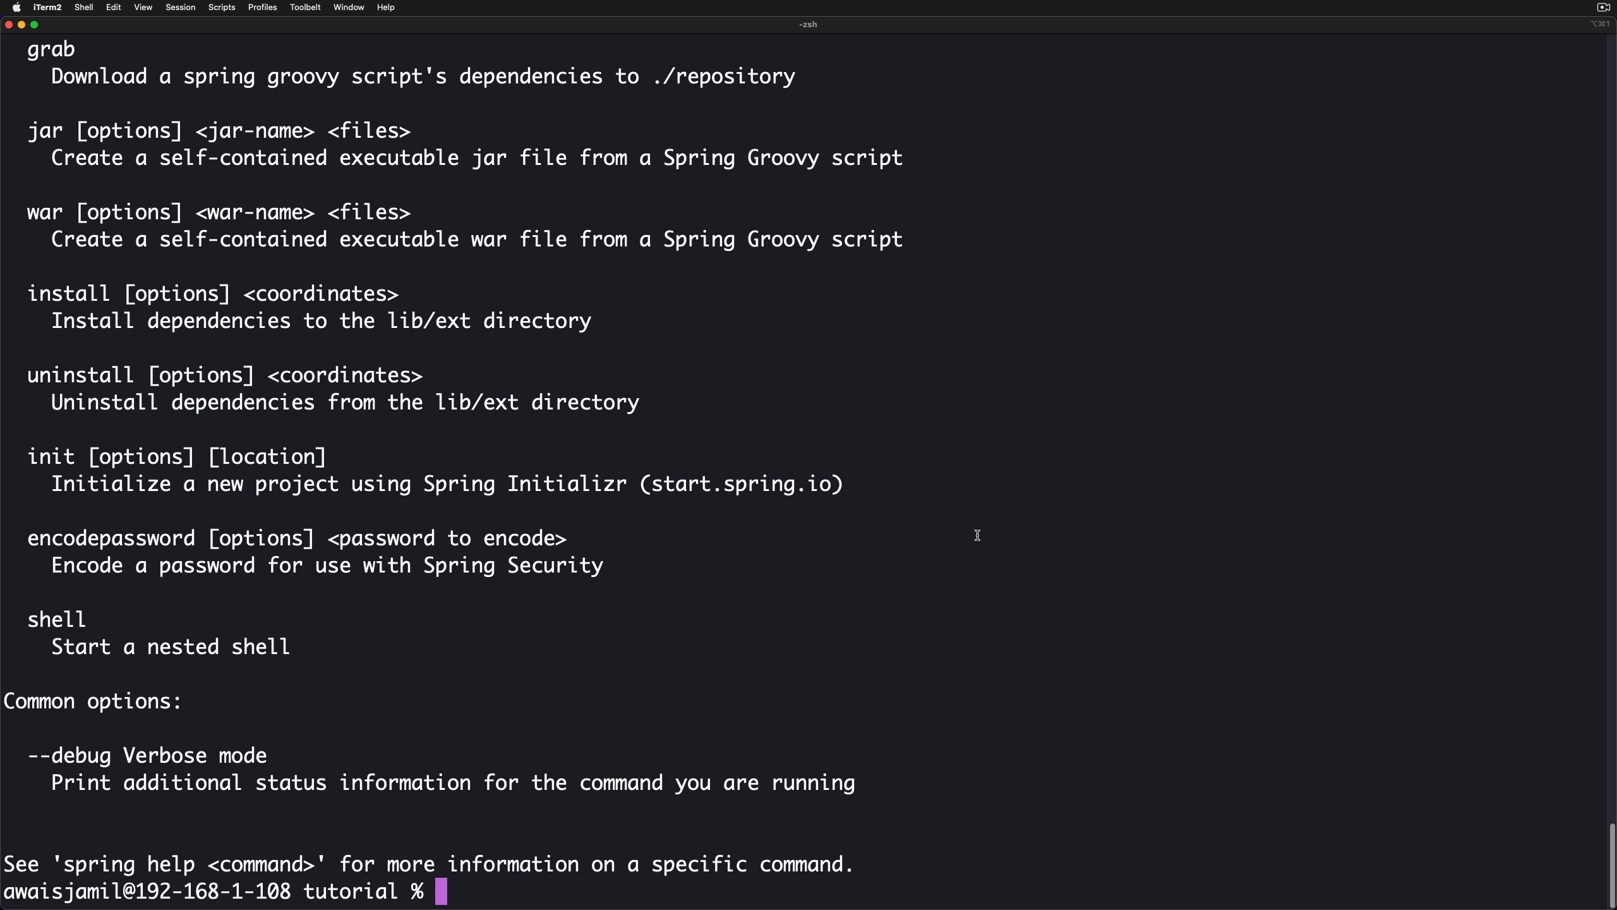
mouse_move(346, 411)
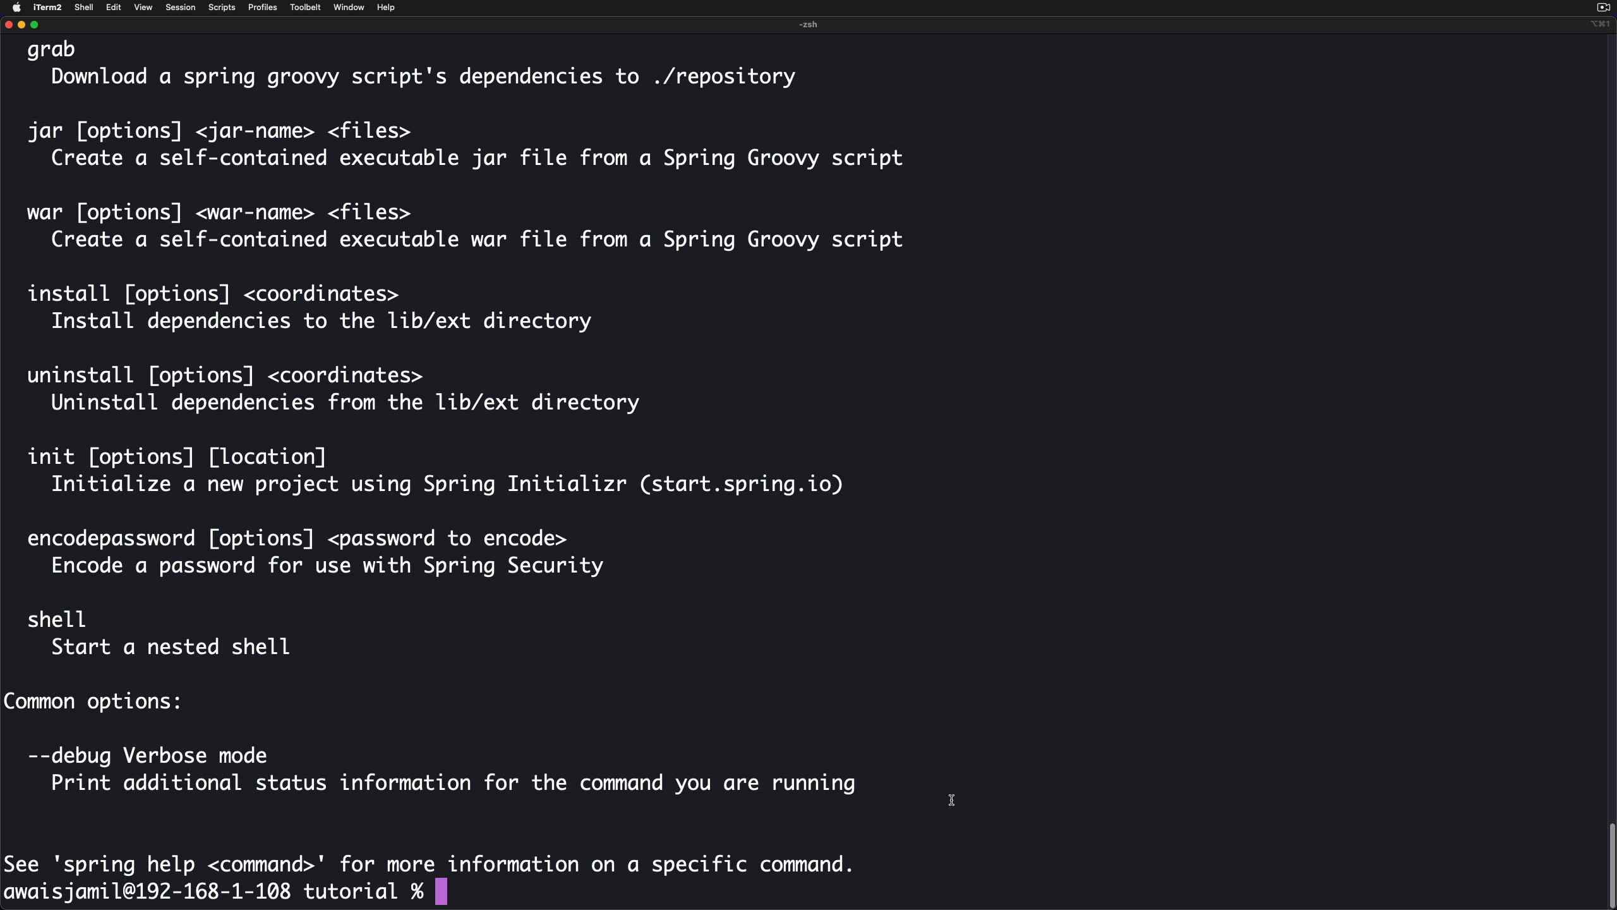
Run 'spring init -a restapi -l java --build gradle restapi' and list the folder.
text(spring init -)
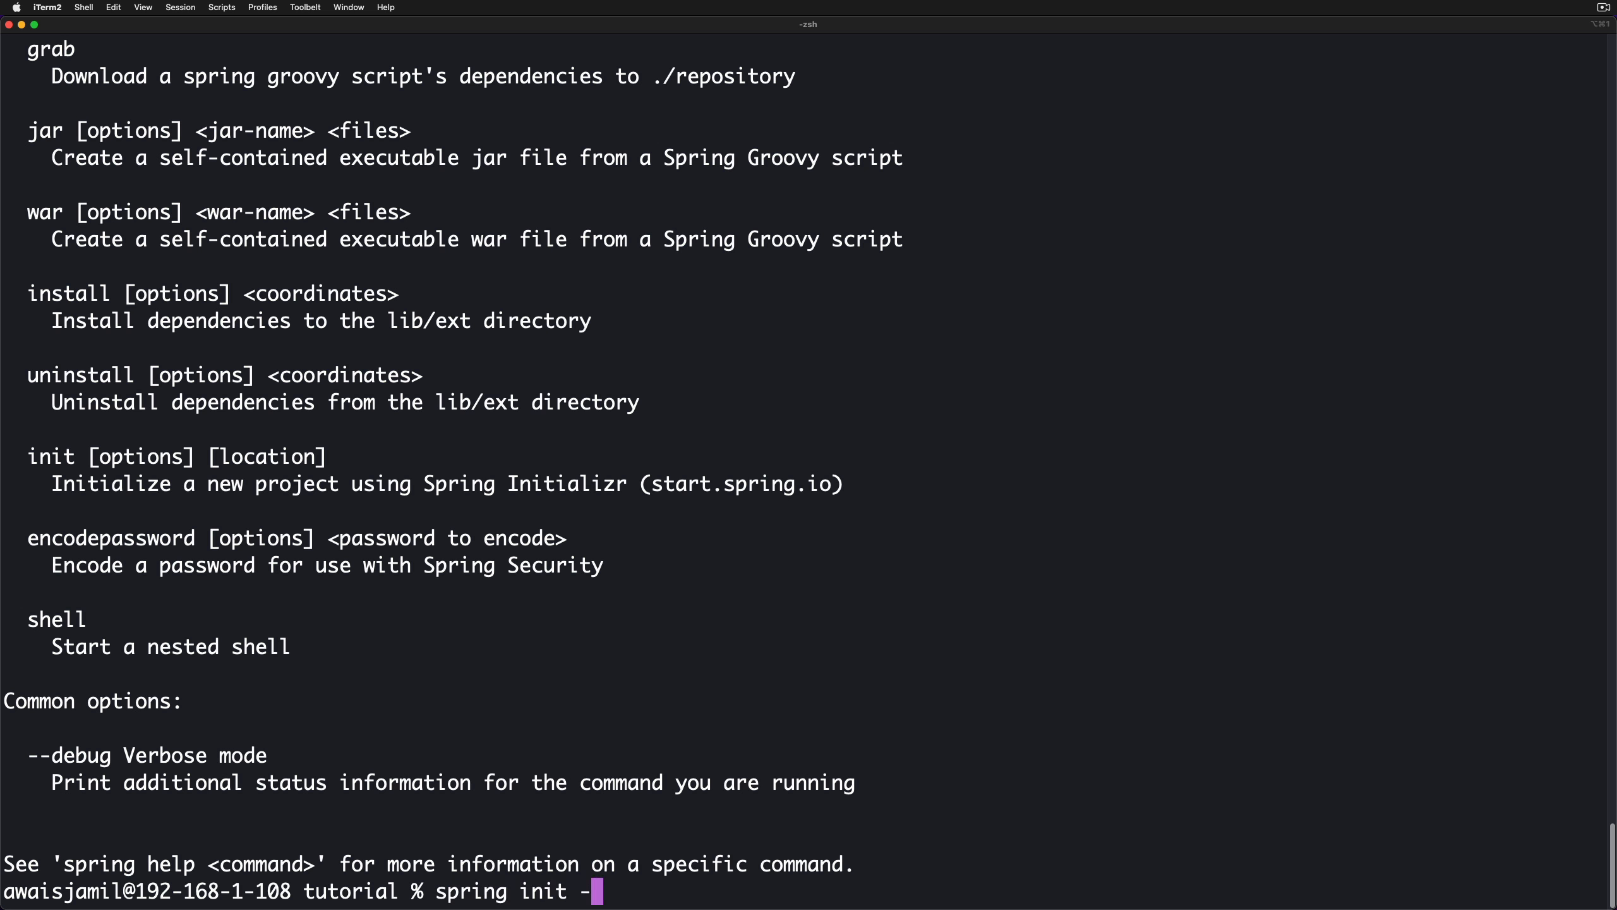
text(a rest)
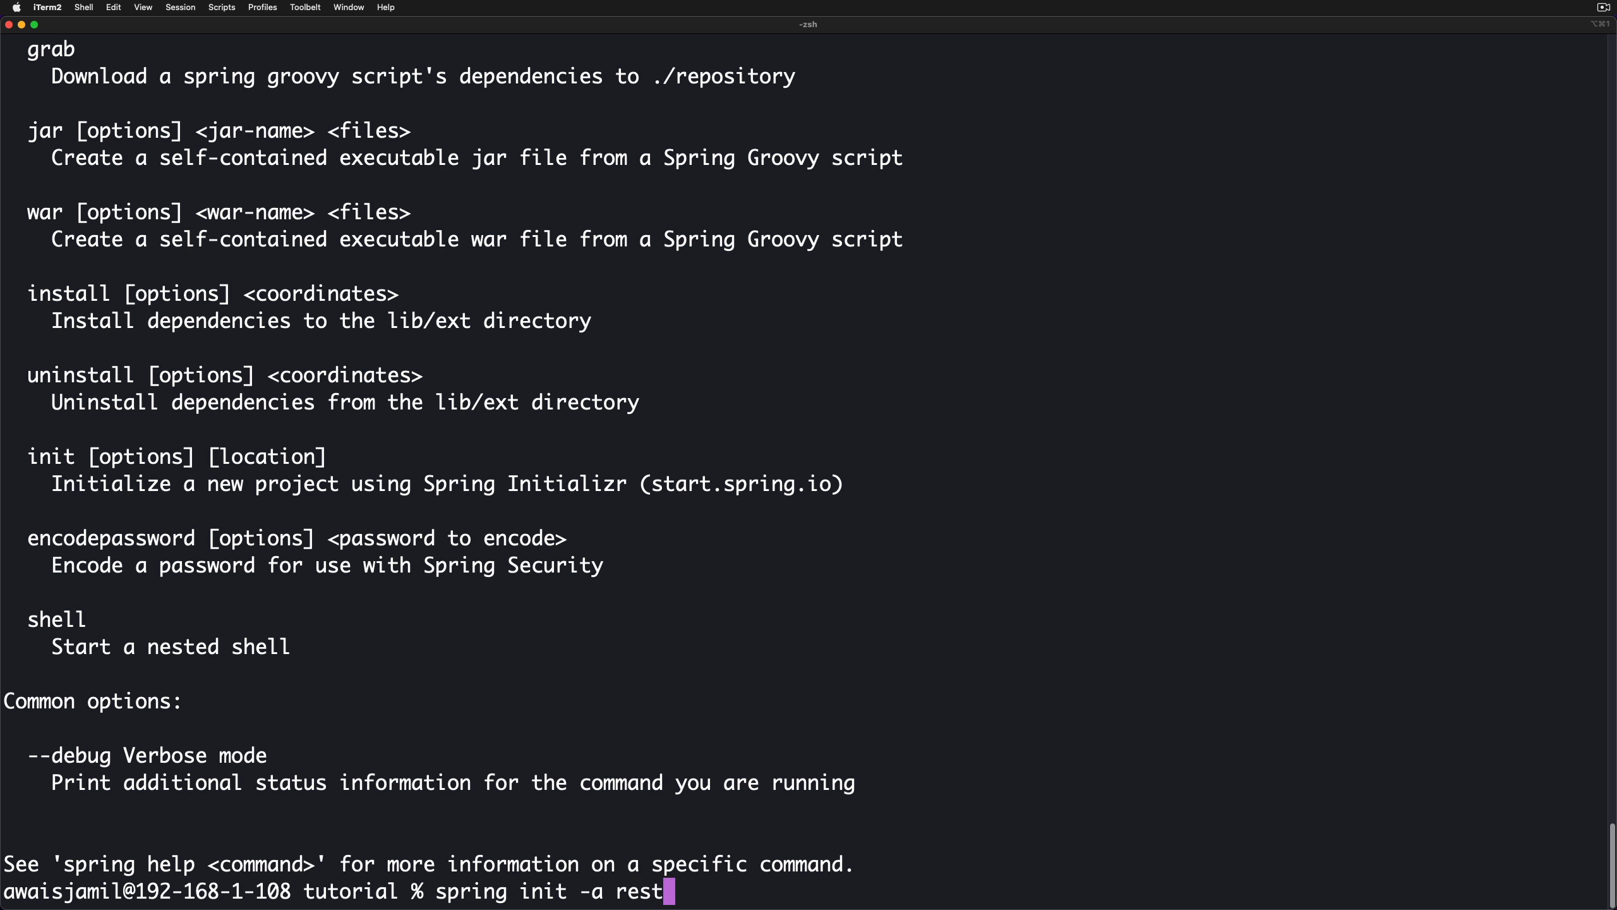
text(api -)
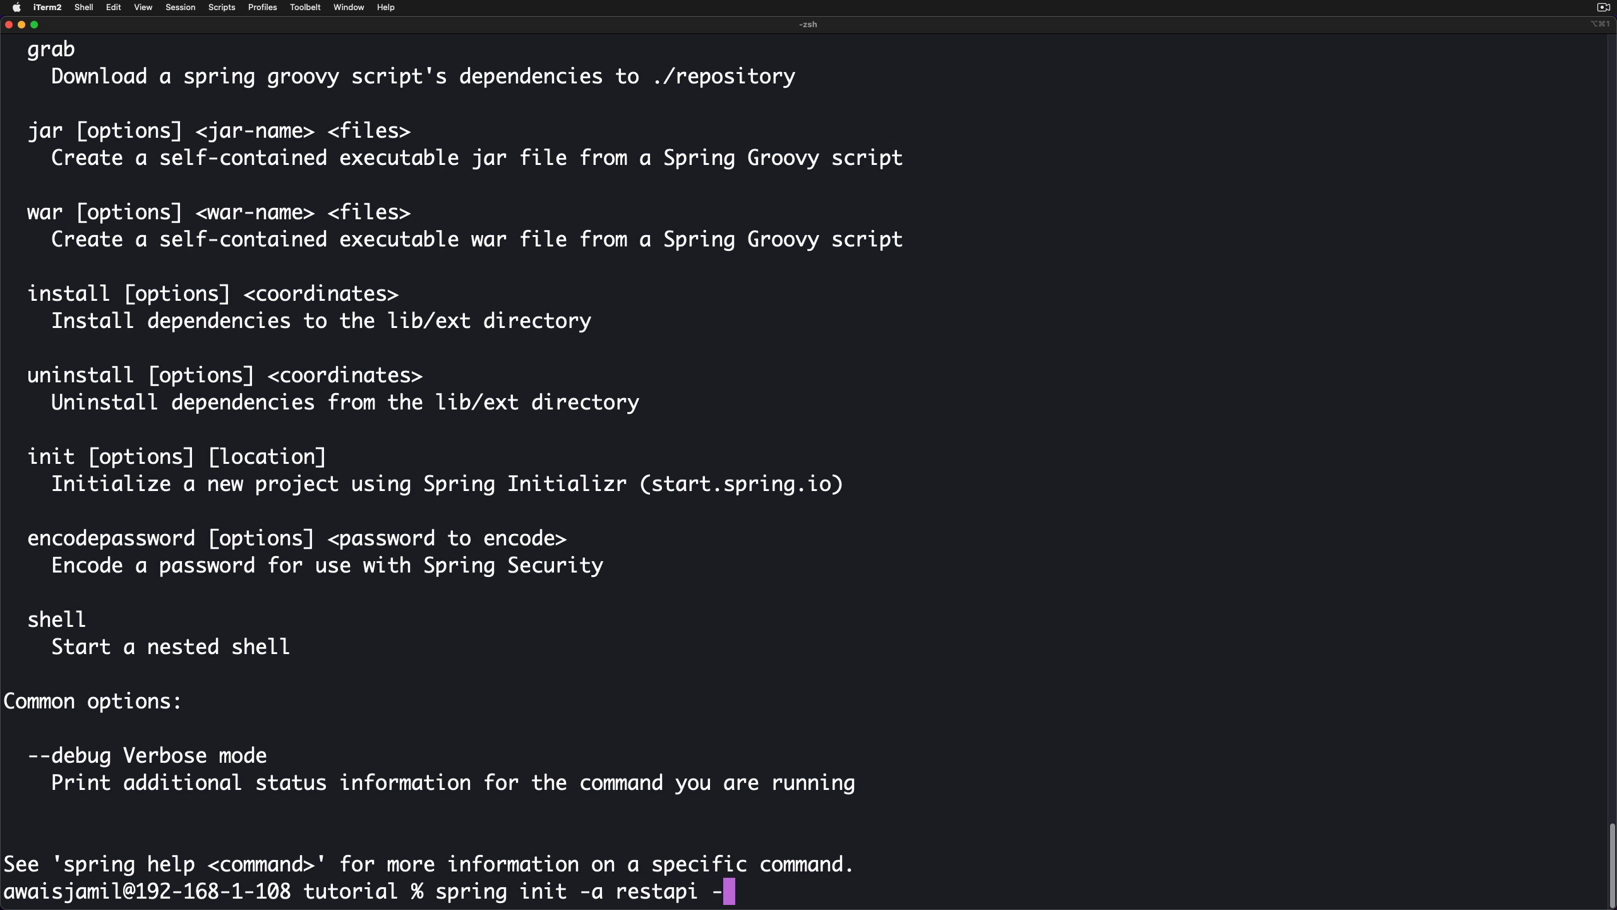
text(l)
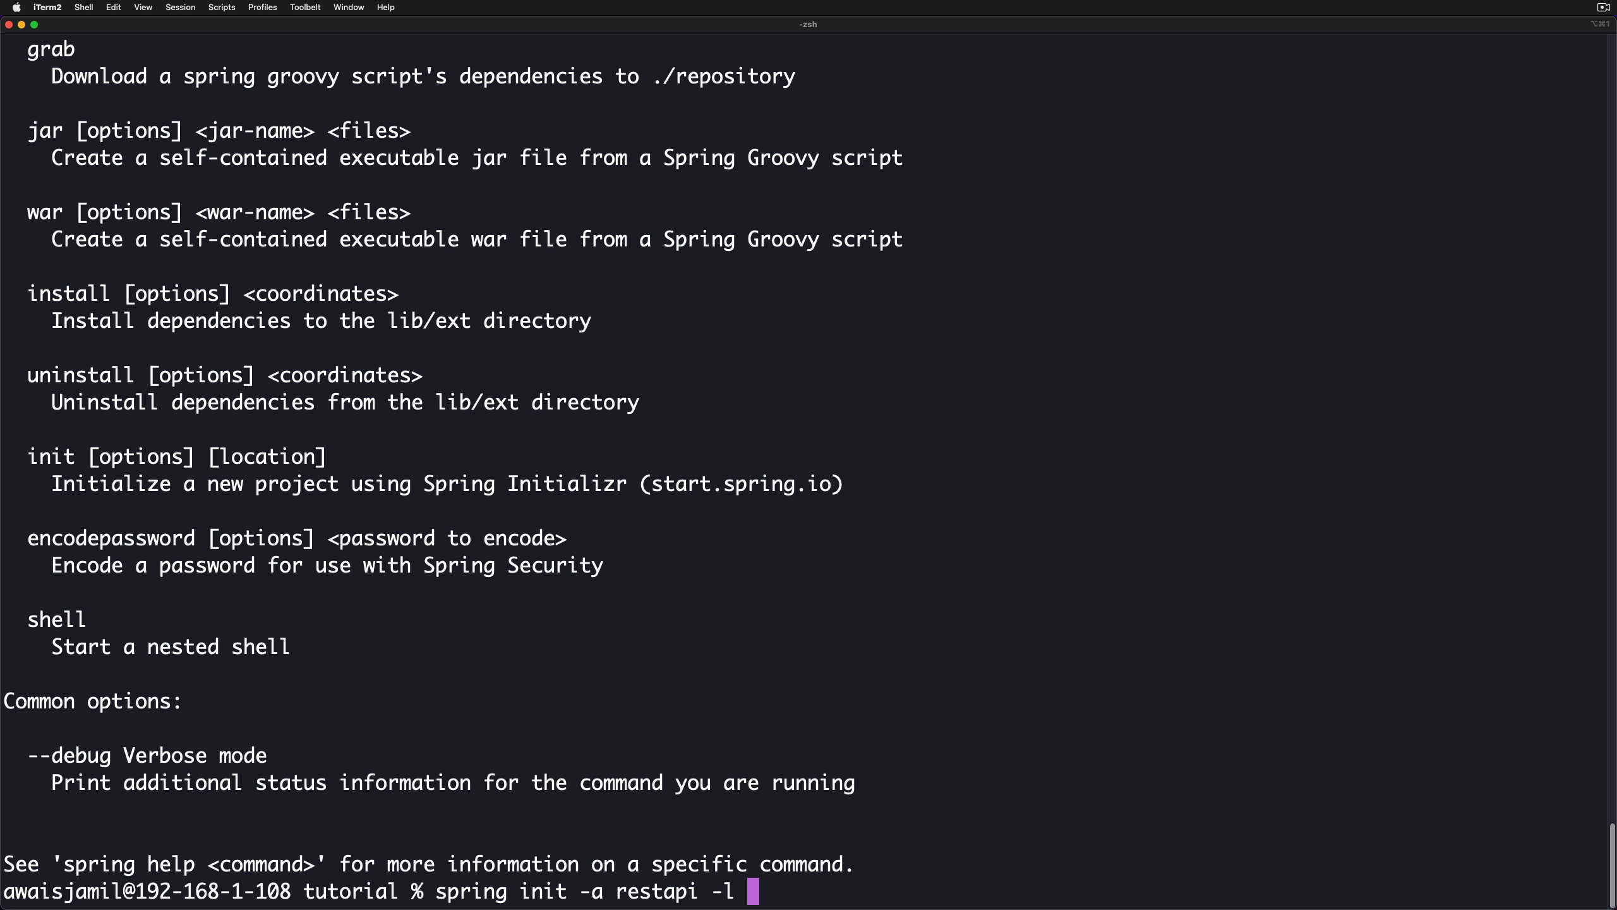
text(java --build)
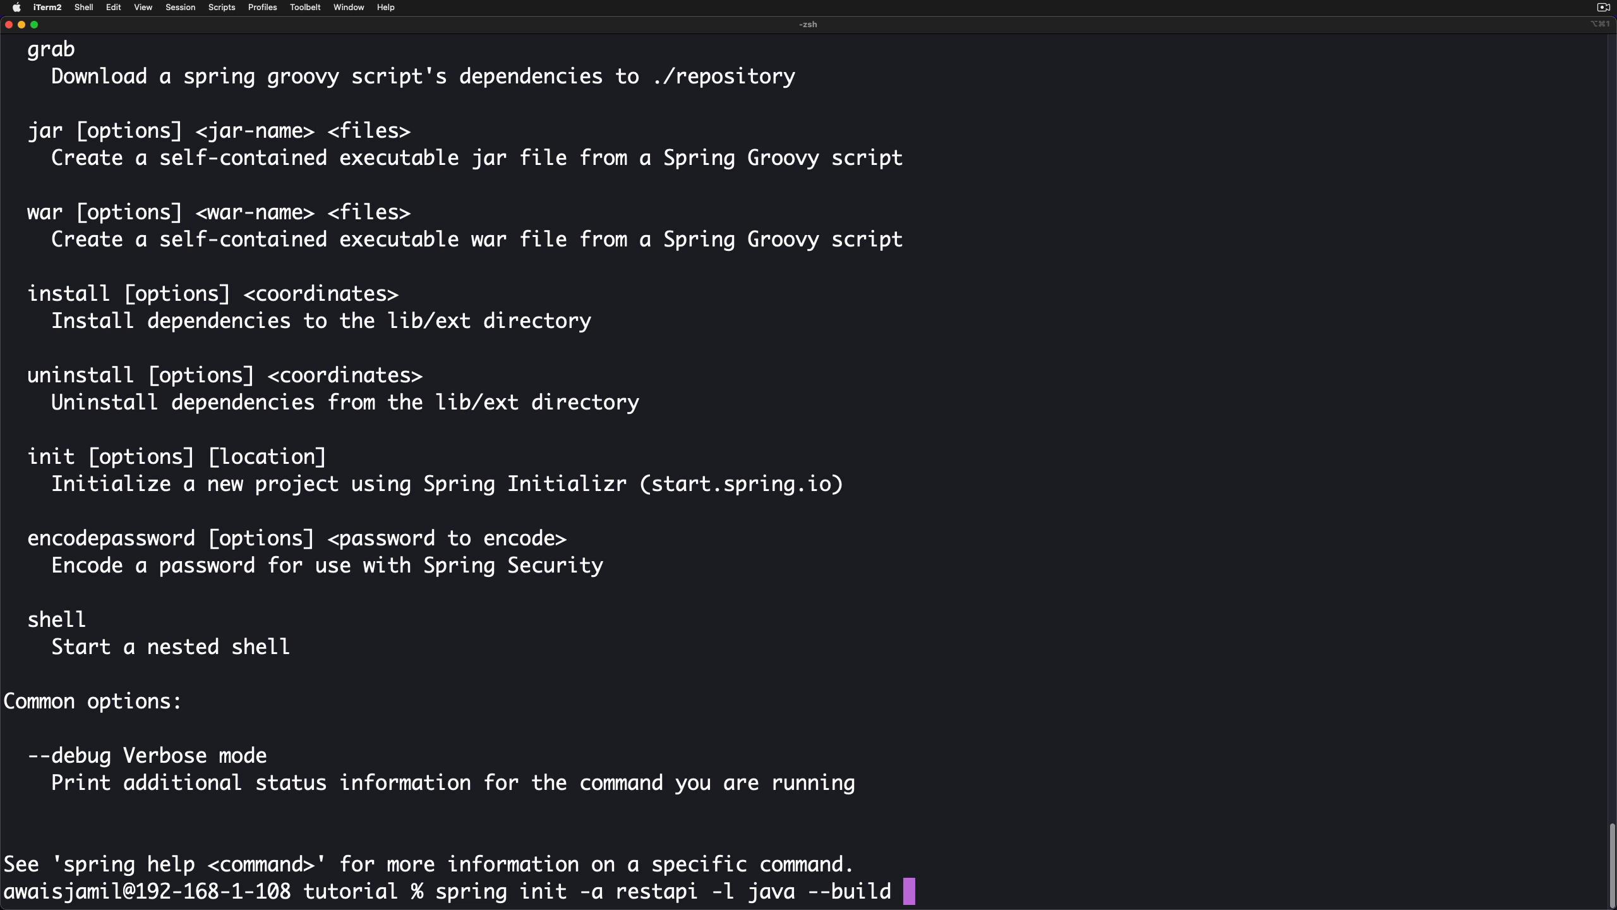
text(gradle)
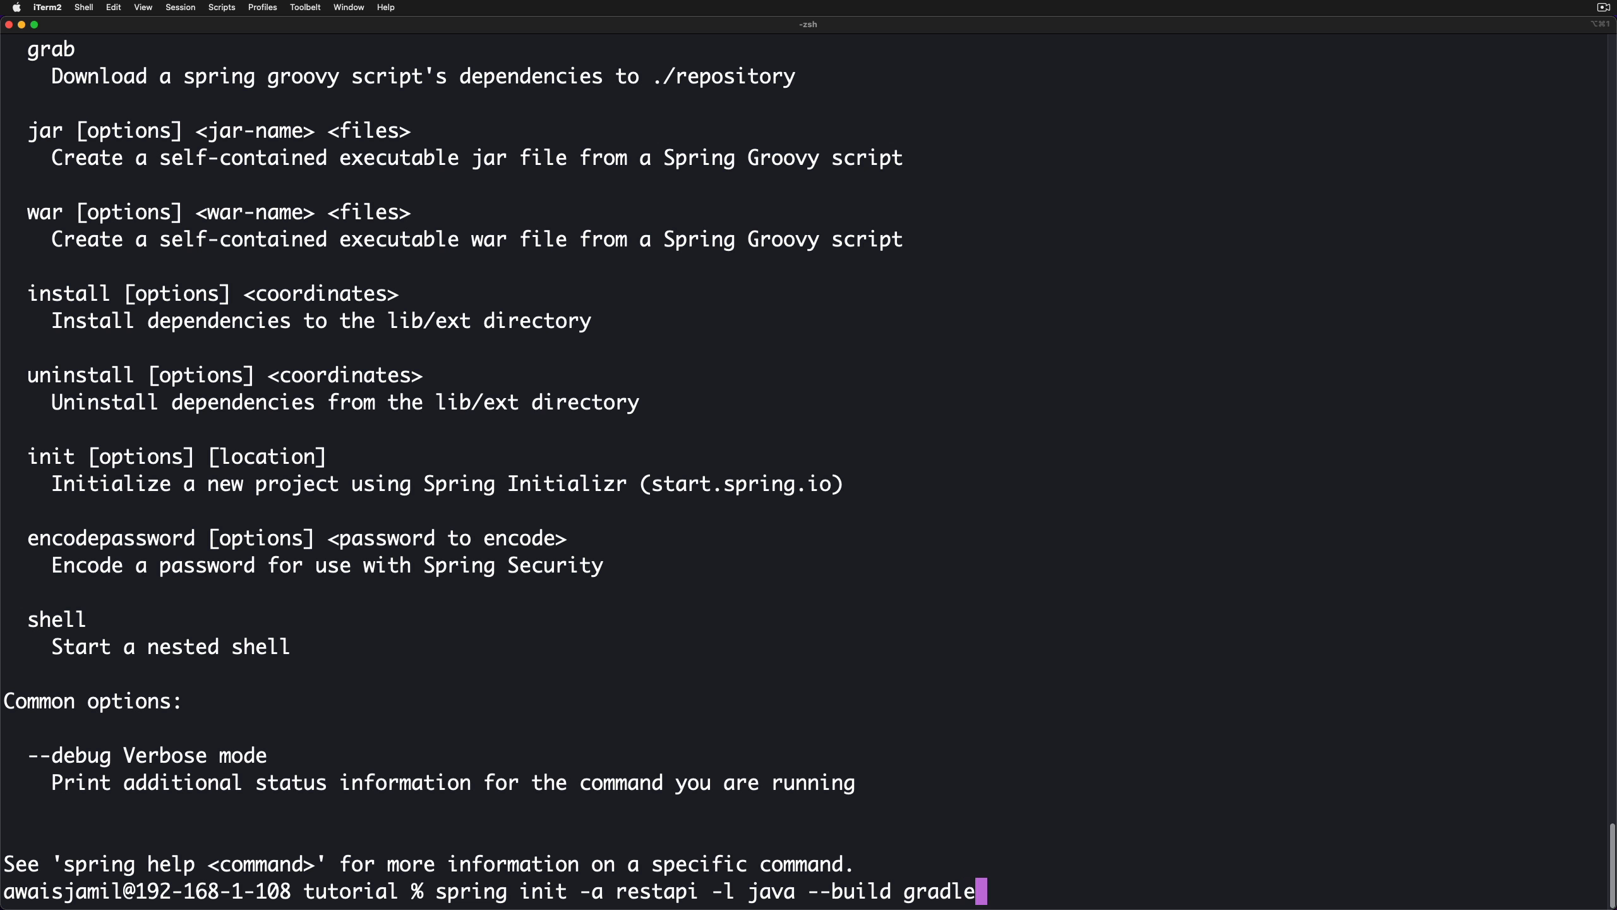
text(r)
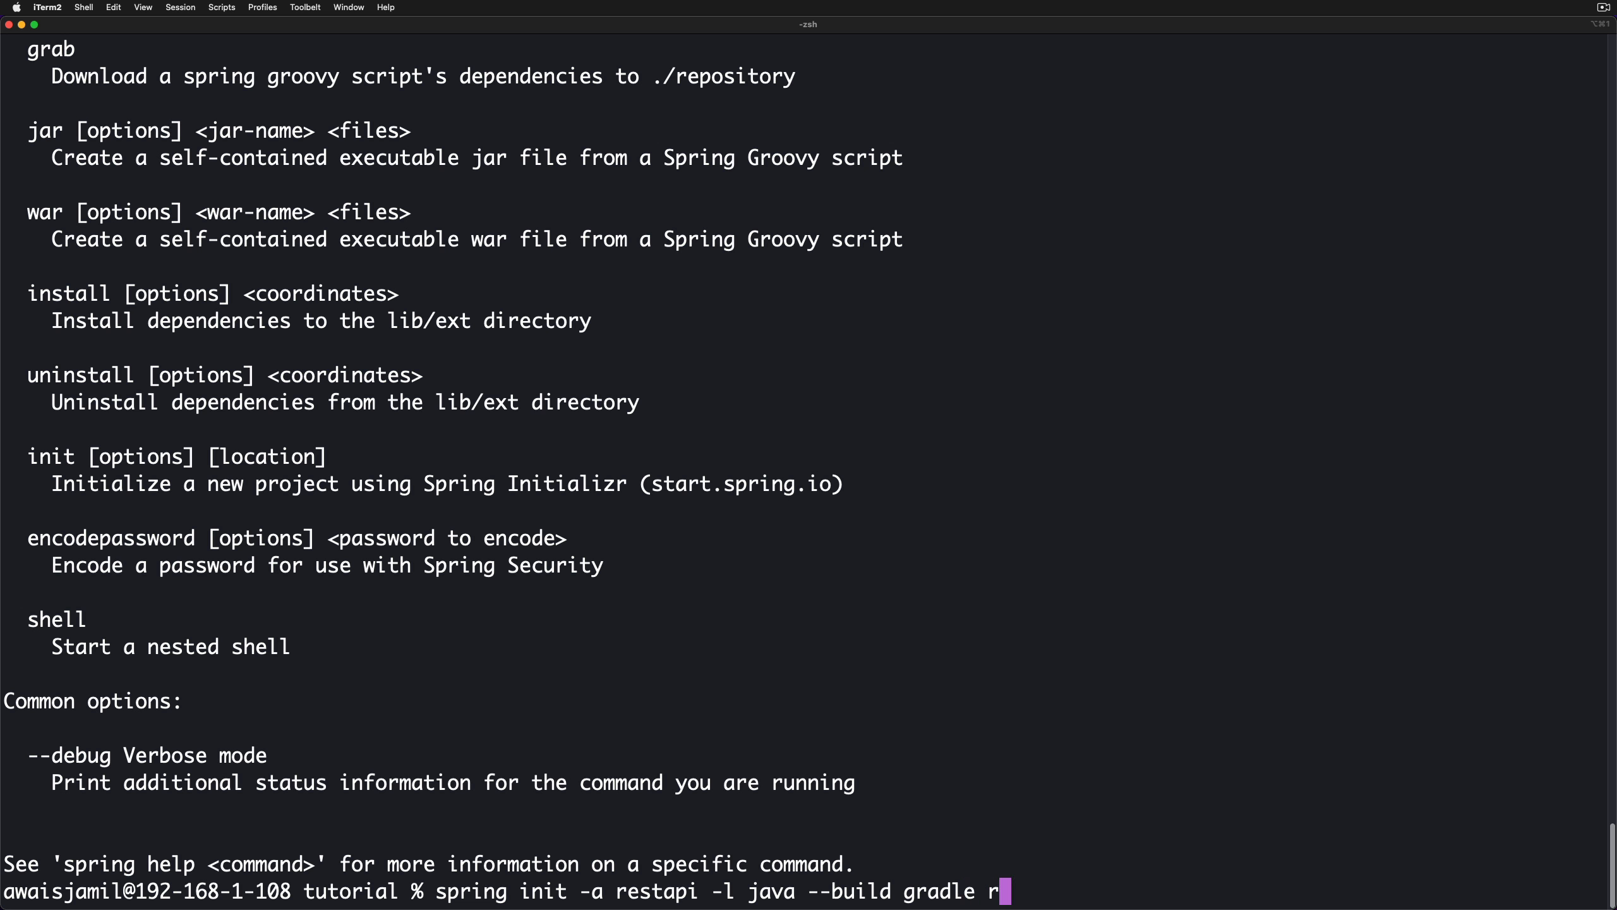
text(estapi)
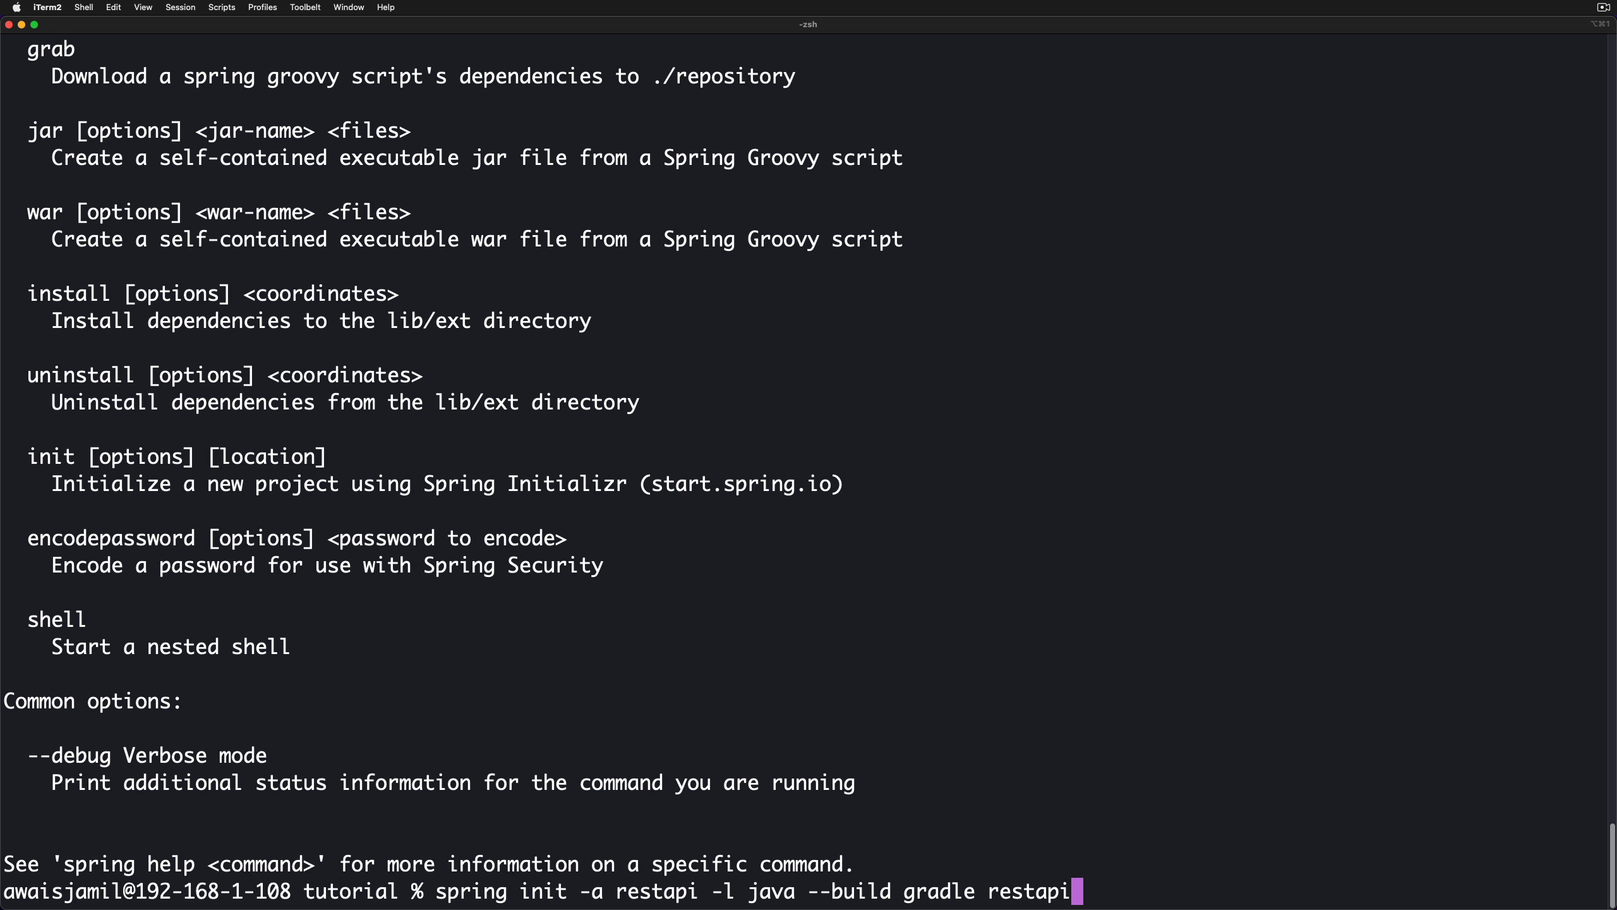
key(Return)
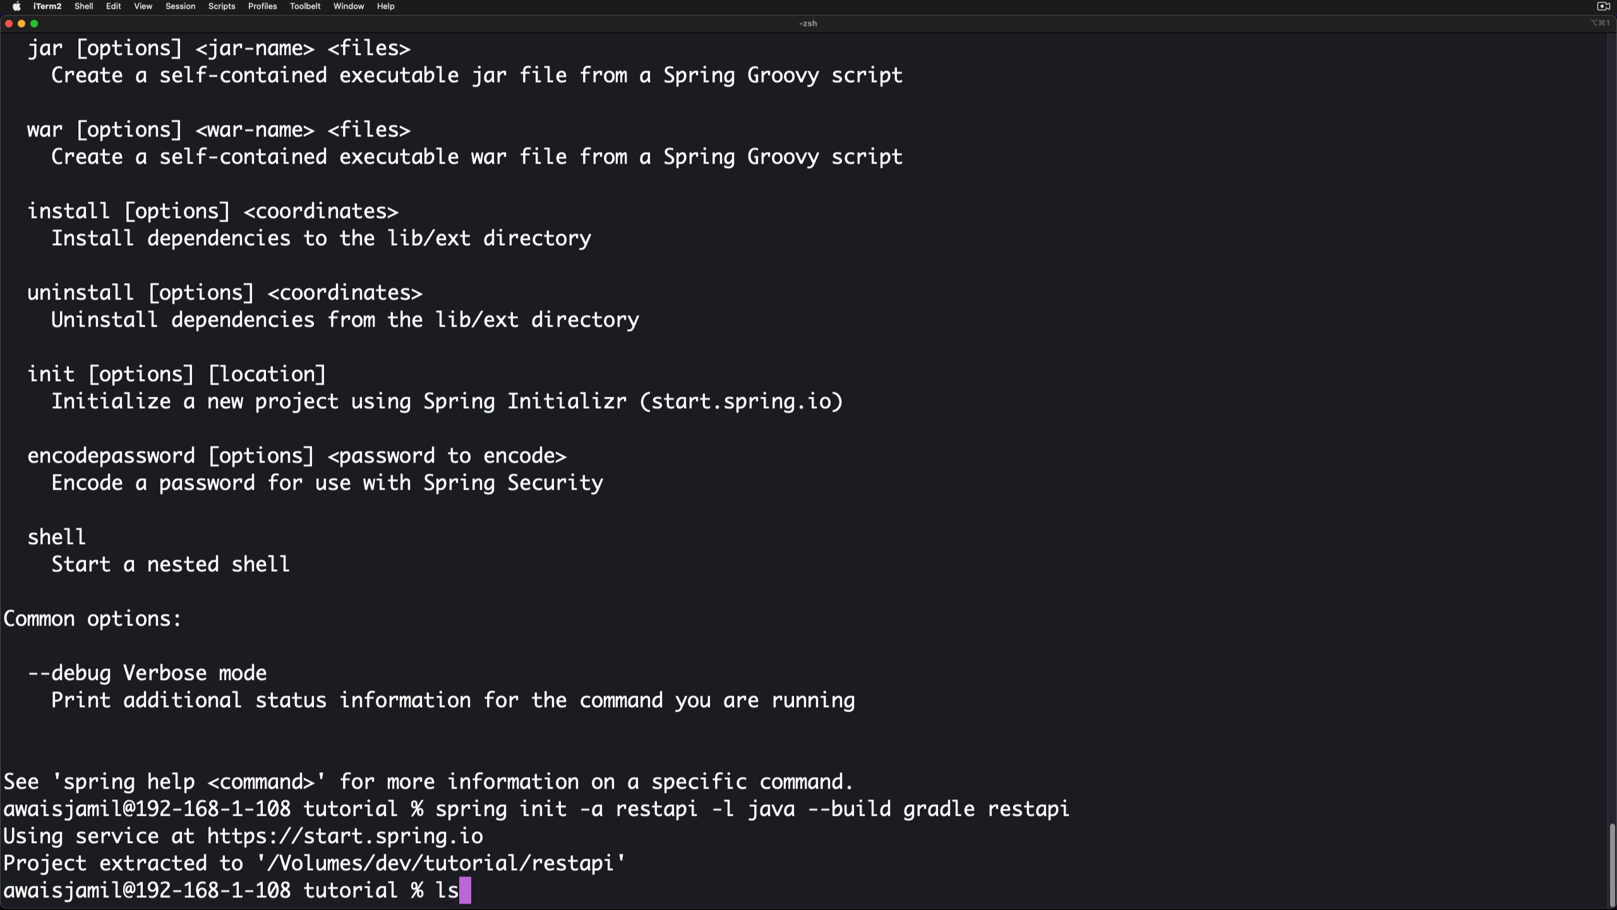
key(Return)
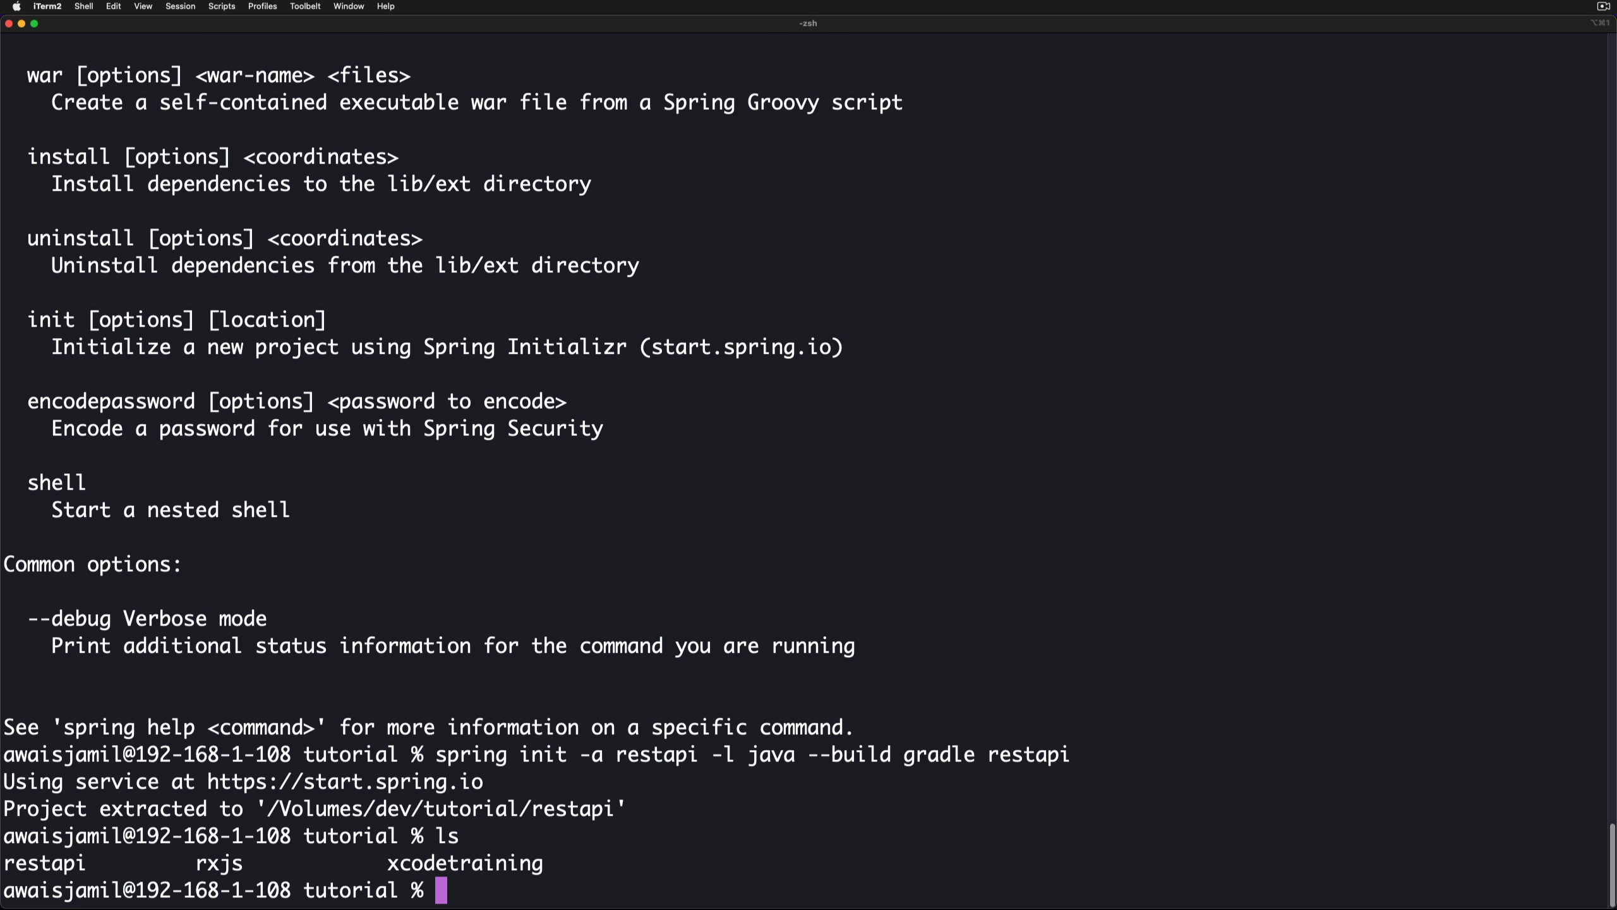
mouse_move(117, 854)
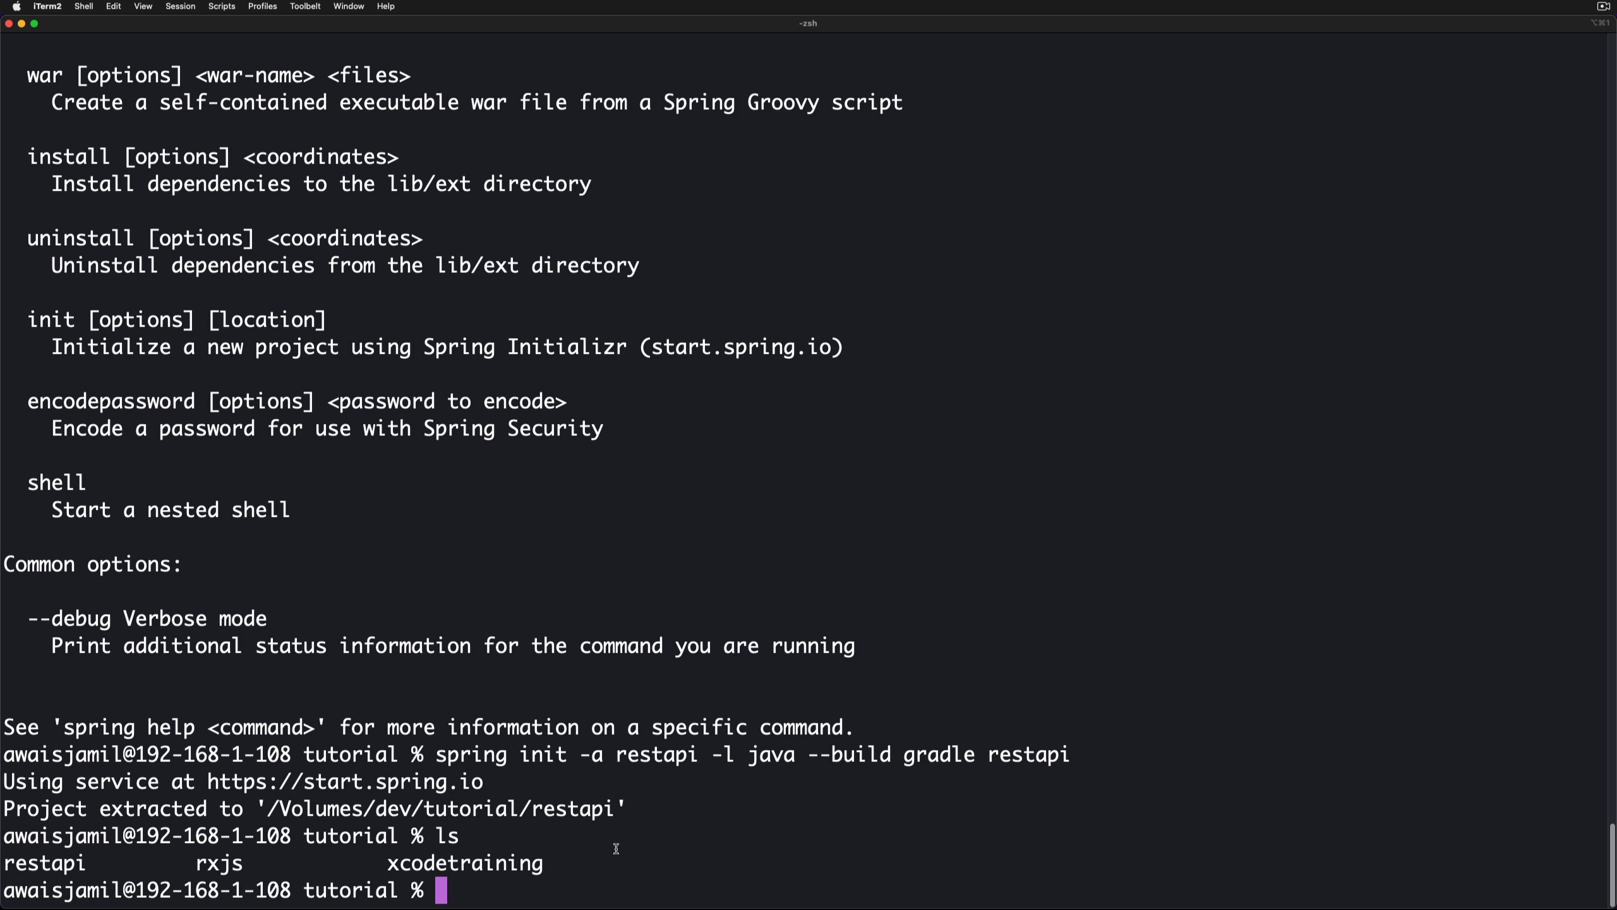
Change into the restapi project folder.
text(cd re)
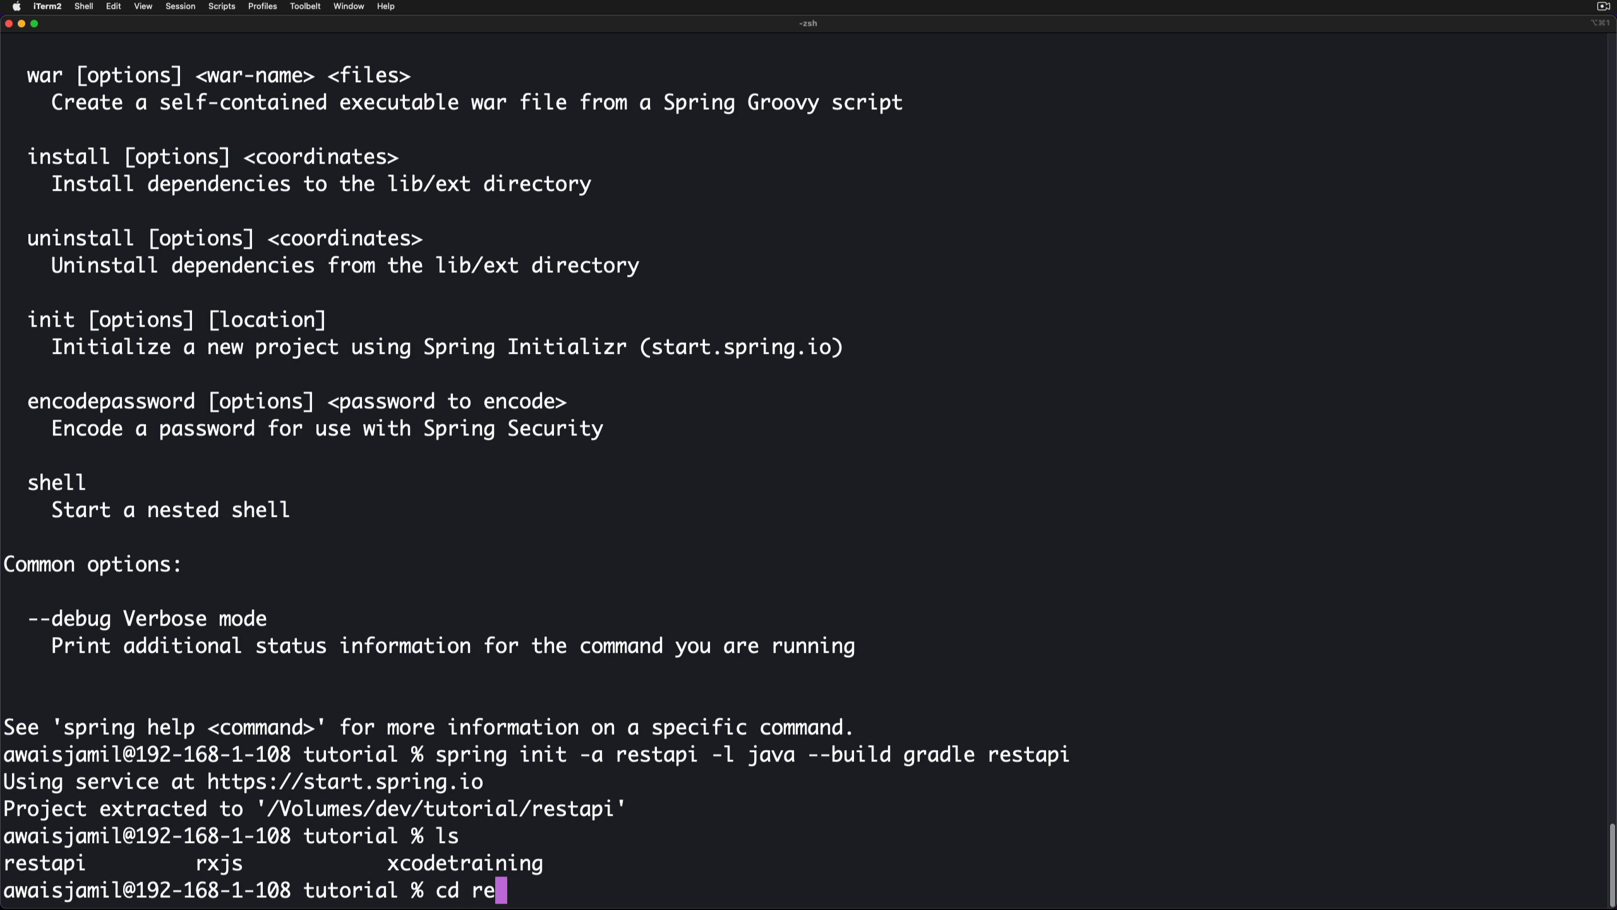
key(Return)
text(ls)
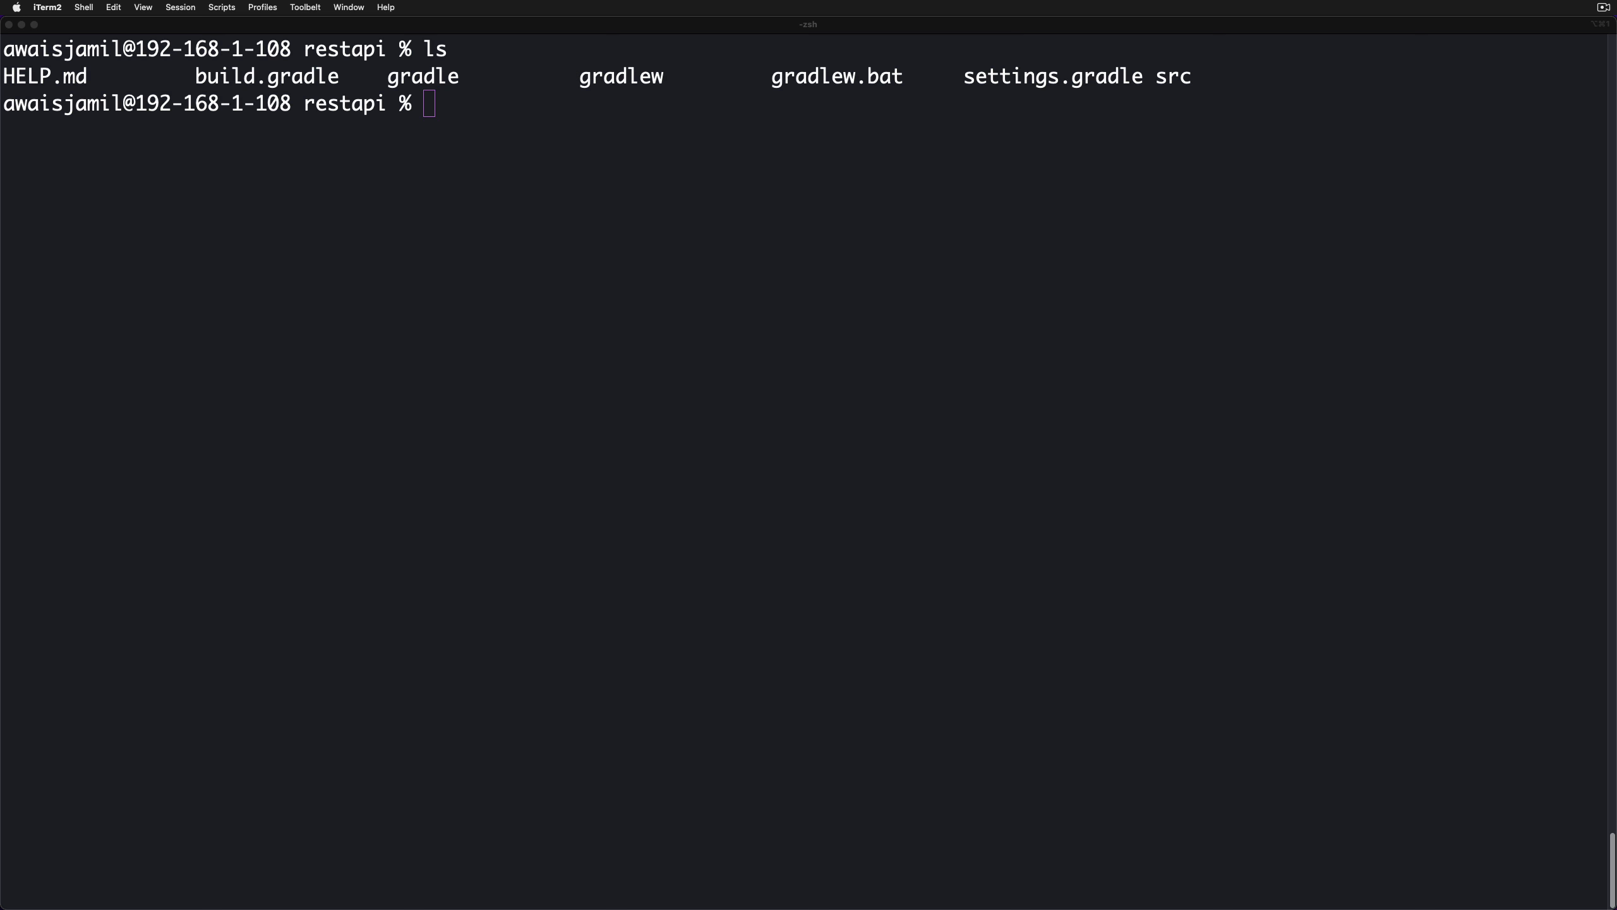
Run 'idea ./' to open the restapi folder in IntelliJ IDEA.
click(1606, 8)
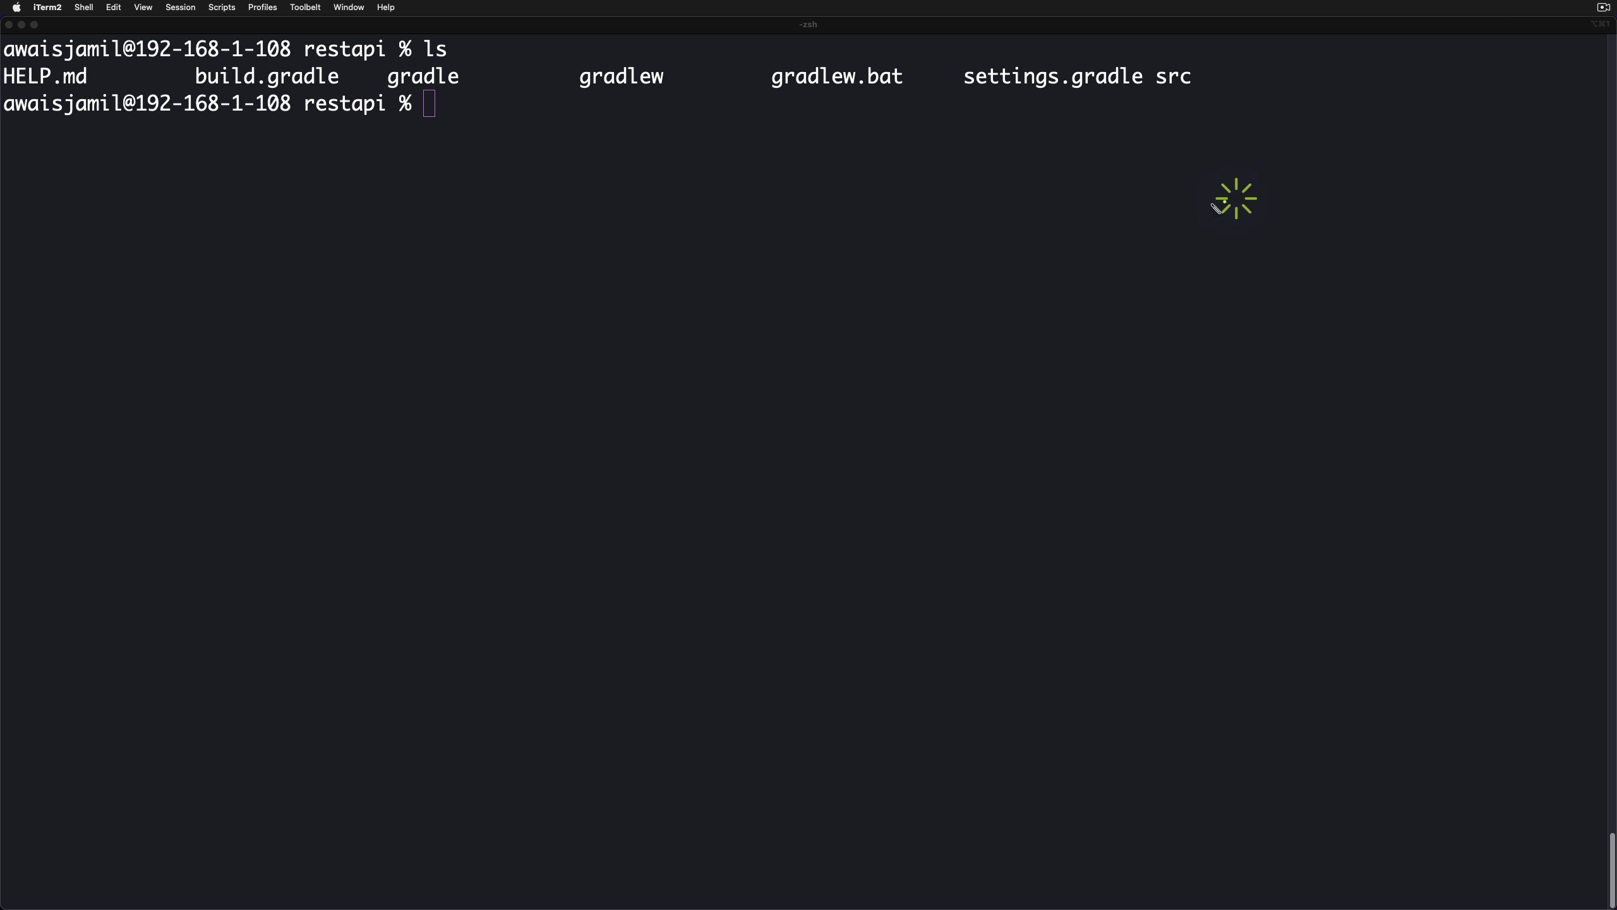
text(id)
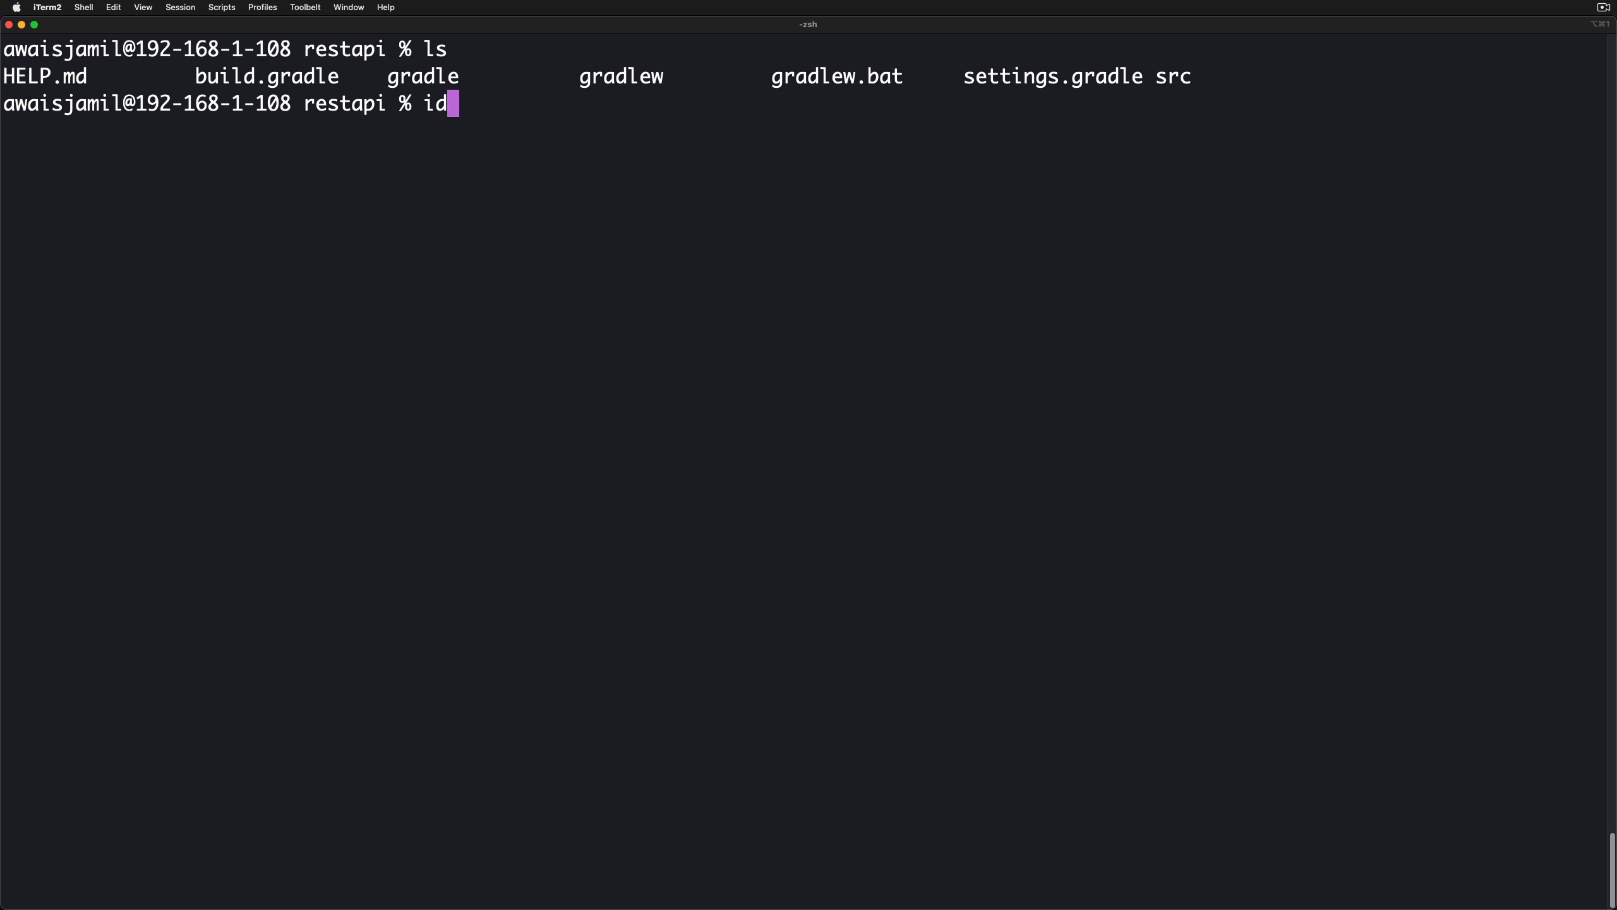
key(Return)
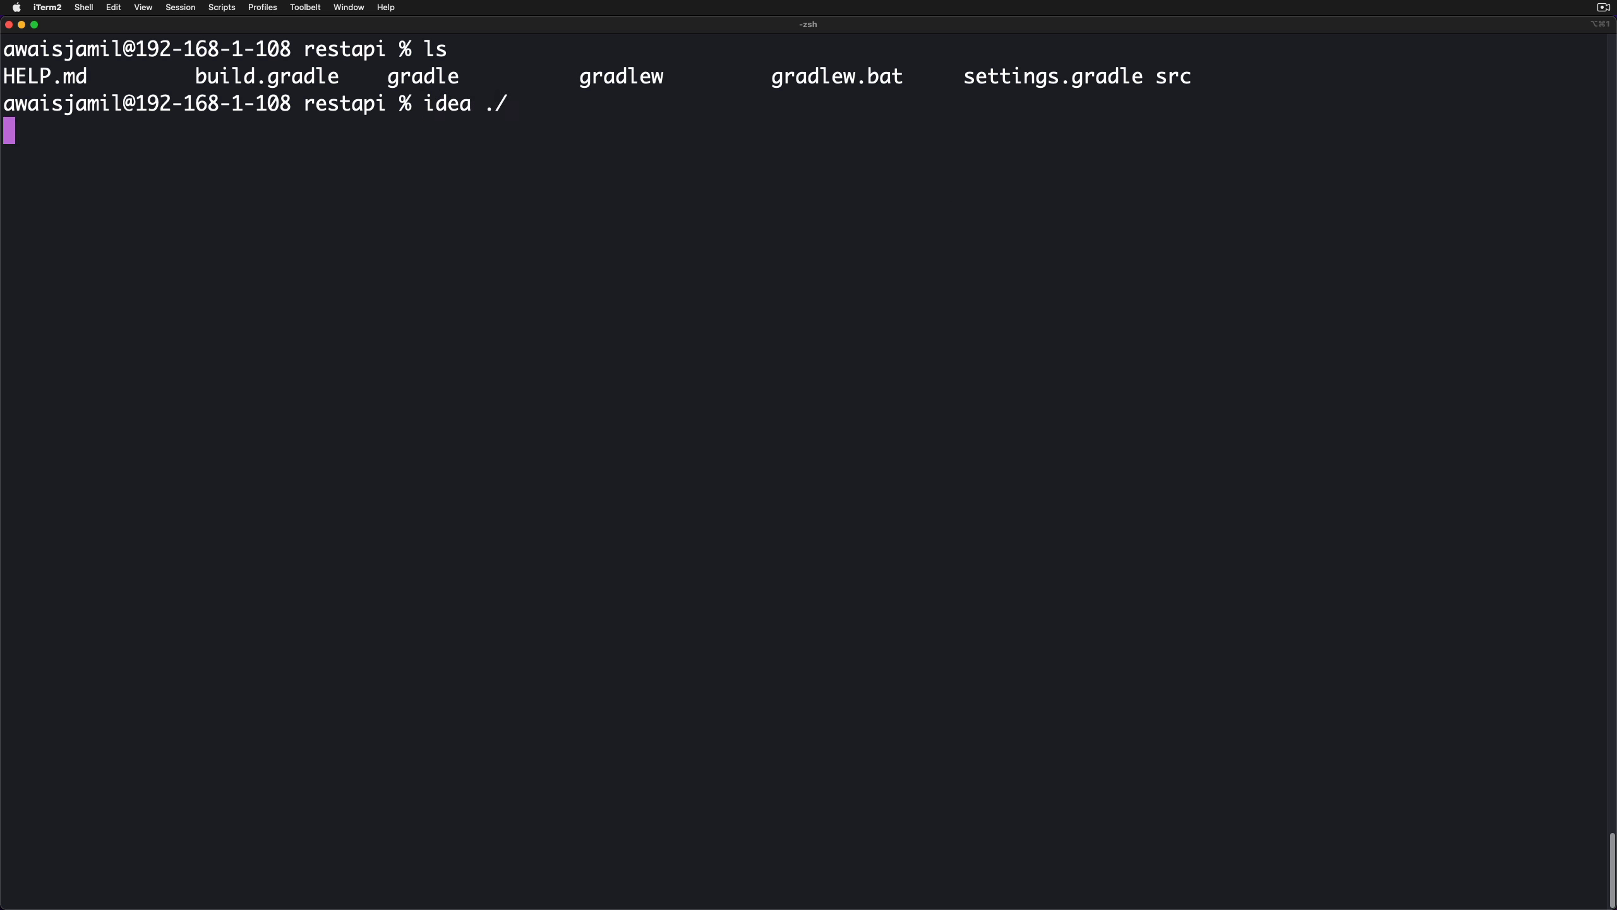
key(Return)
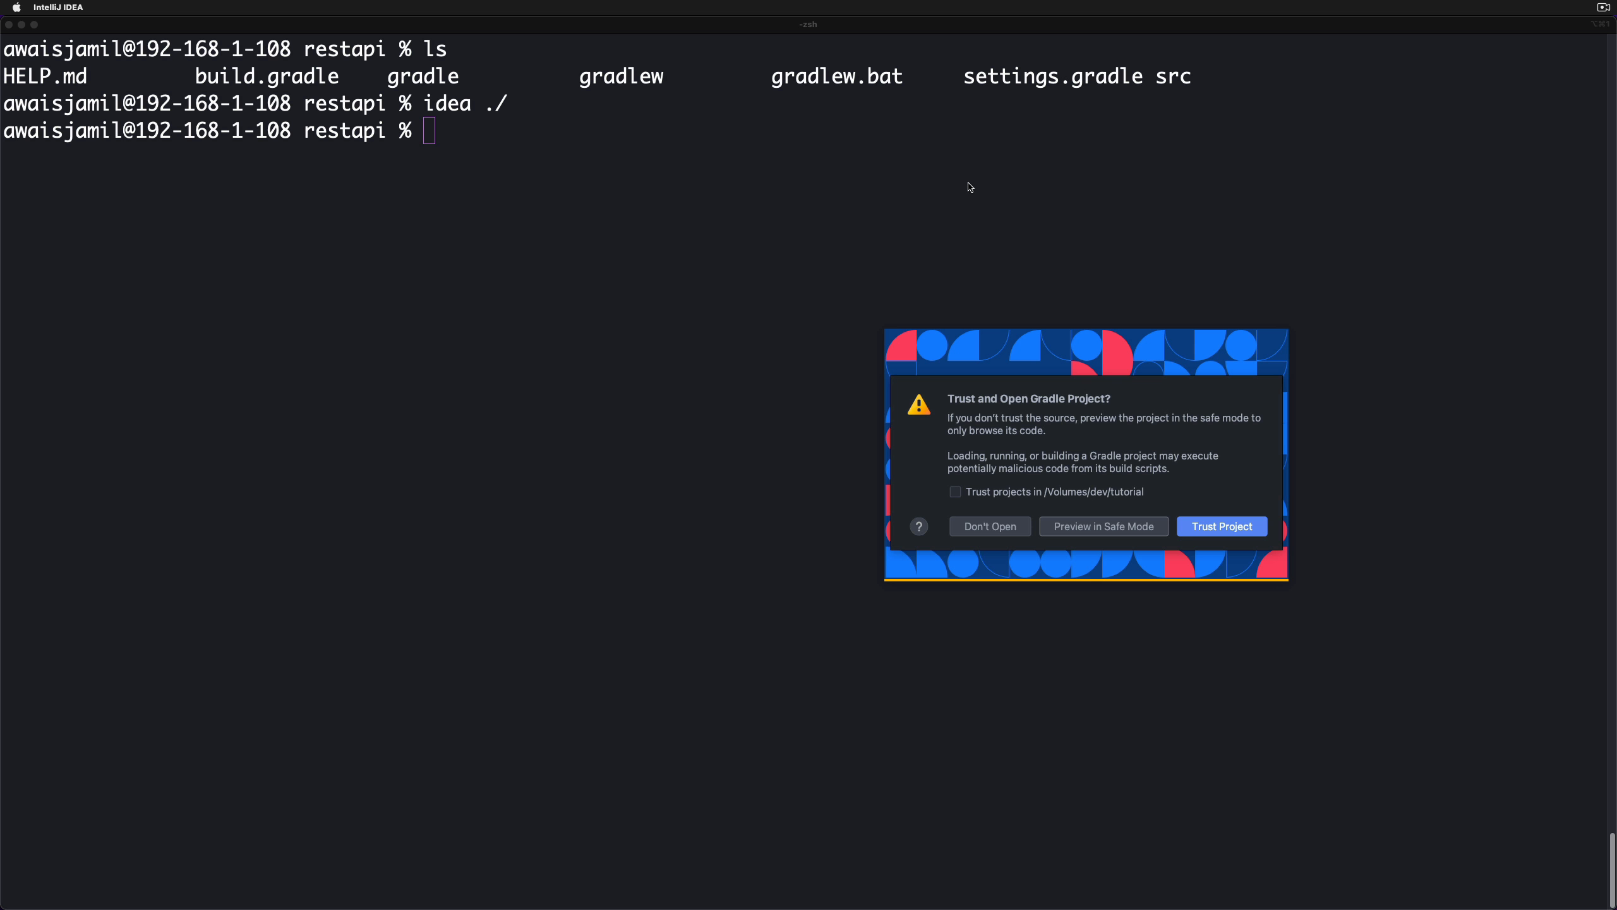
Trust all projects in /Volumes/dev/tutorial and open the restapi Gradle project.
click(955, 491)
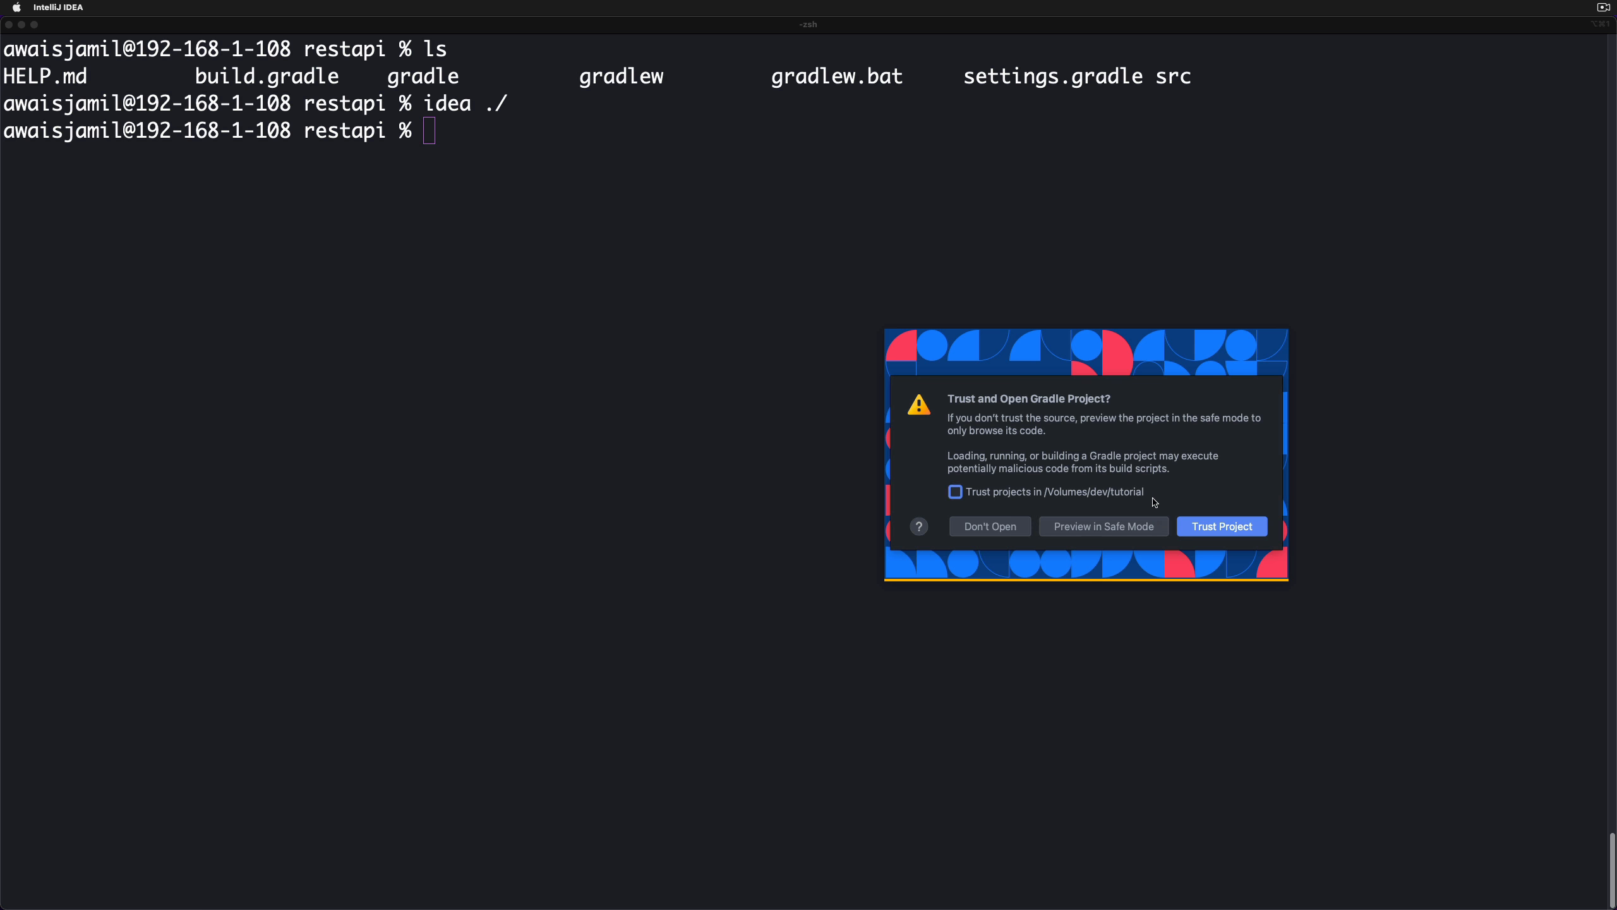
click(1222, 526)
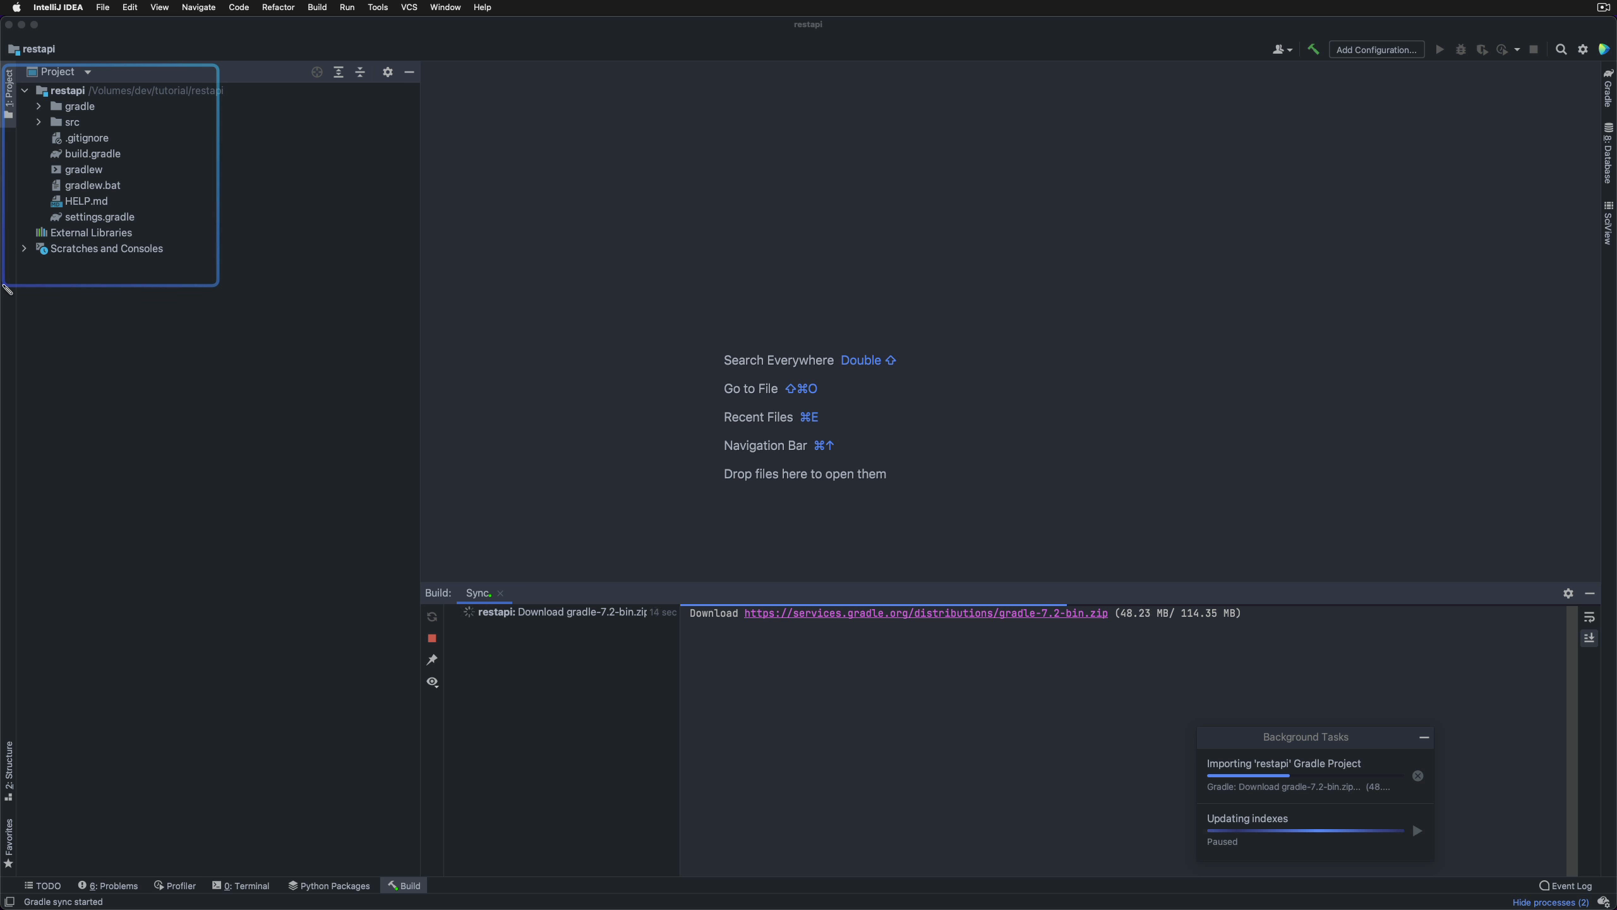
Expand src > main > java > com.example.restapi and open DemoApplication.java.
click(37, 121)
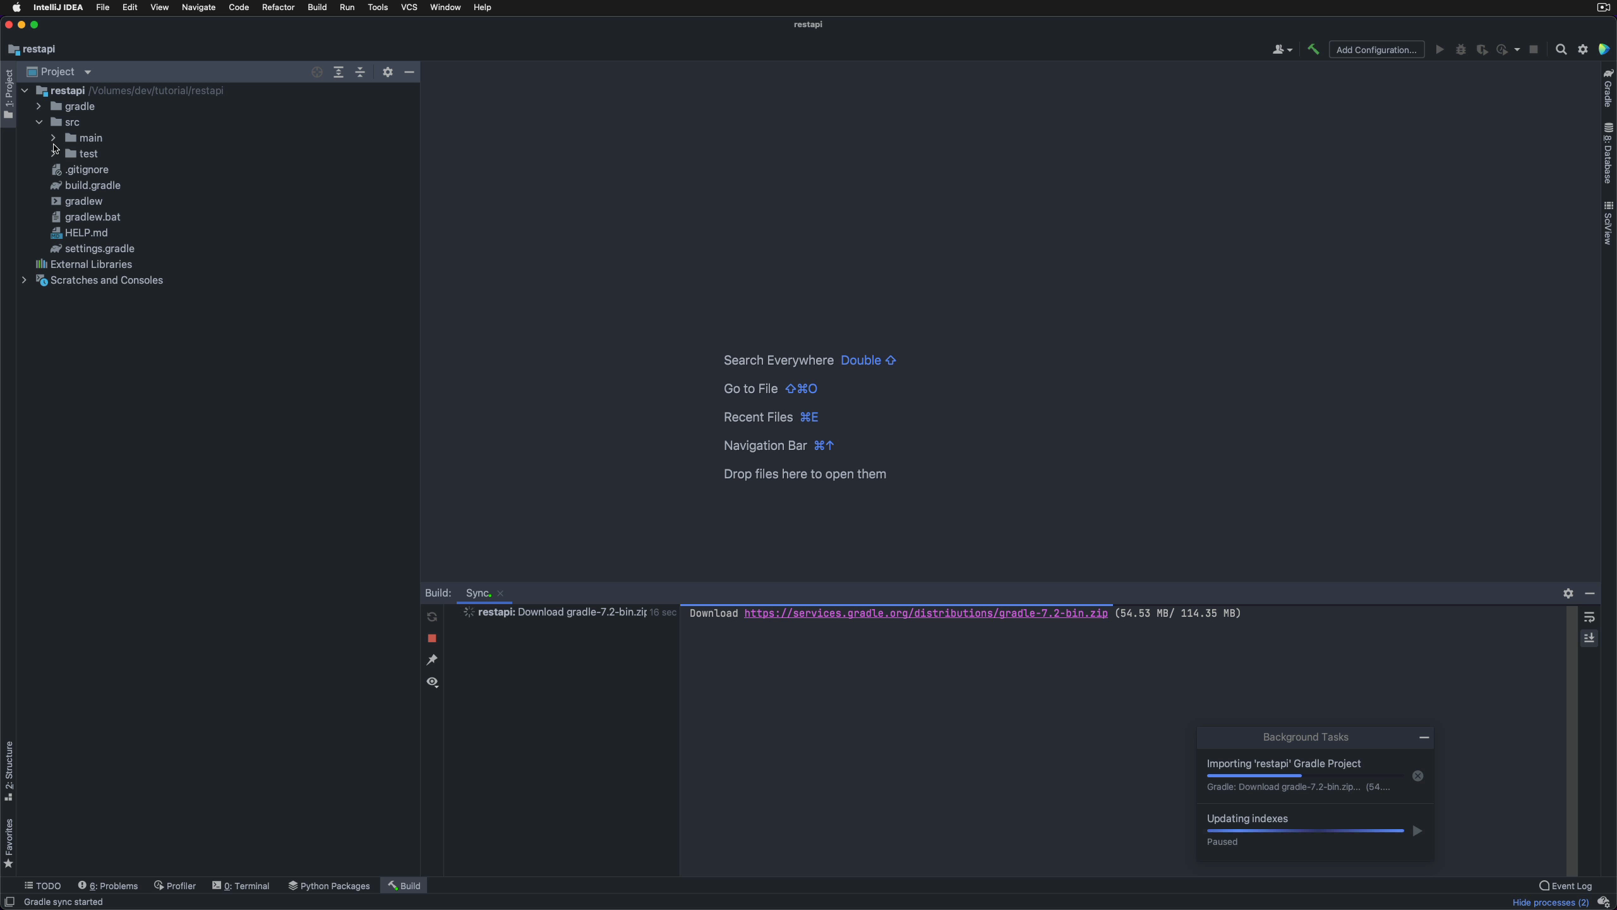
click(92, 138)
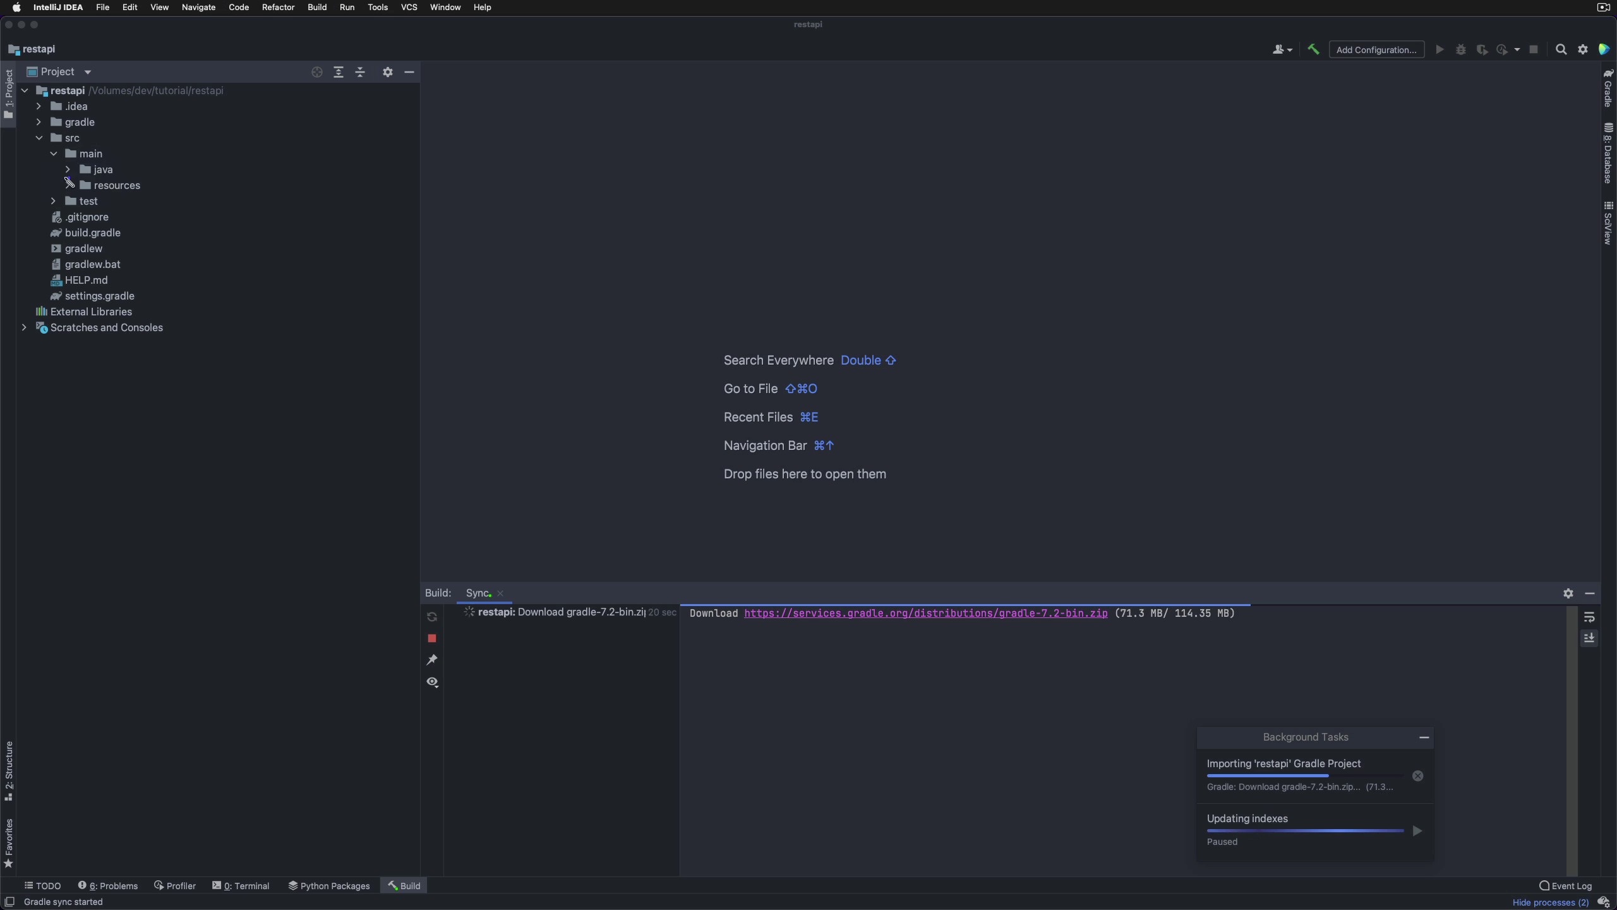
click(100, 168)
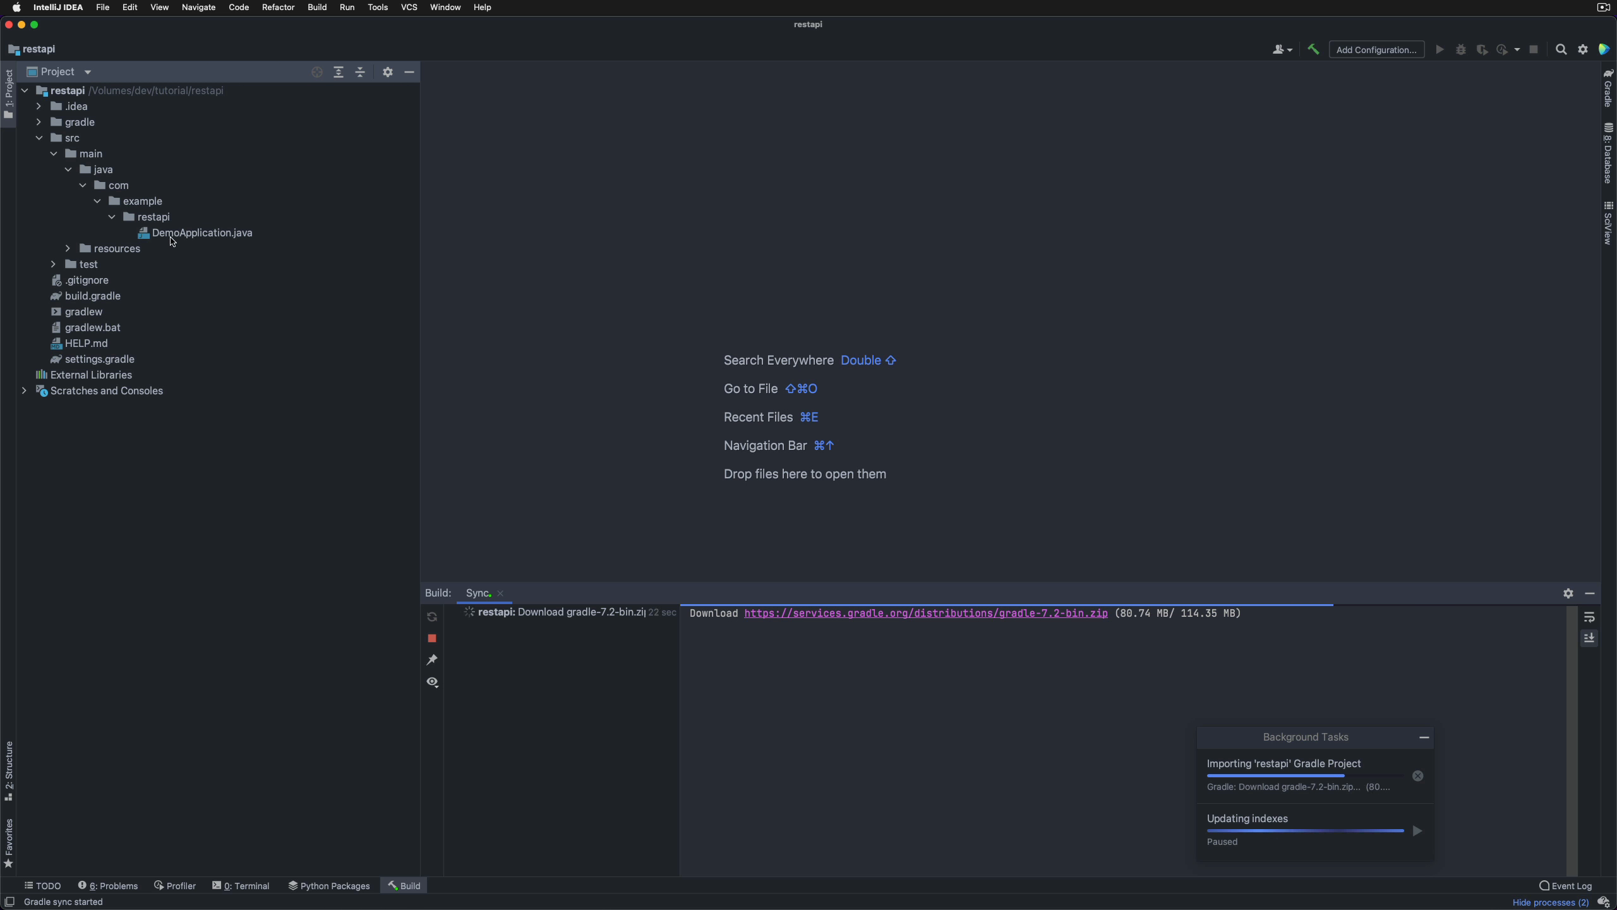
double_click(201, 233)
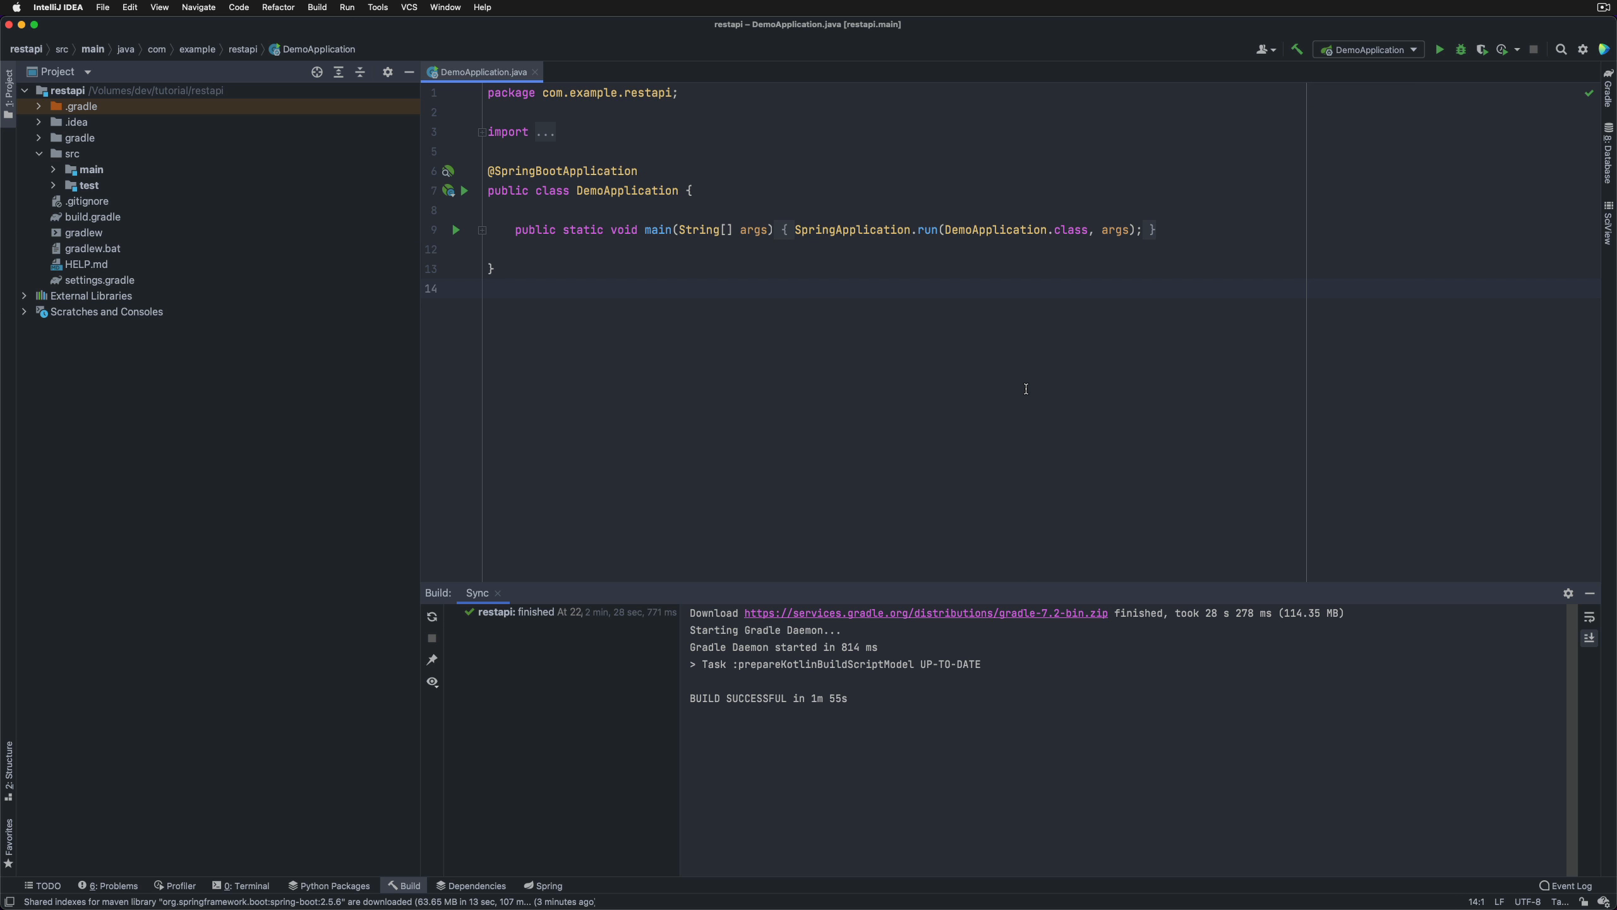
Run DemoApplication, watch Spring Boot 2.5.6 start and exit with code 0, then bring up build.gradle.
click(487, 288)
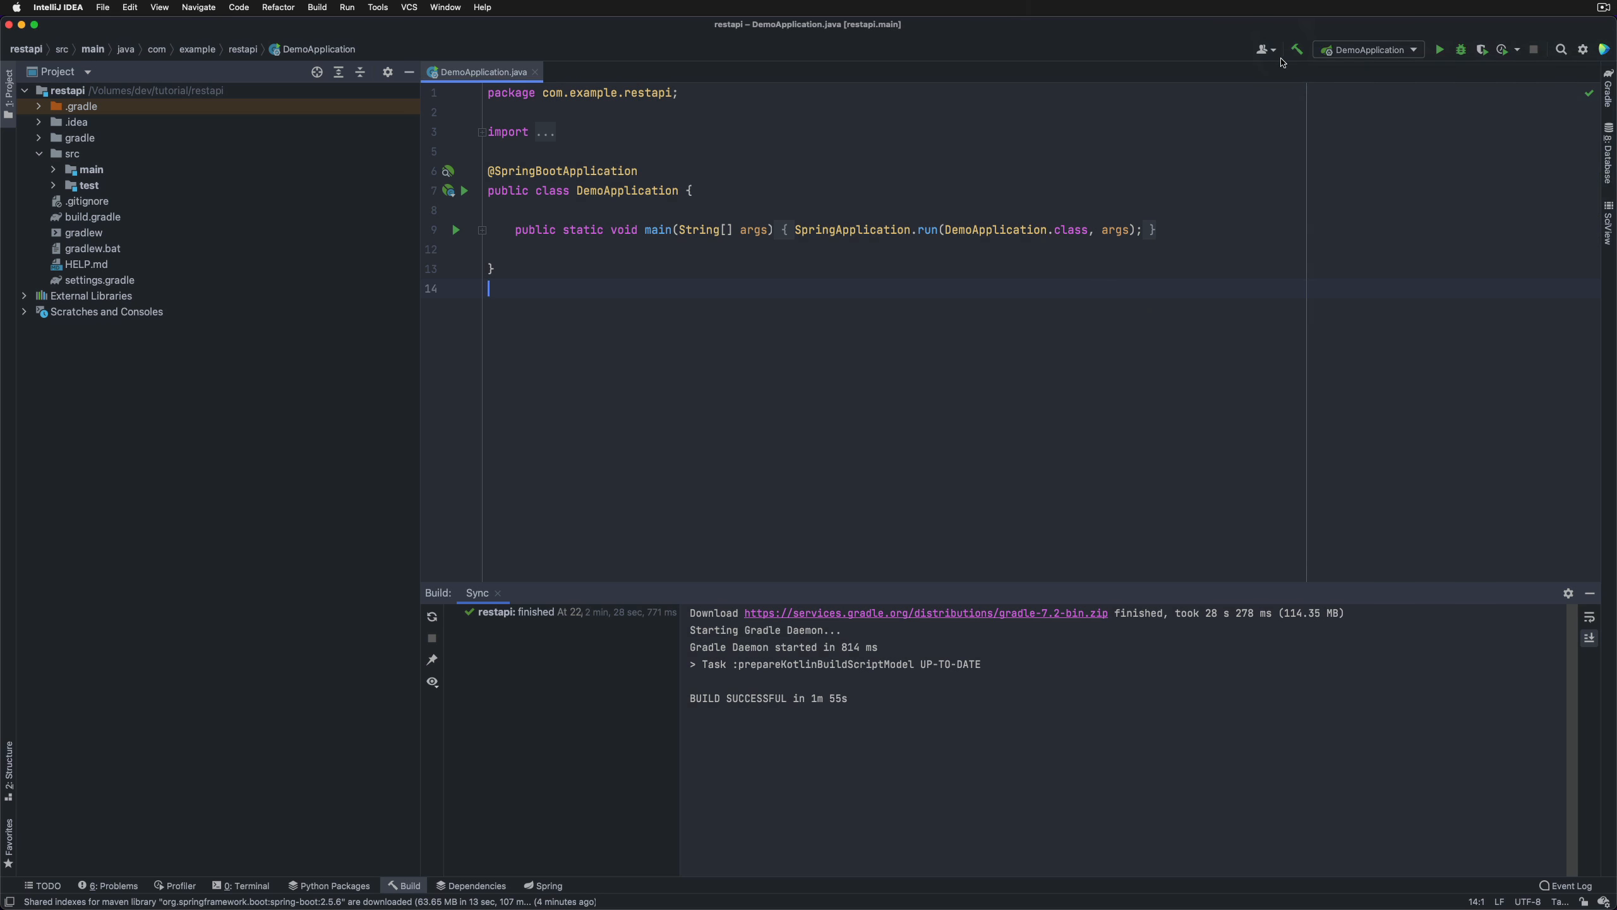
mouse_move(1440, 50)
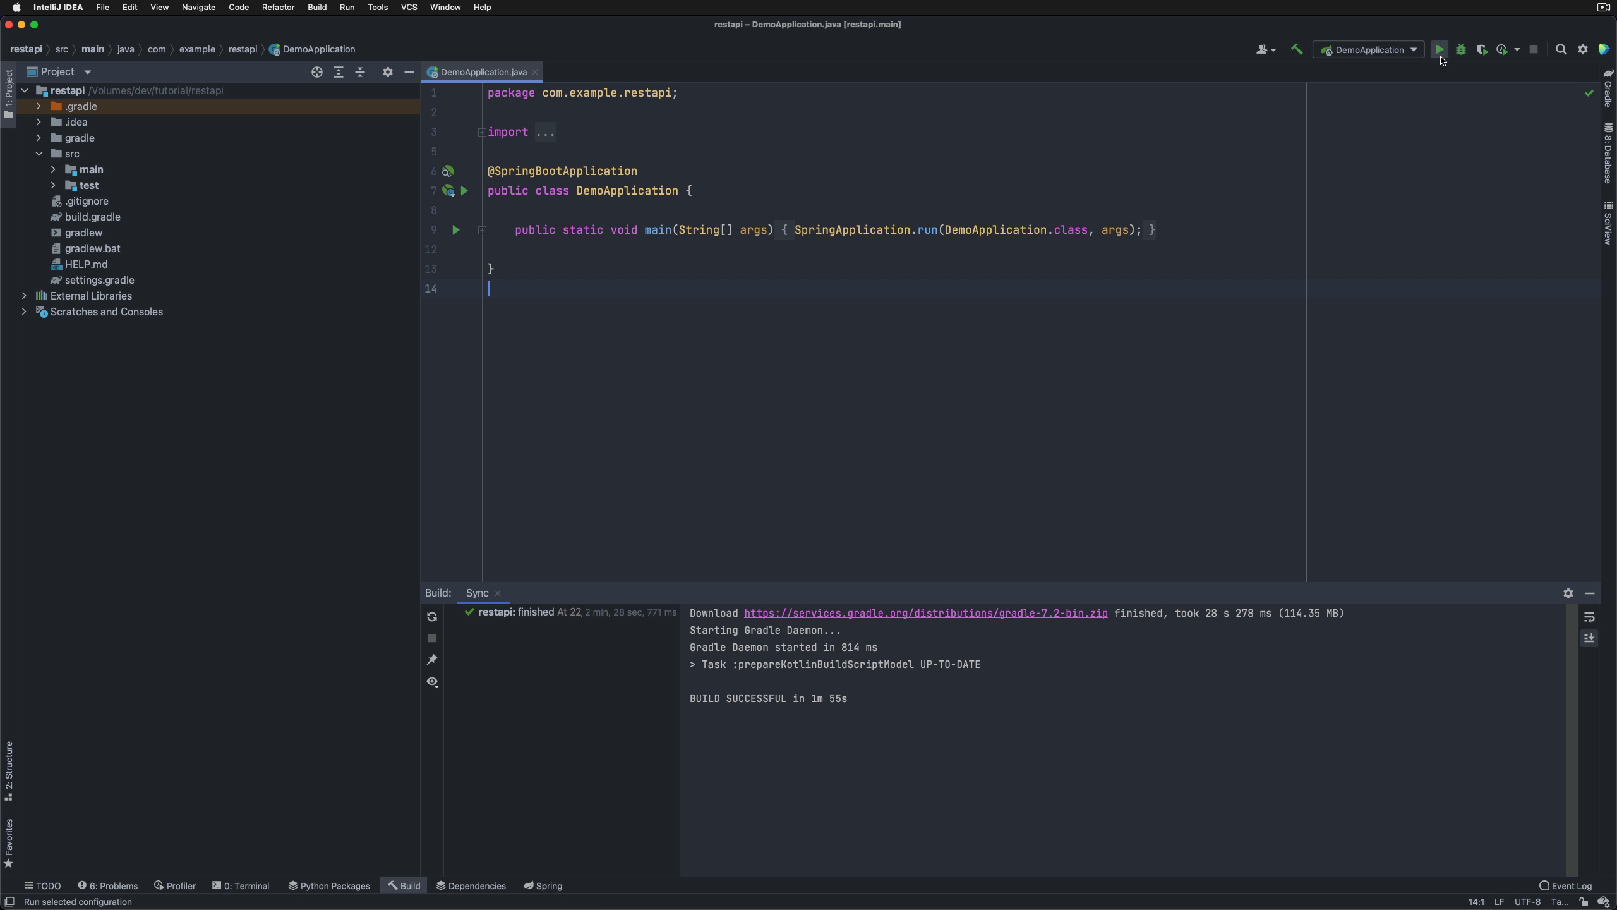
click(1461, 49)
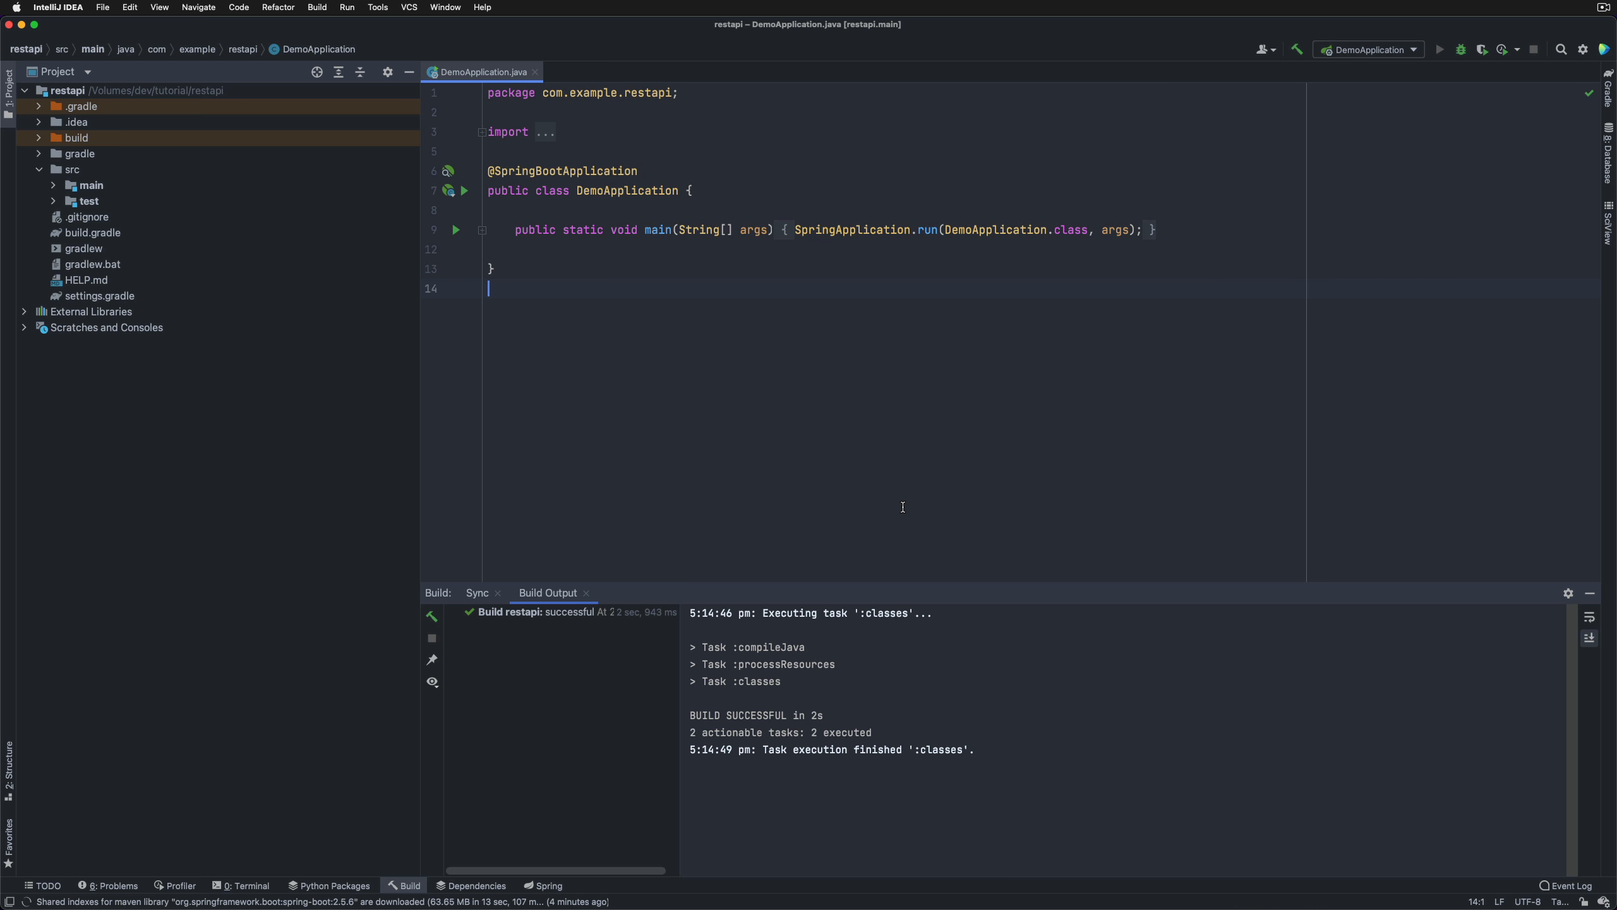
click(1441, 49)
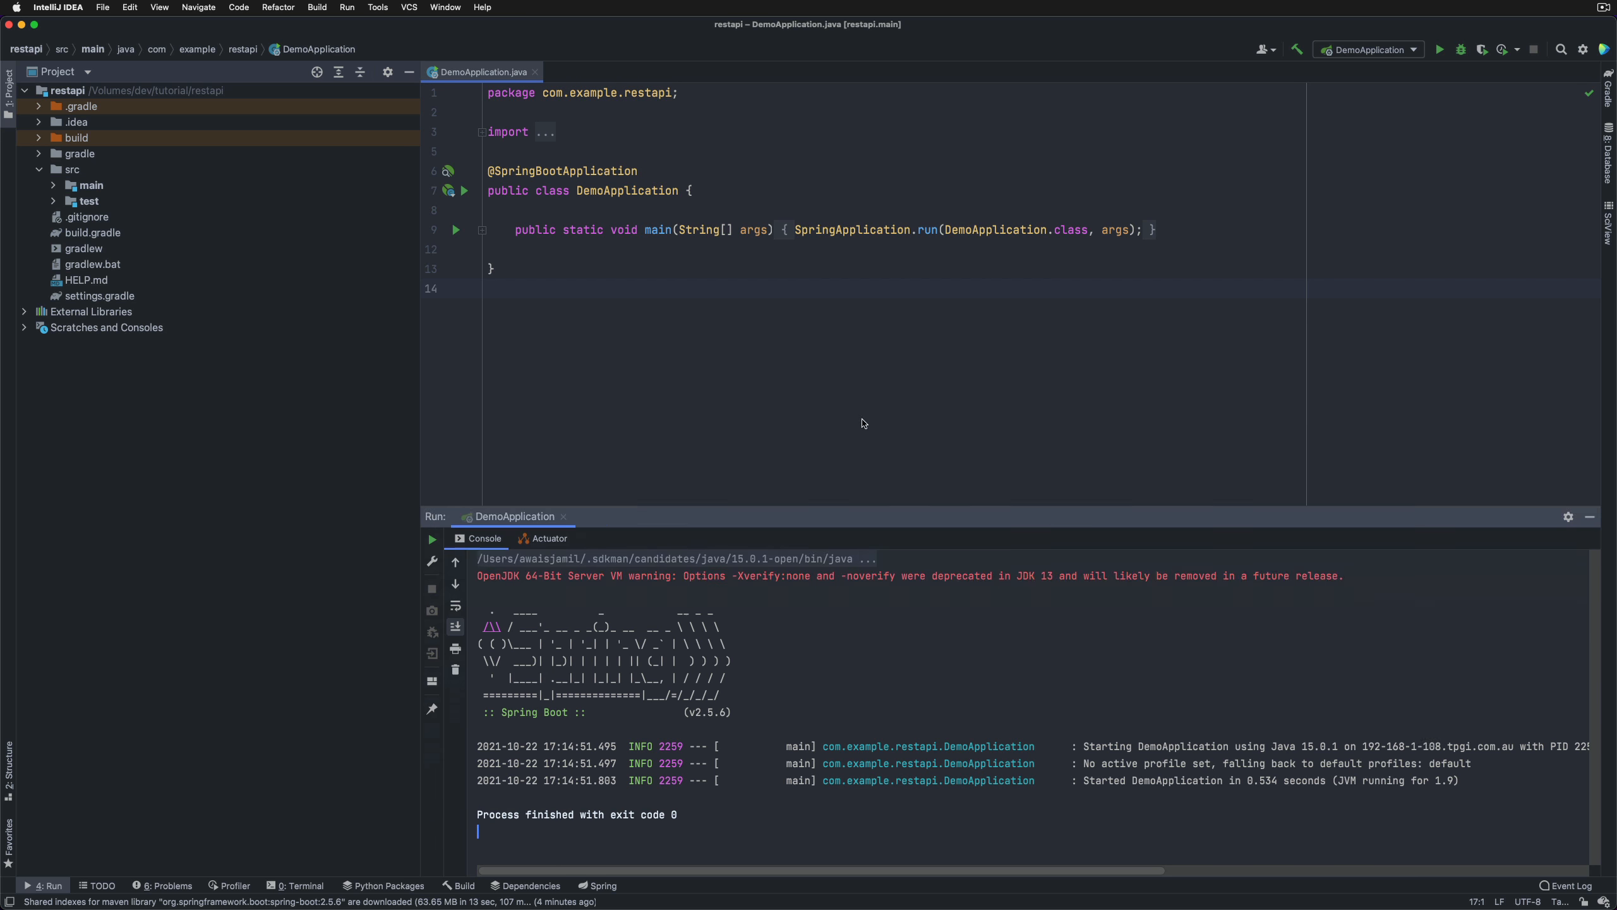
double_click(91, 221)
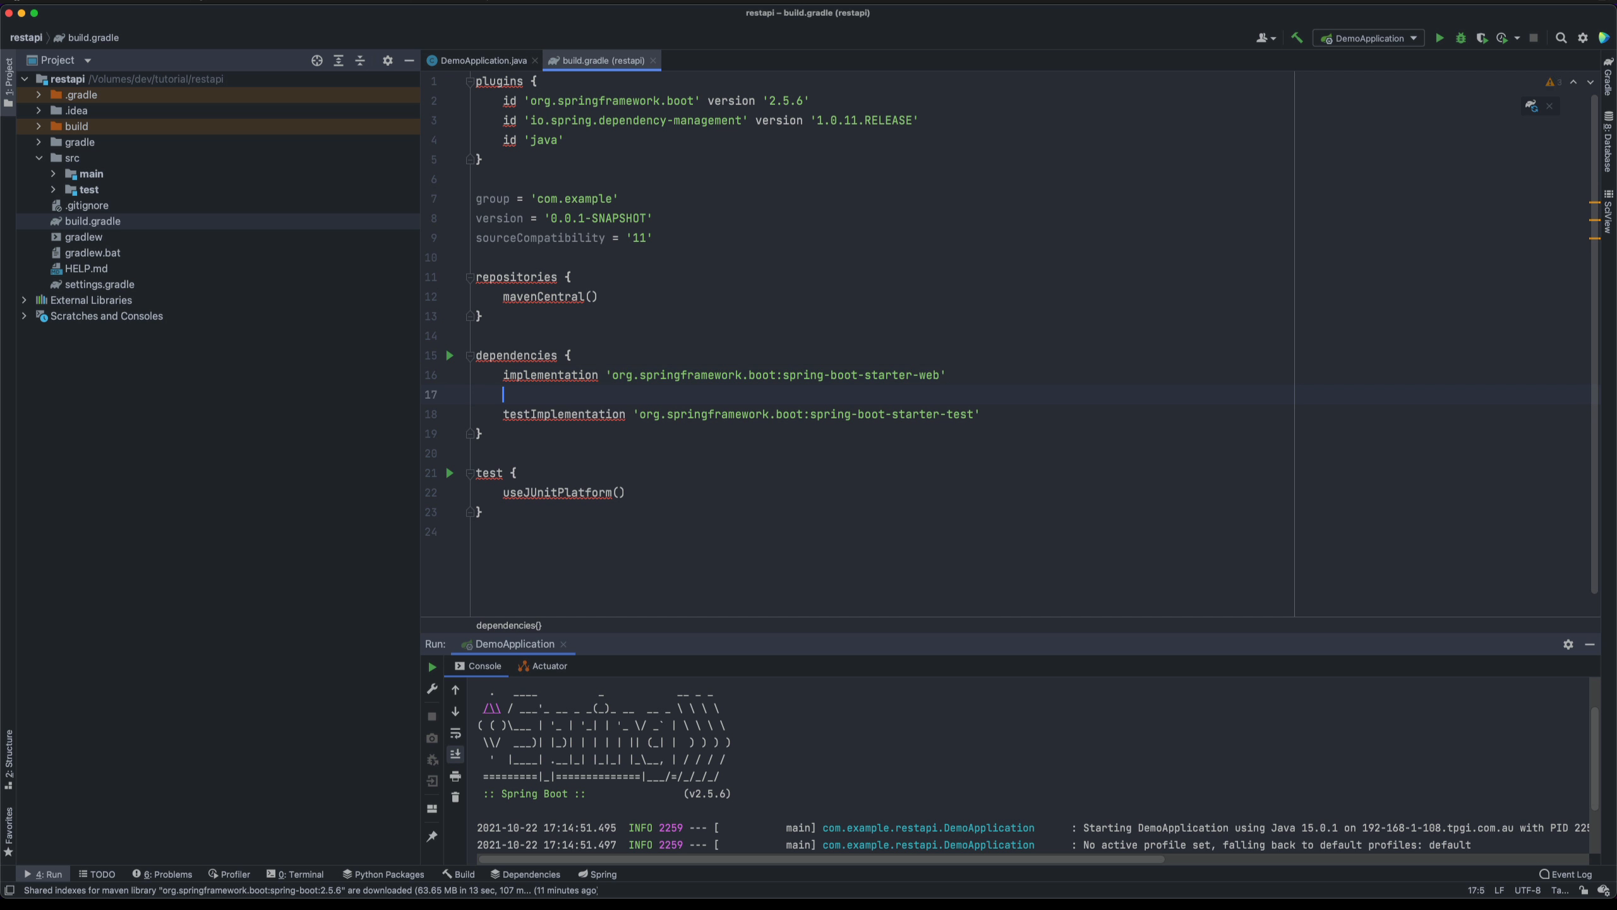
Declare developmentOnly 'org.springframework.boot:spring-boot-devtools' in build.gradle, sync Gradle, and return to DemoApplication.java.
text(developmentOnly)
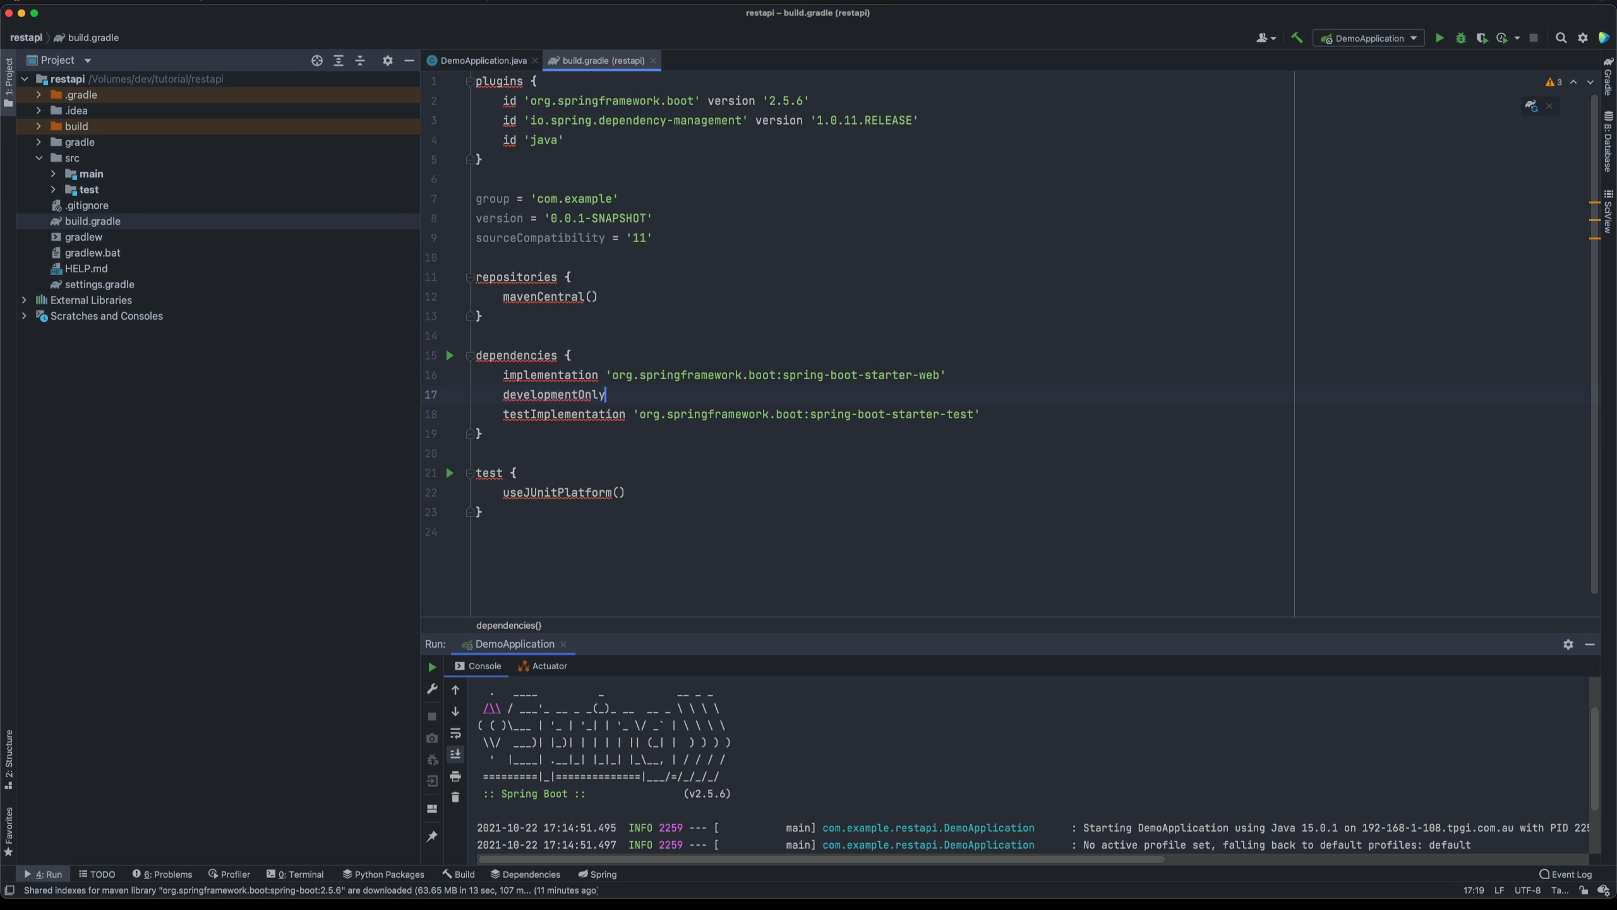
text('')
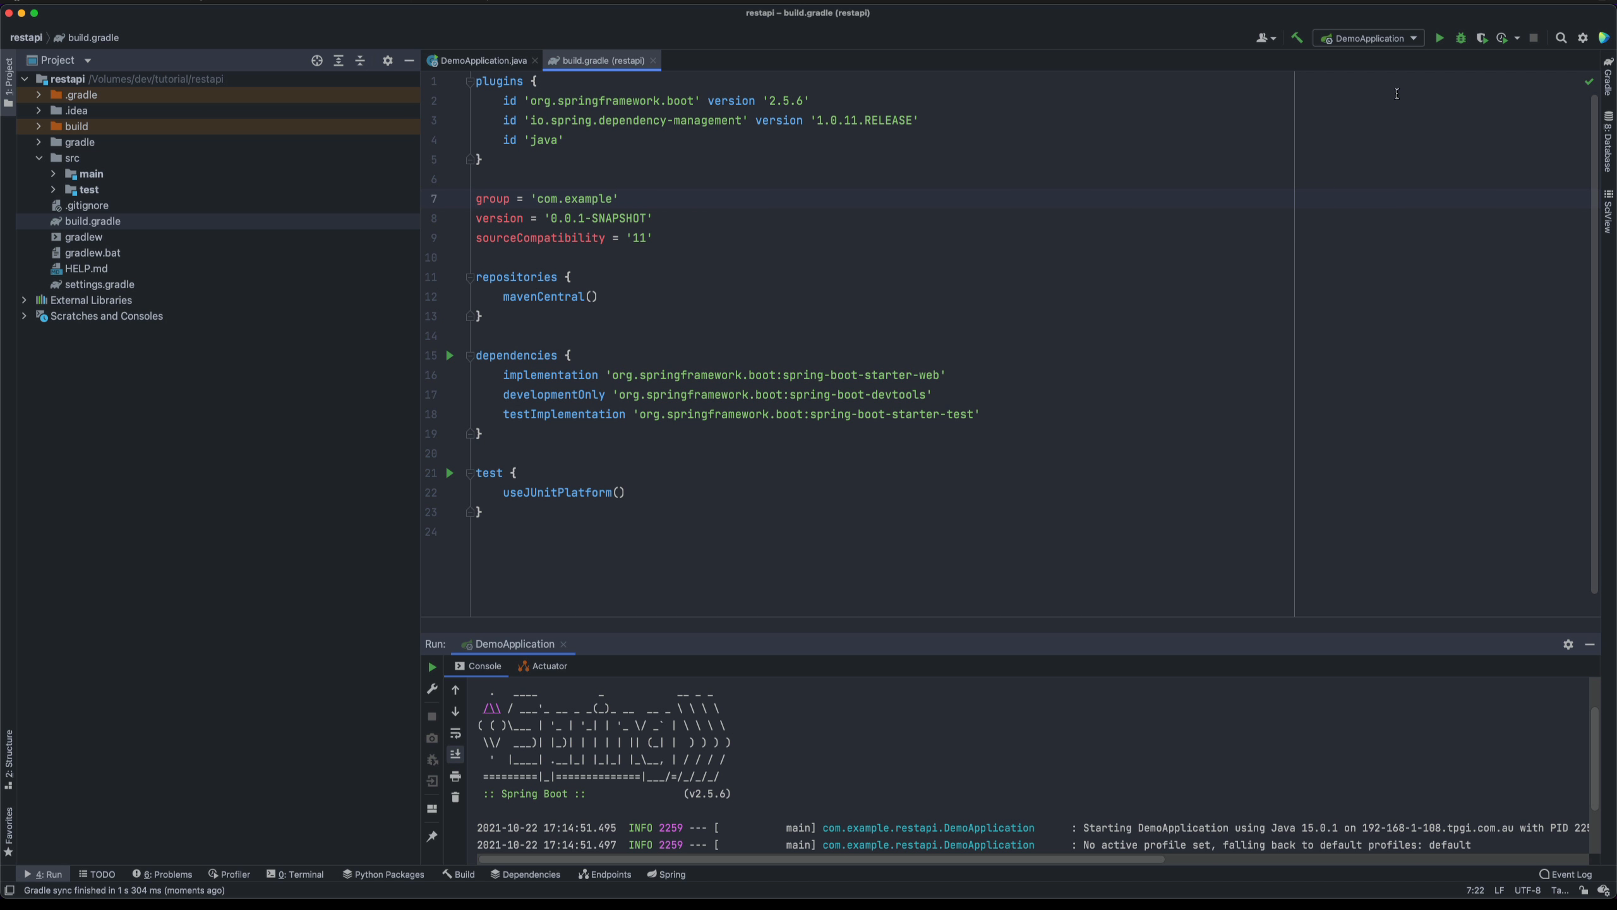
click(480, 59)
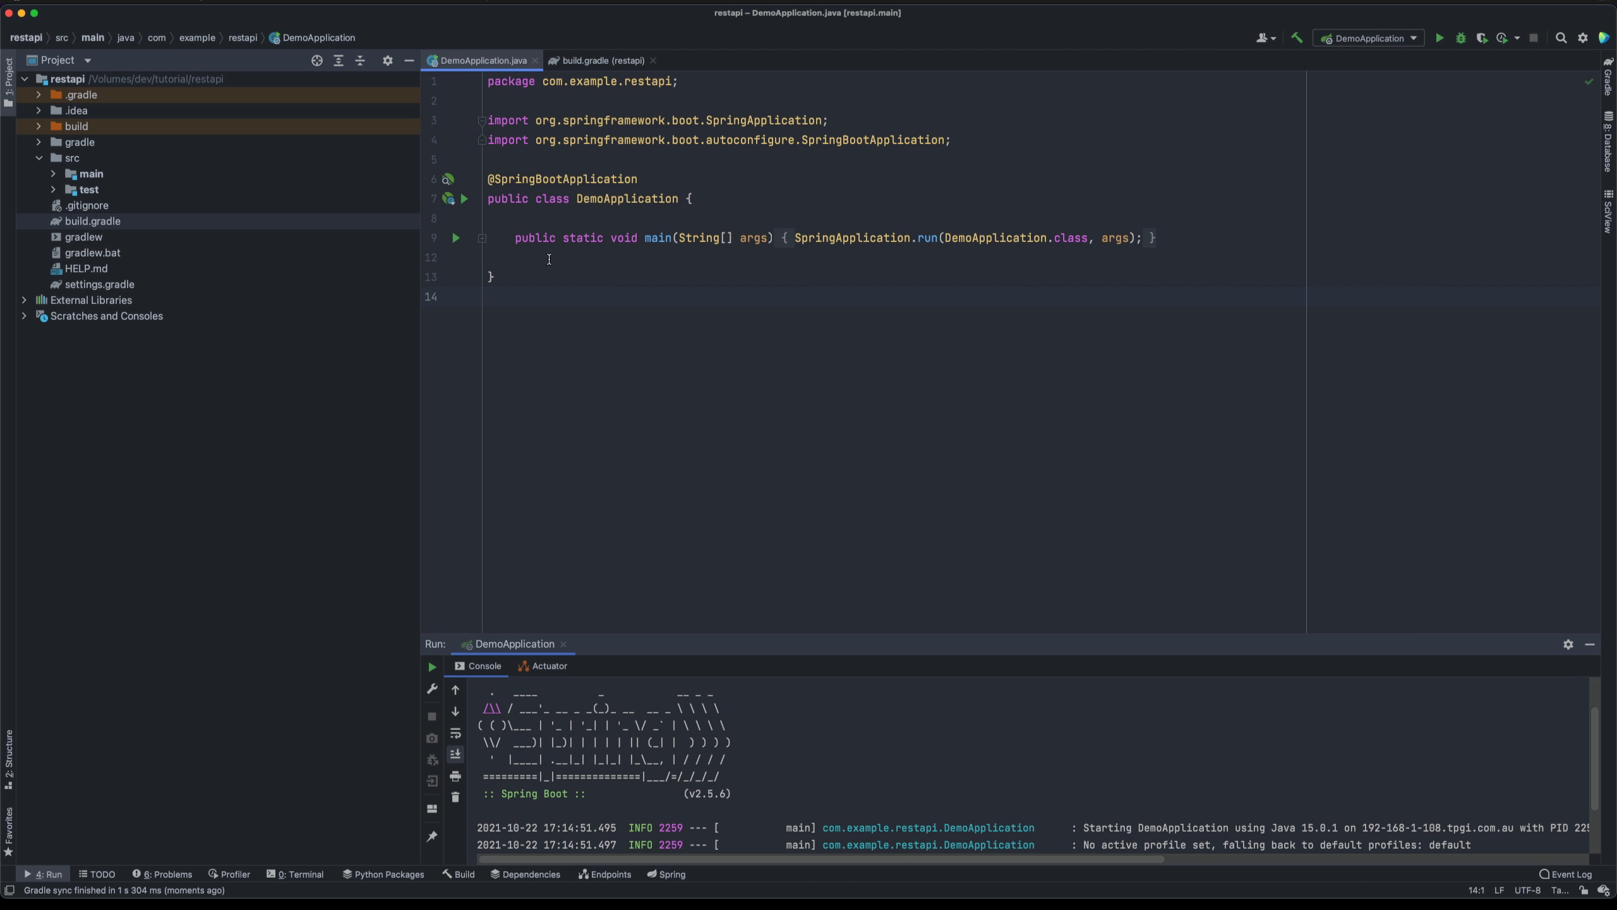
text(public String helloWorld() {)
text(return "Hello World From get Mapping";)
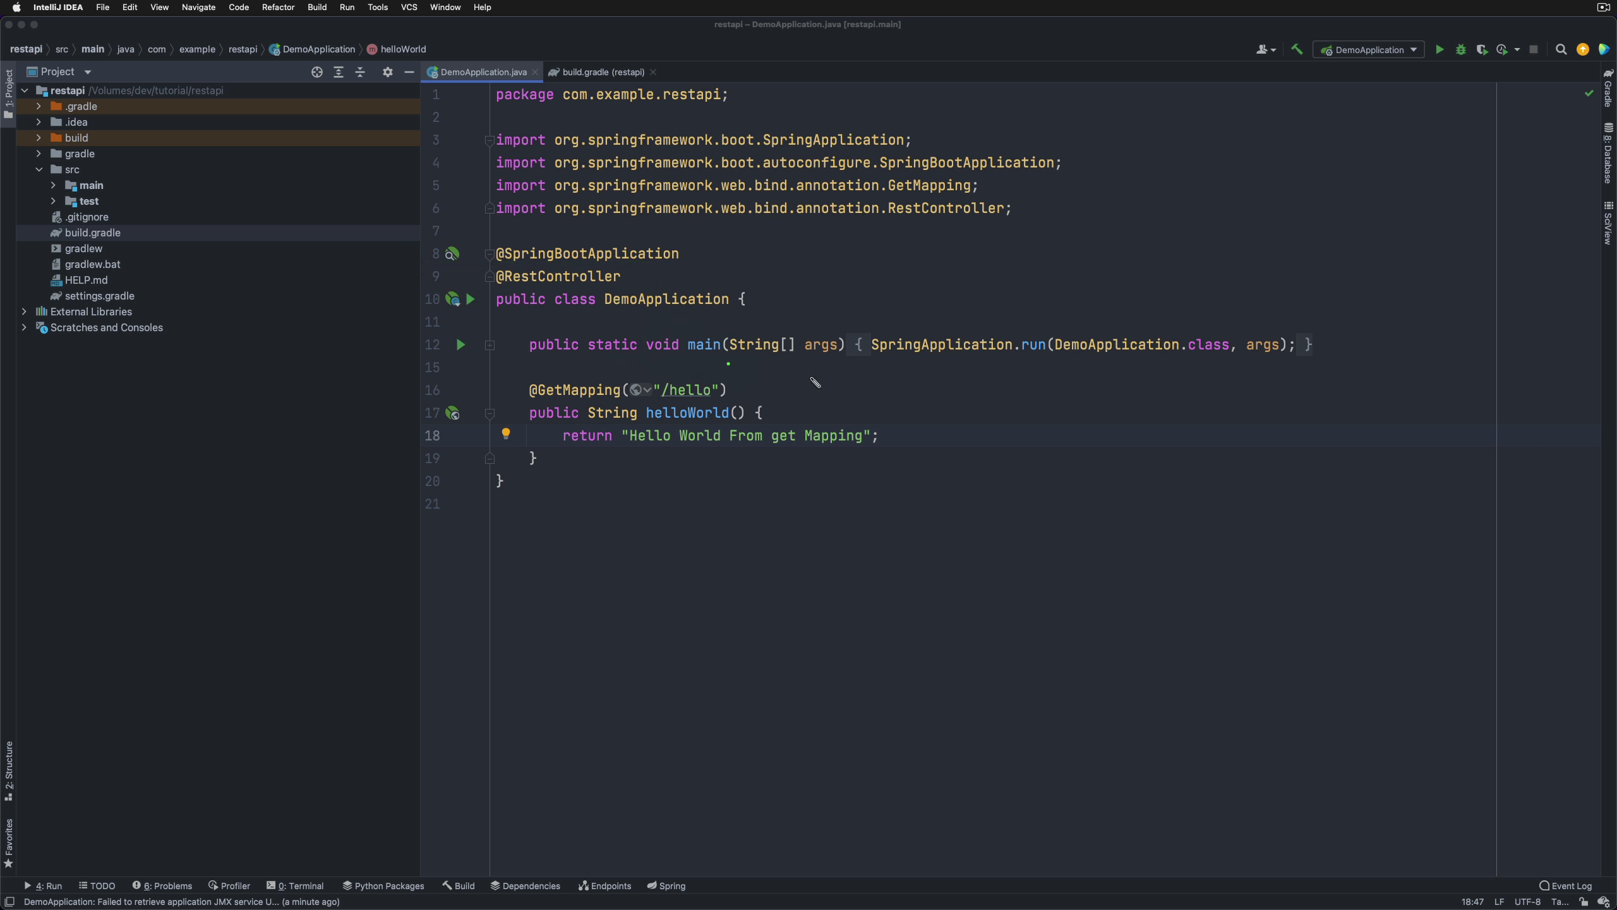
mouse_move(681, 357)
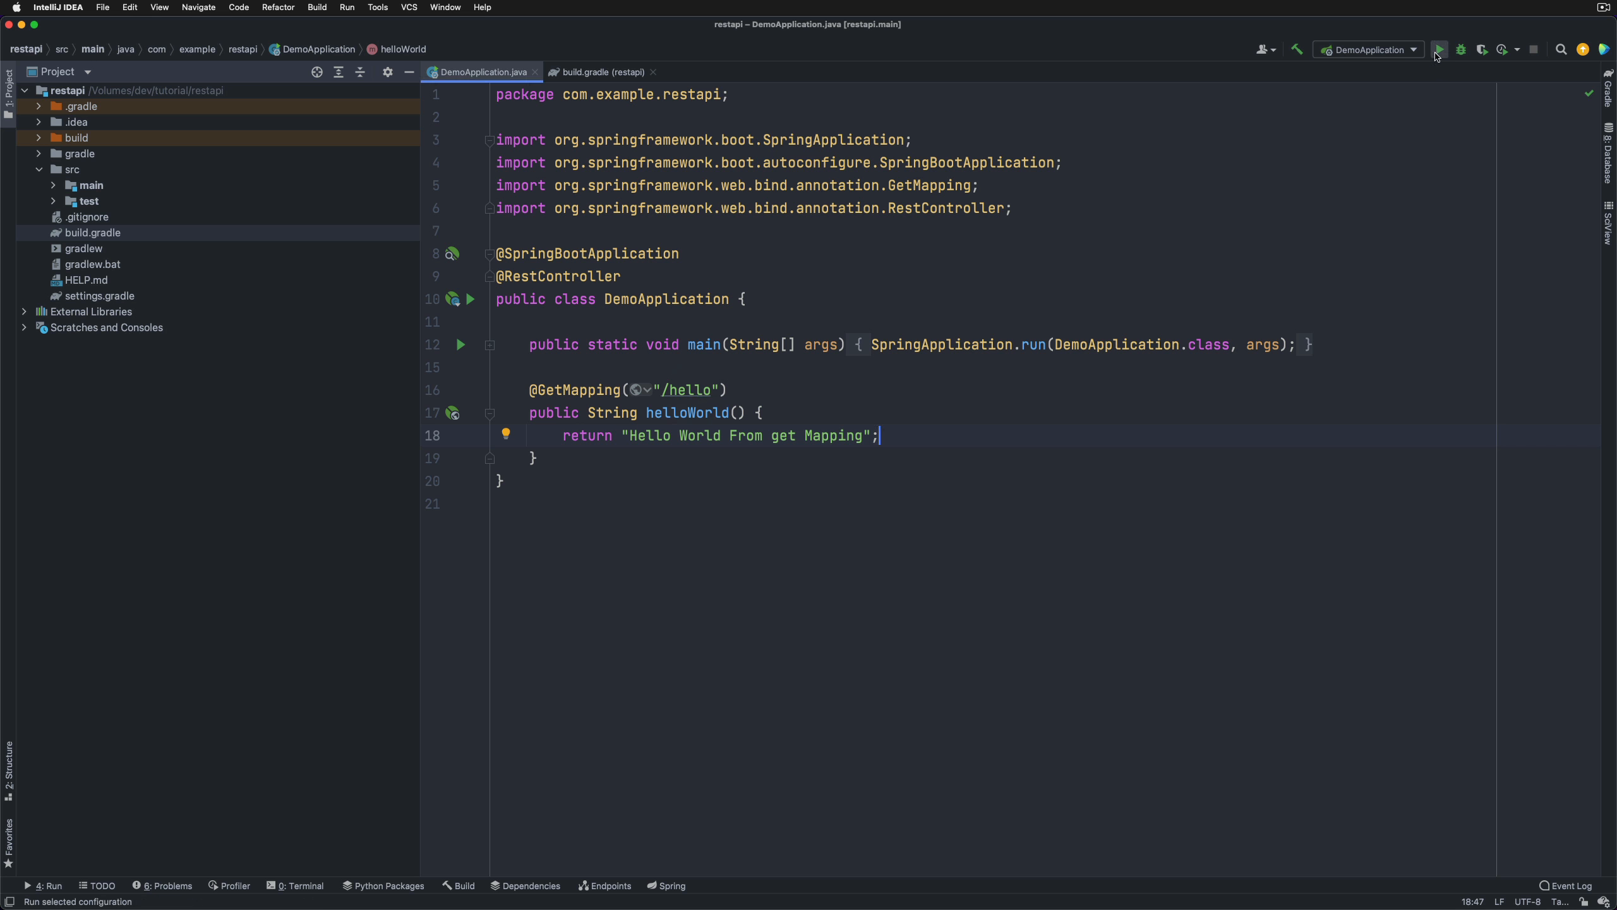
click(1438, 50)
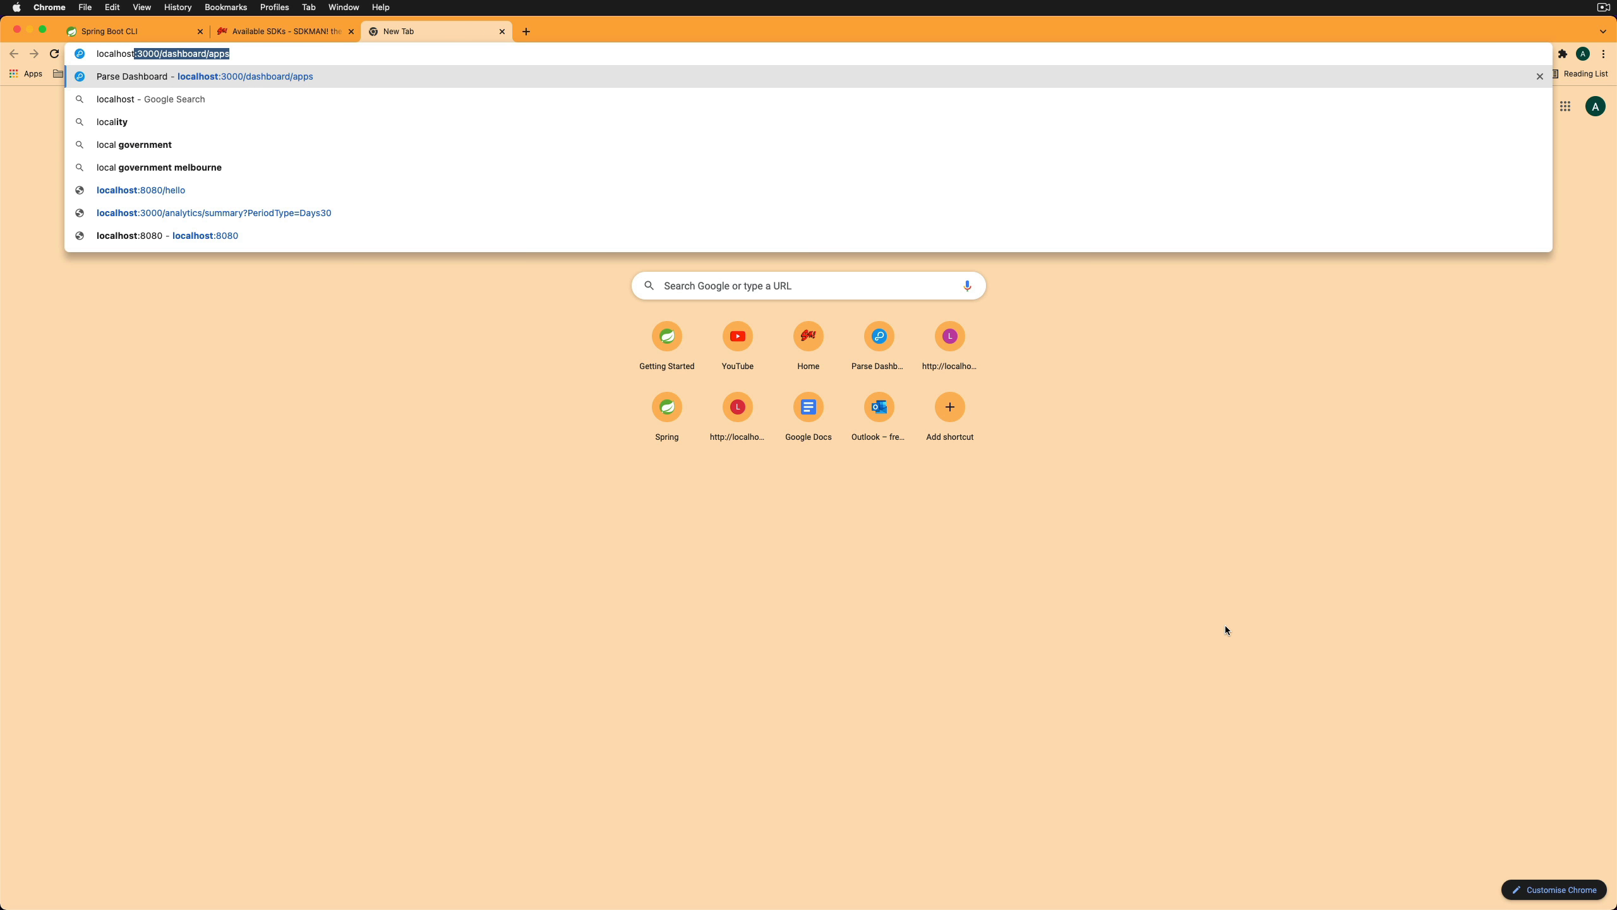
Load localhost:8080 in Chrome and get the Whitelabel 404 error page for the root address.
text(localhost:8080)
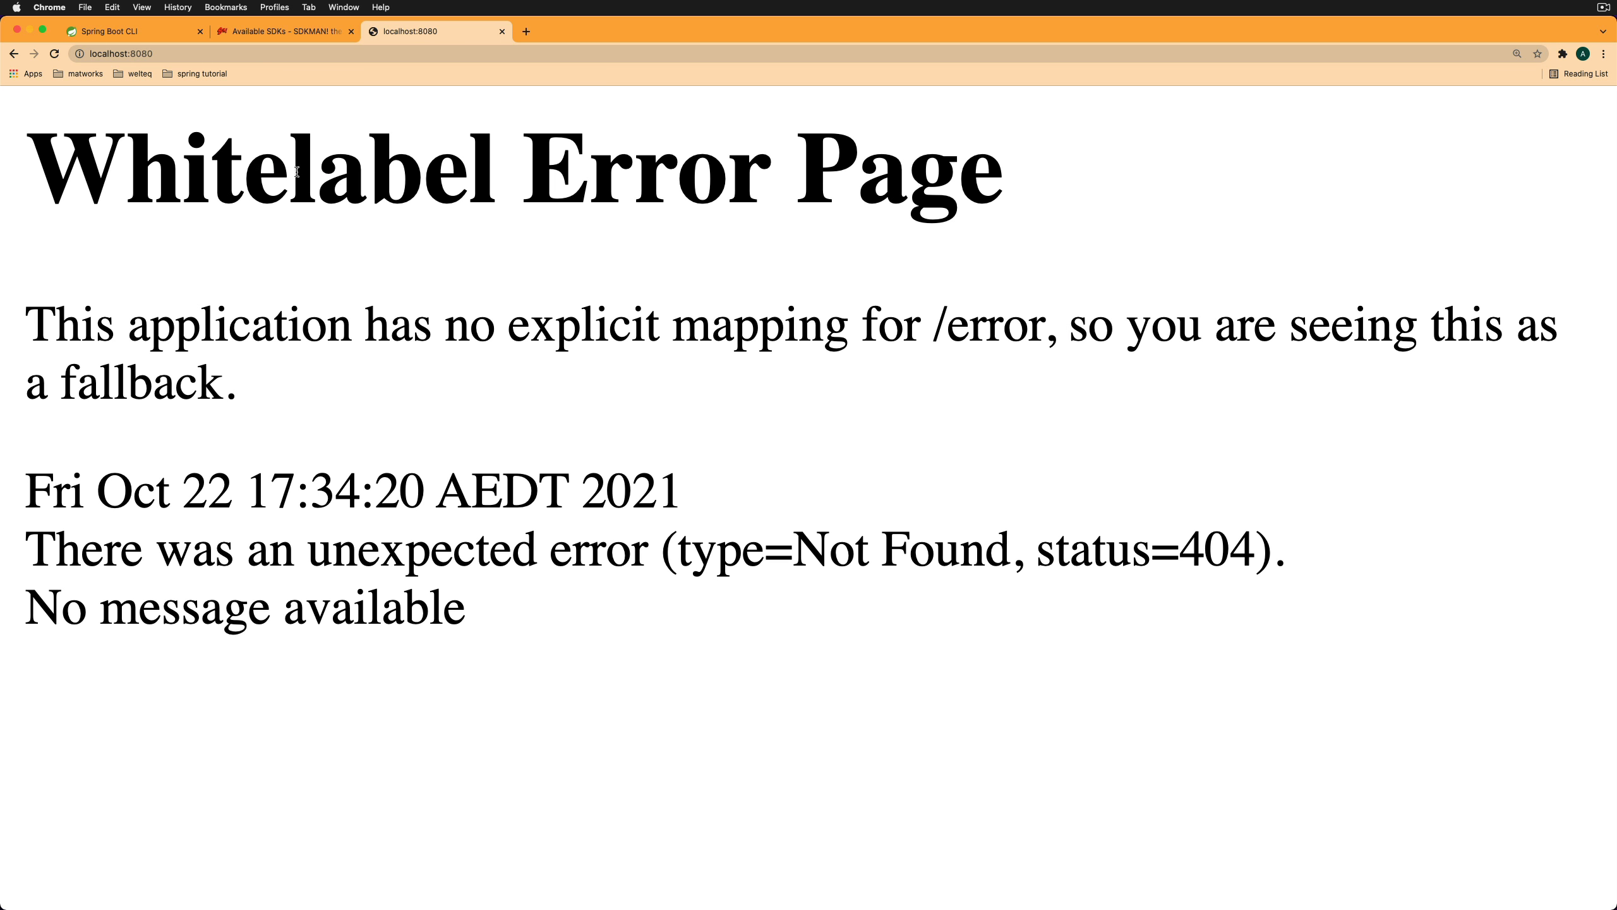
click(118, 53)
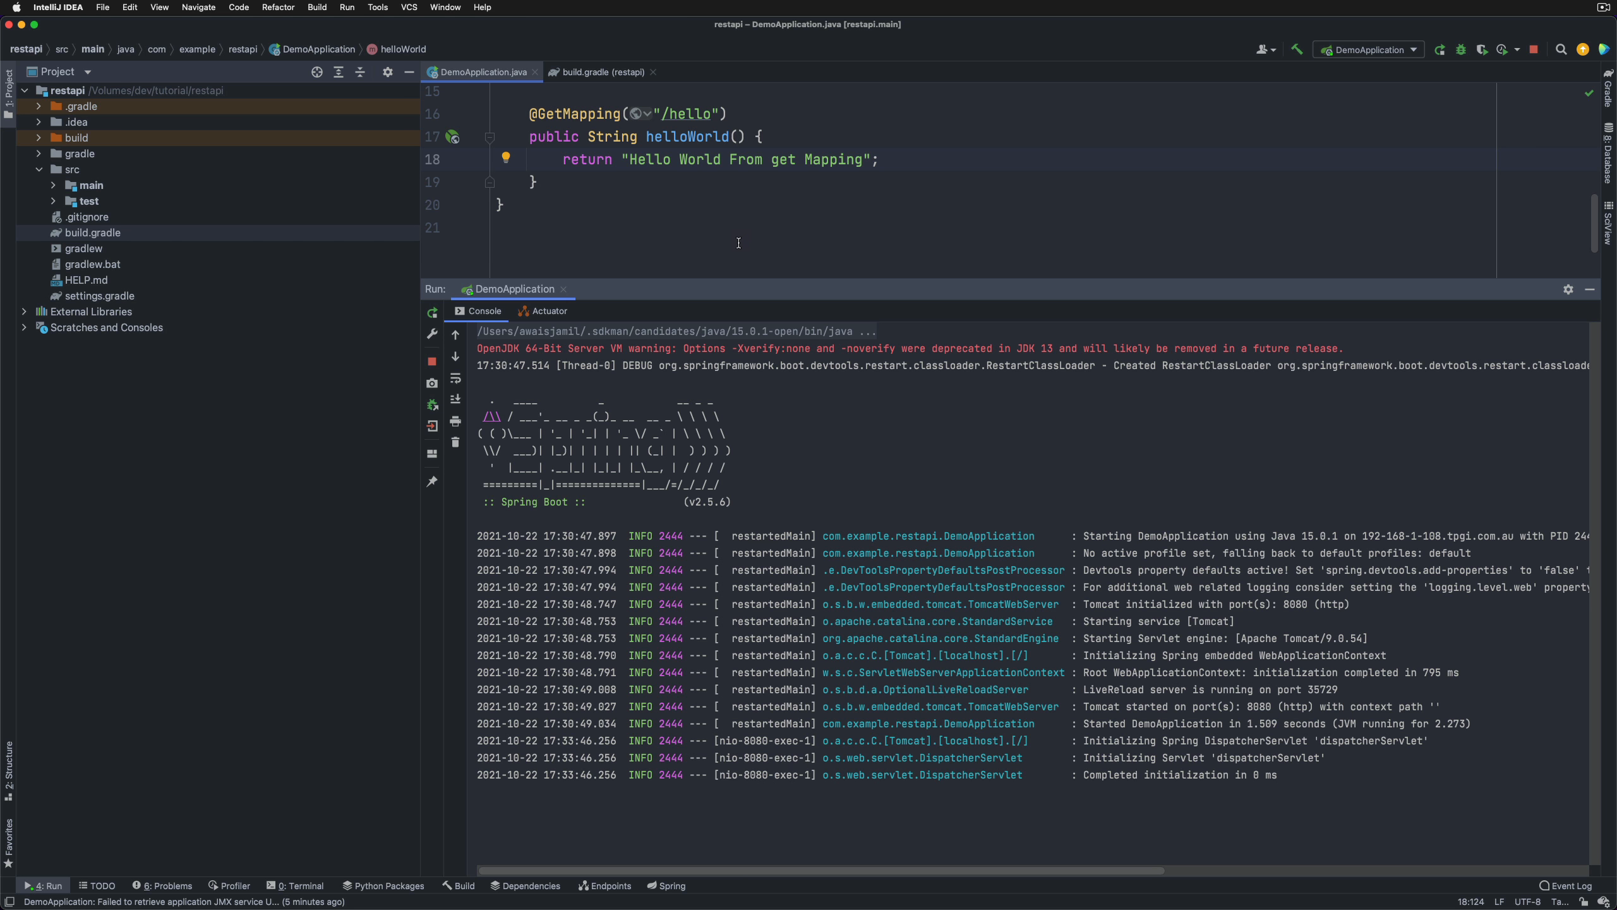
mouse_move(623, 196)
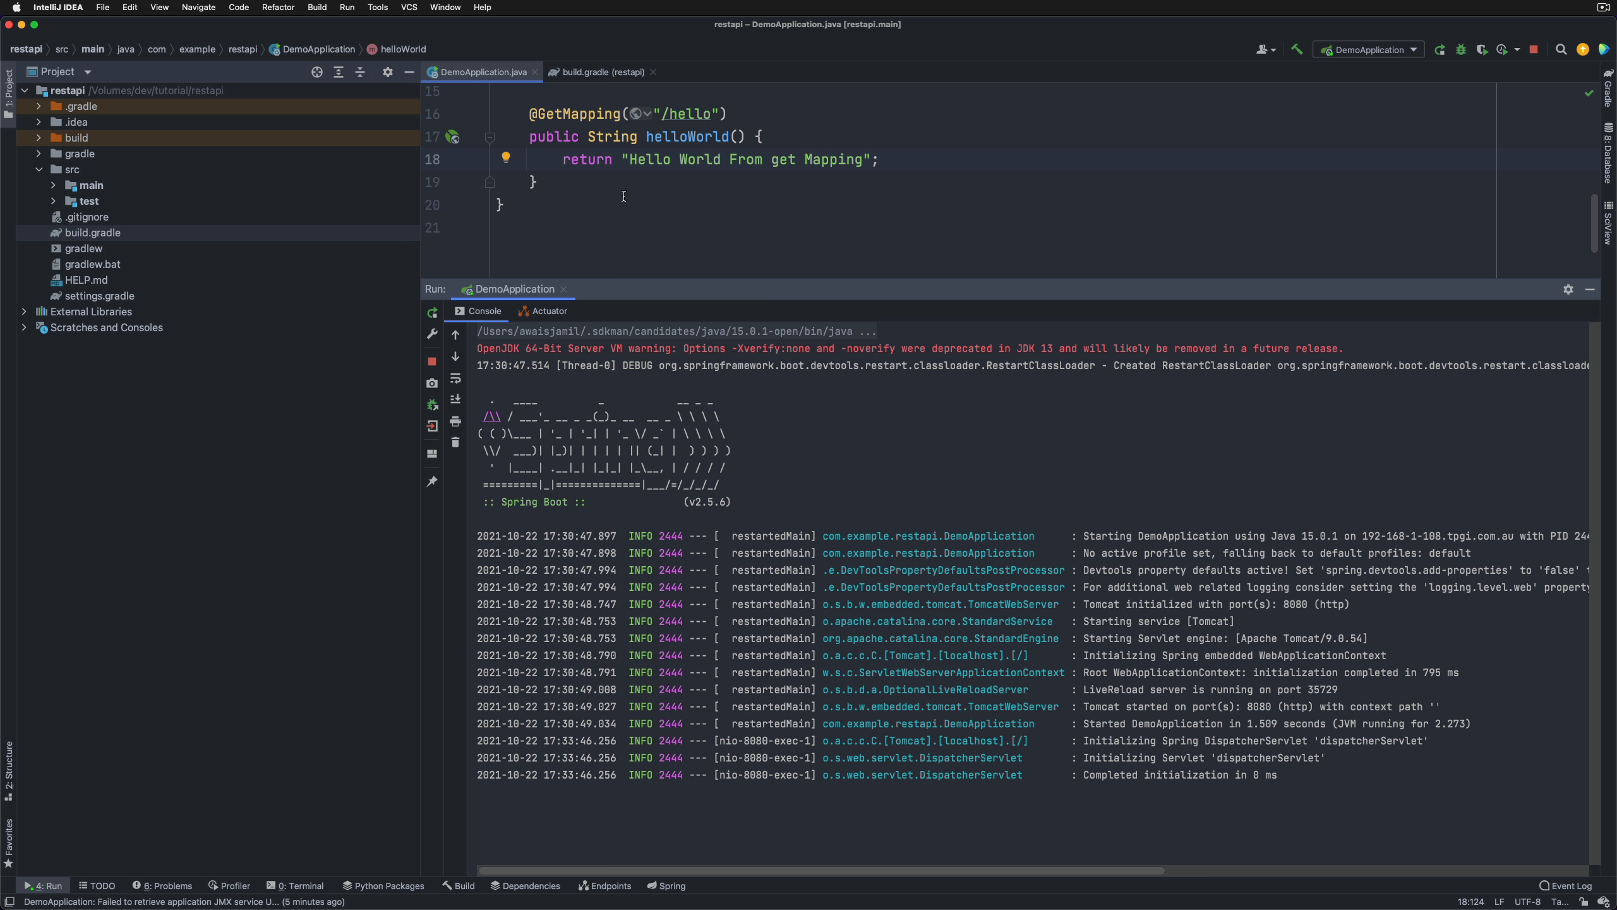
mouse_move(842, 286)
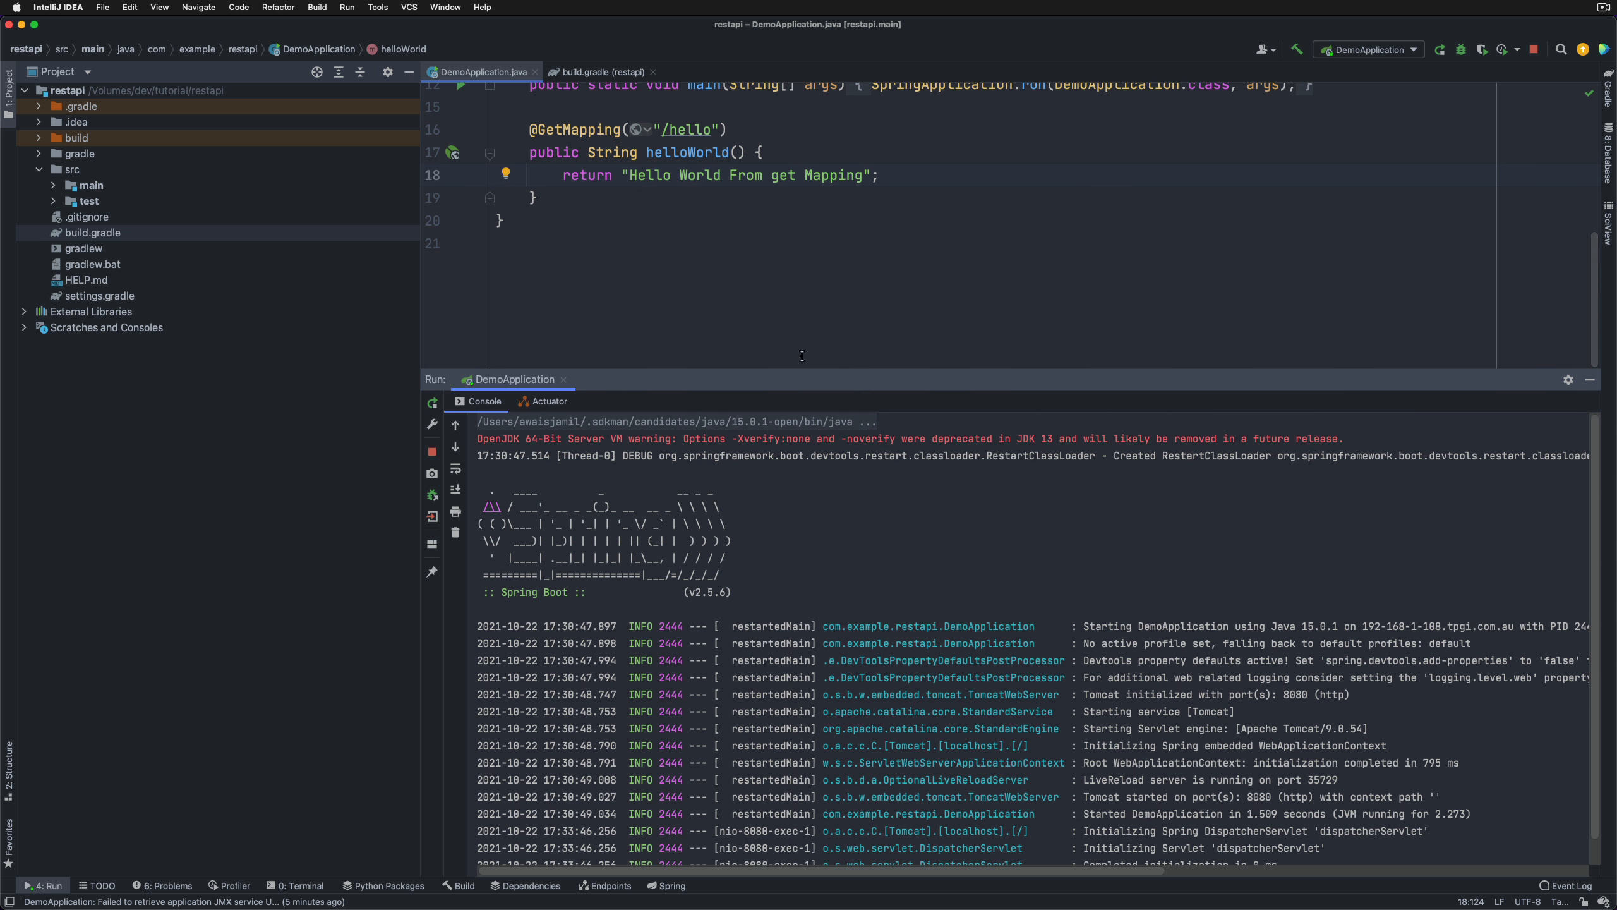
mouse_move(884, 223)
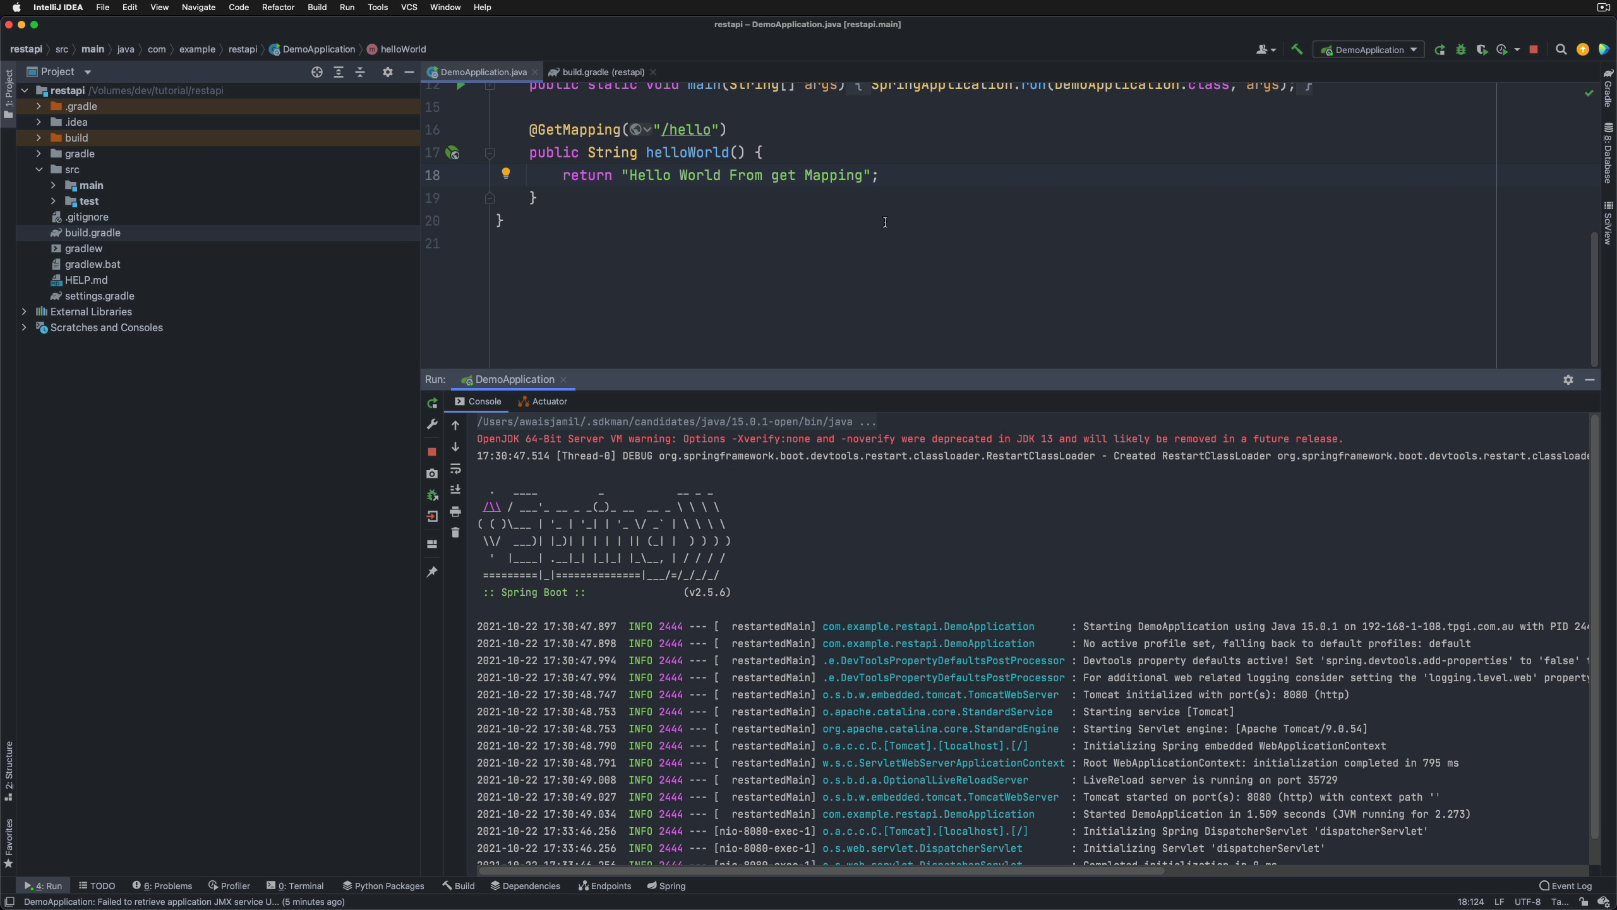